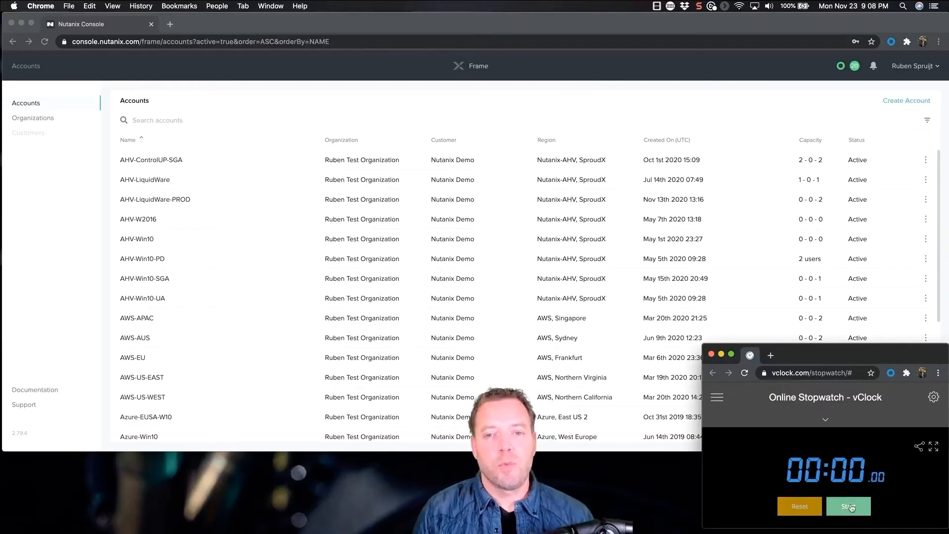
Create TechSummit-Azure-WE in Azure West Europe with two SGA instances, Windows 10 on Edge 8GB.
click(906, 100)
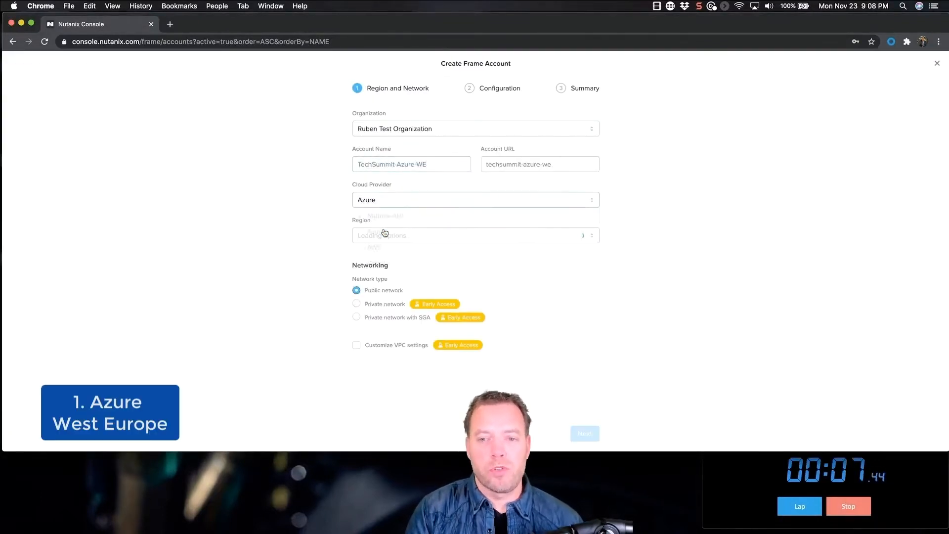
click(356, 317)
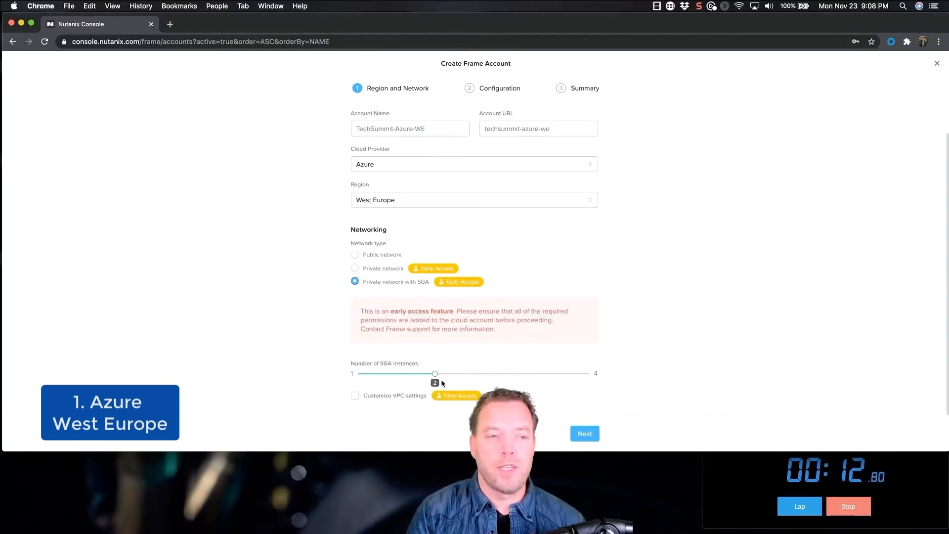
click(583, 433)
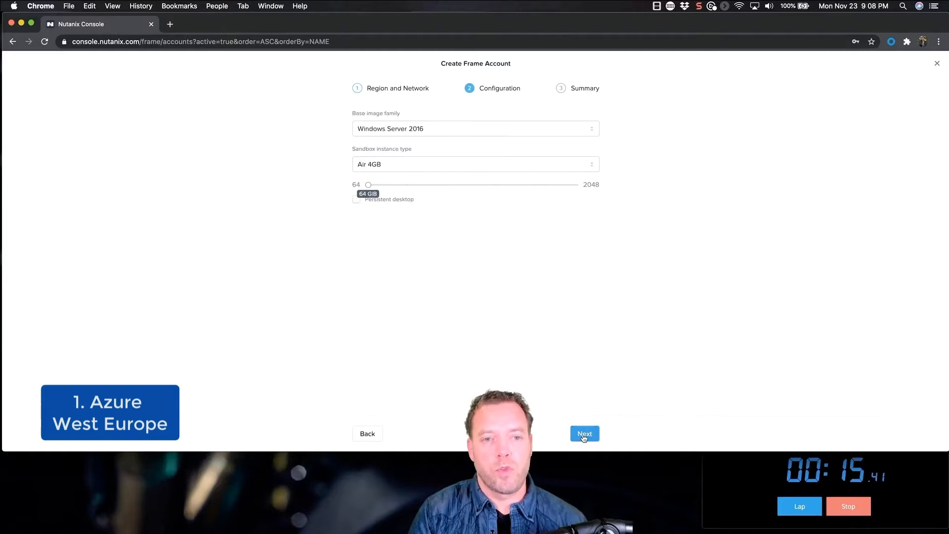
click(475, 129)
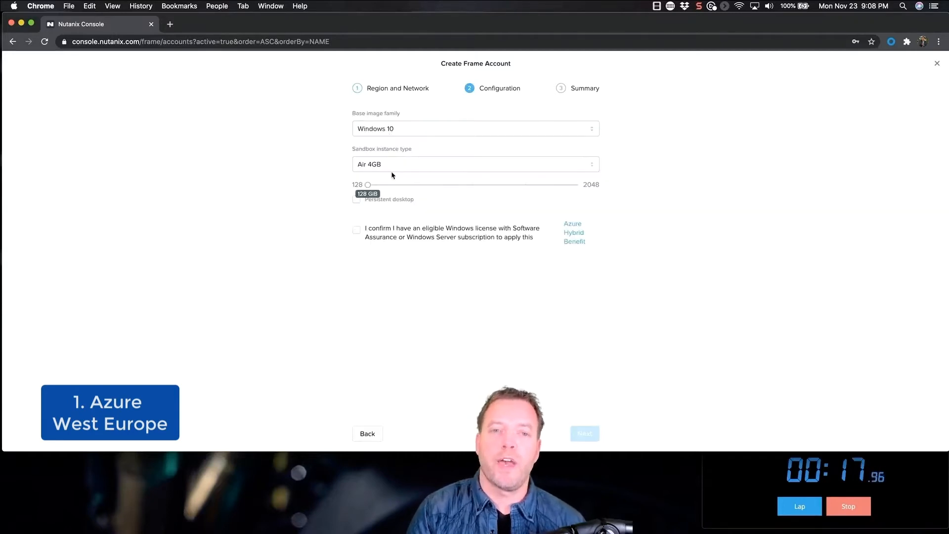
click(475, 164)
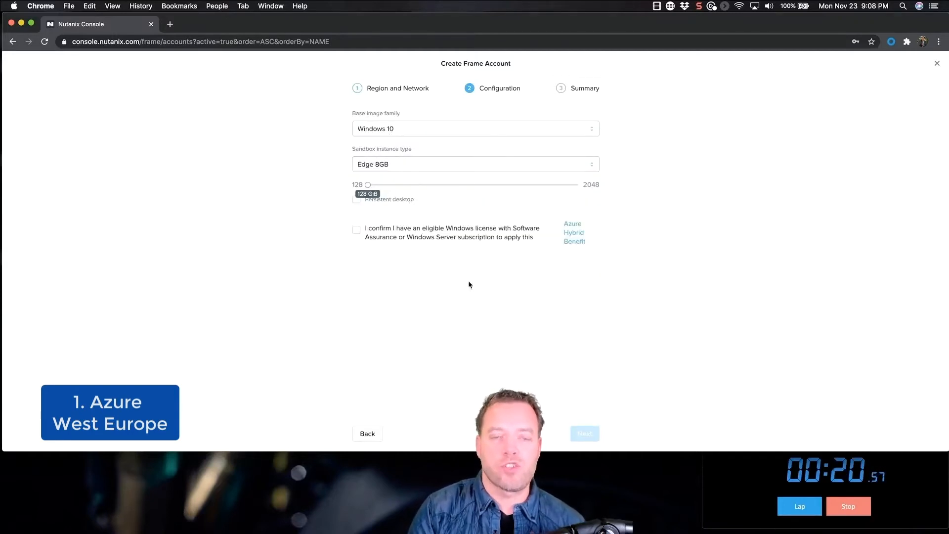
click(583, 433)
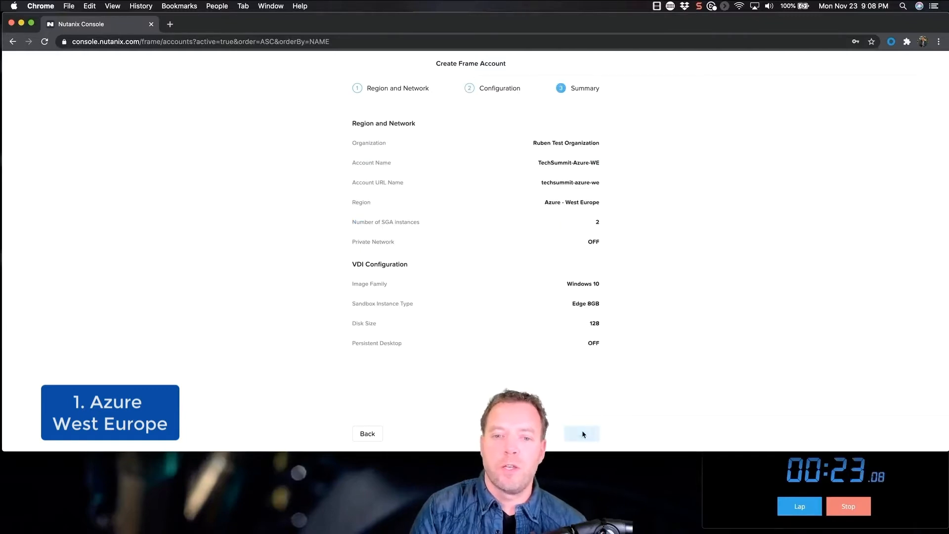
click(583, 434)
text(TechSummit-Azure-S-America)
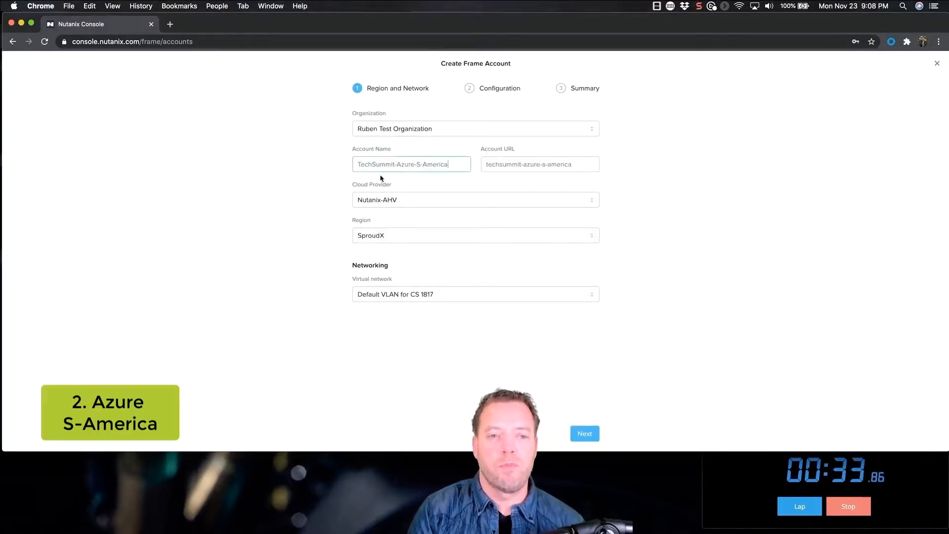
Create TechSummit-Azure-S-America in Azure Brazil South with Windows Server 2019 on Edge 8GB.
click(476, 200)
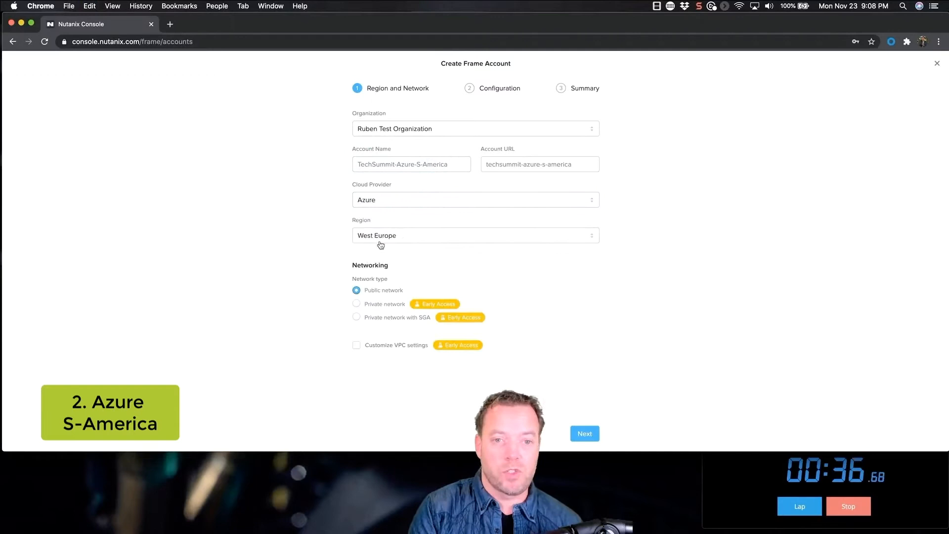
click(475, 235)
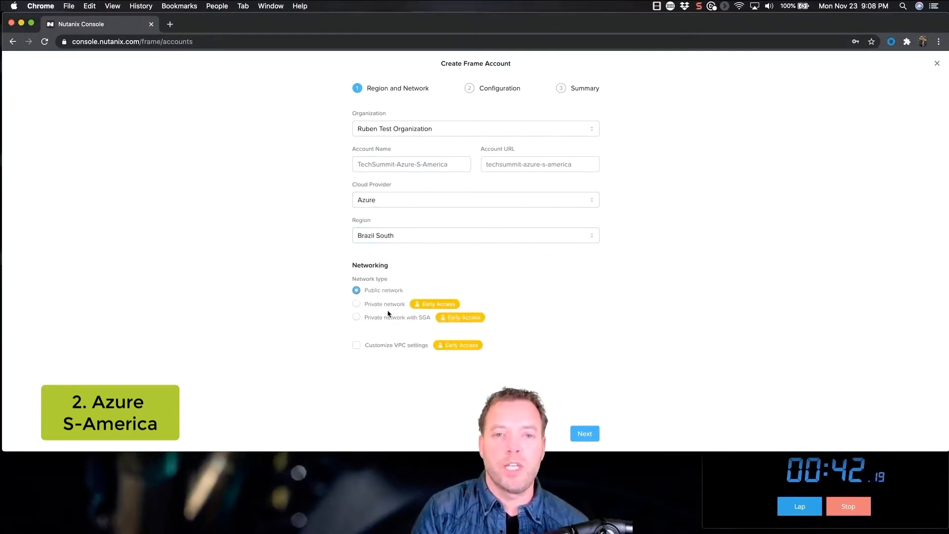
click(584, 434)
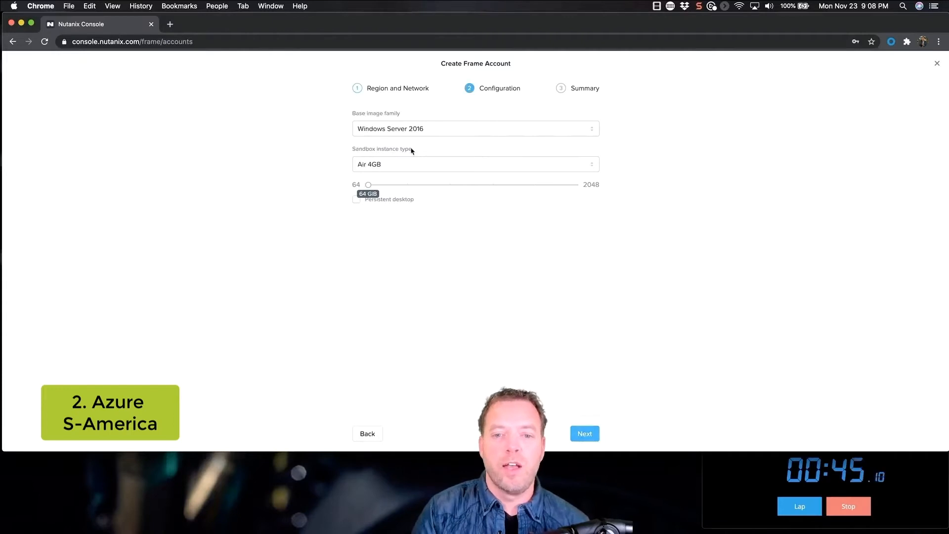
click(475, 129)
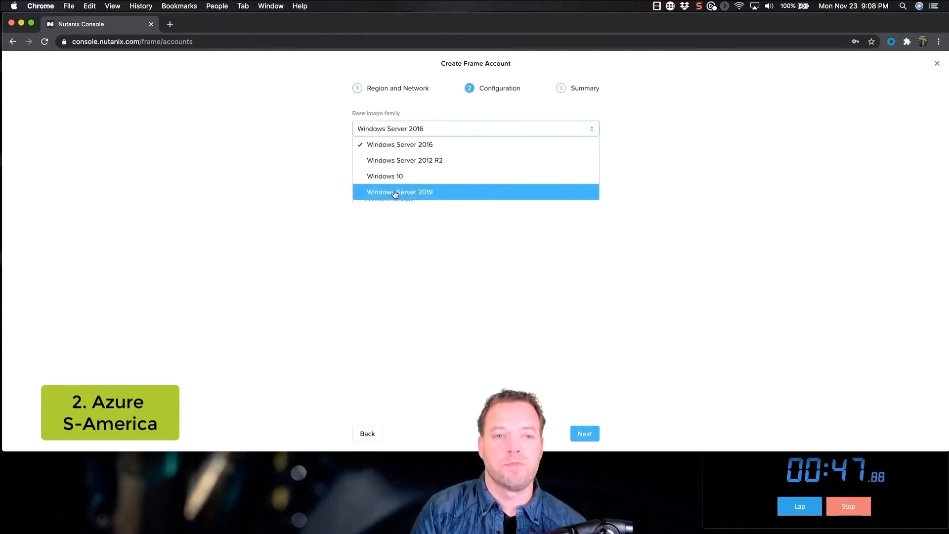
click(400, 192)
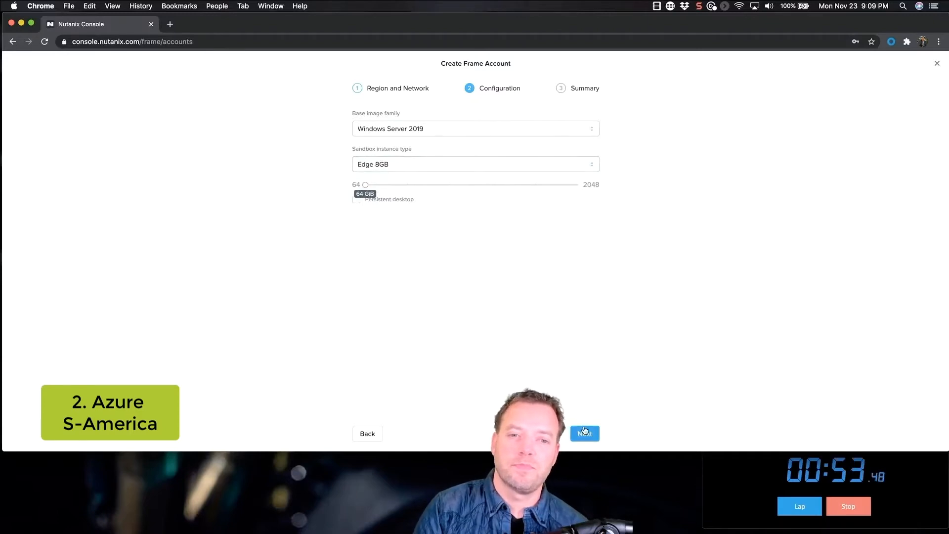
click(583, 433)
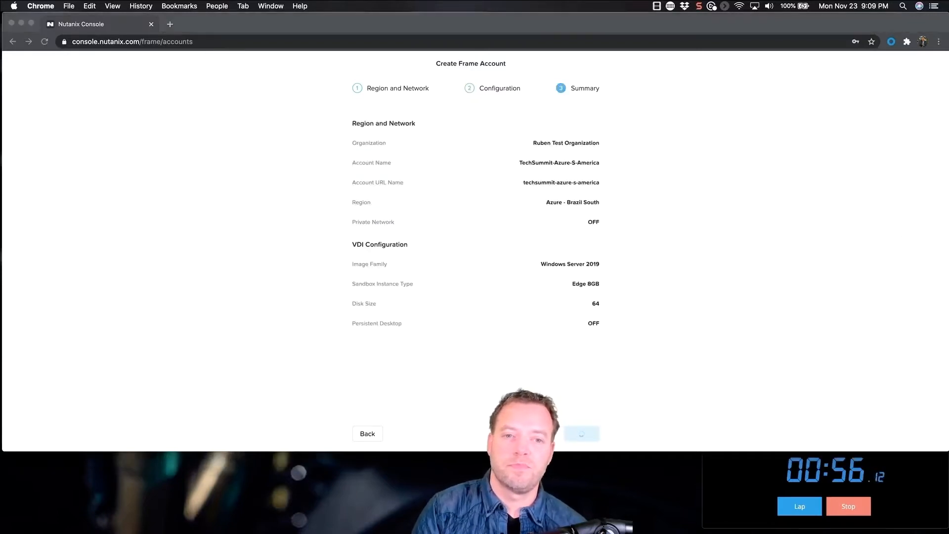
click(581, 433)
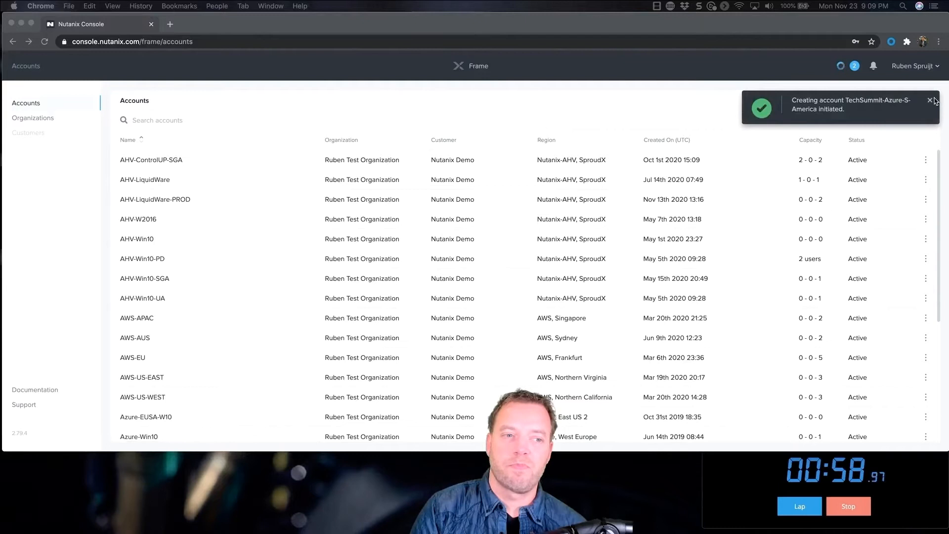
click(907, 100)
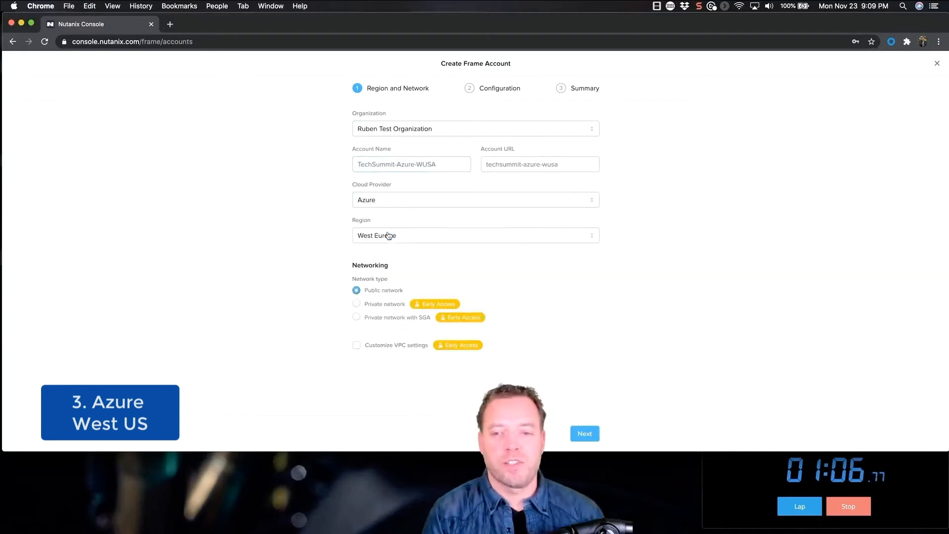
Create TechSummit-Azure-WUSA in Azure West US: Windows 10, Edge 8GB, persistent desktop enabled.
click(475, 235)
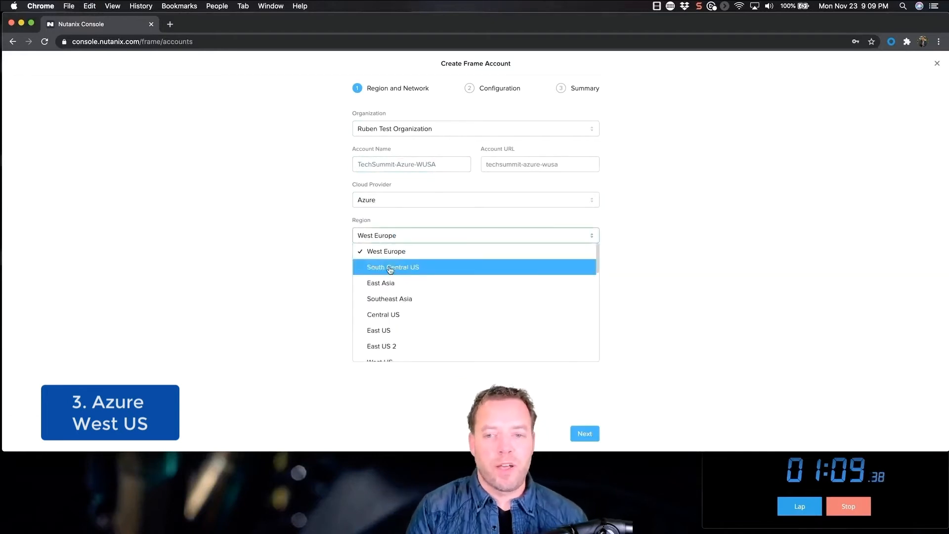
click(379, 361)
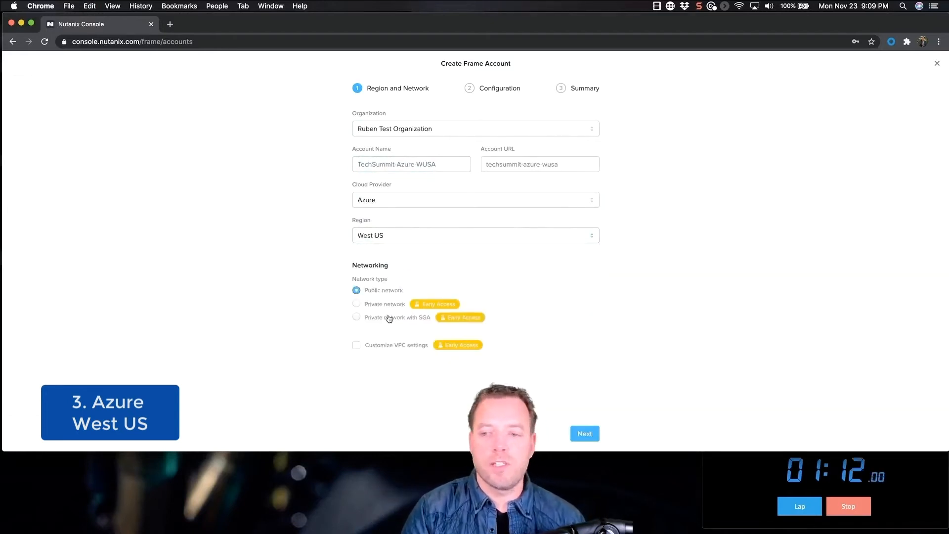
click(584, 434)
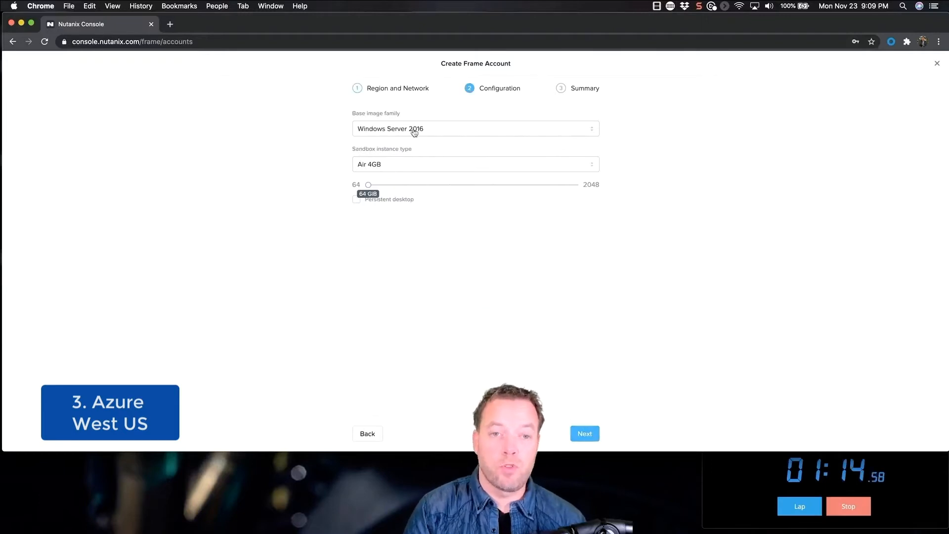
click(475, 164)
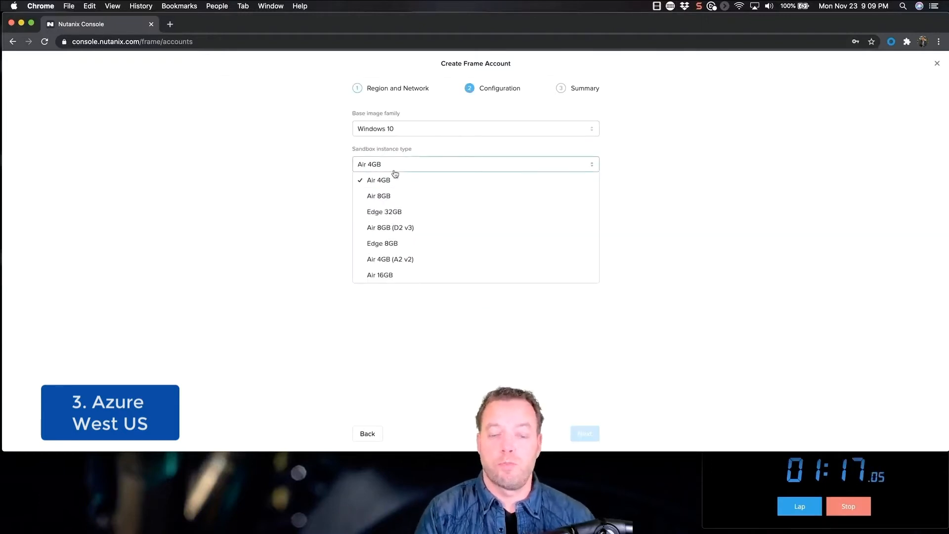
click(383, 242)
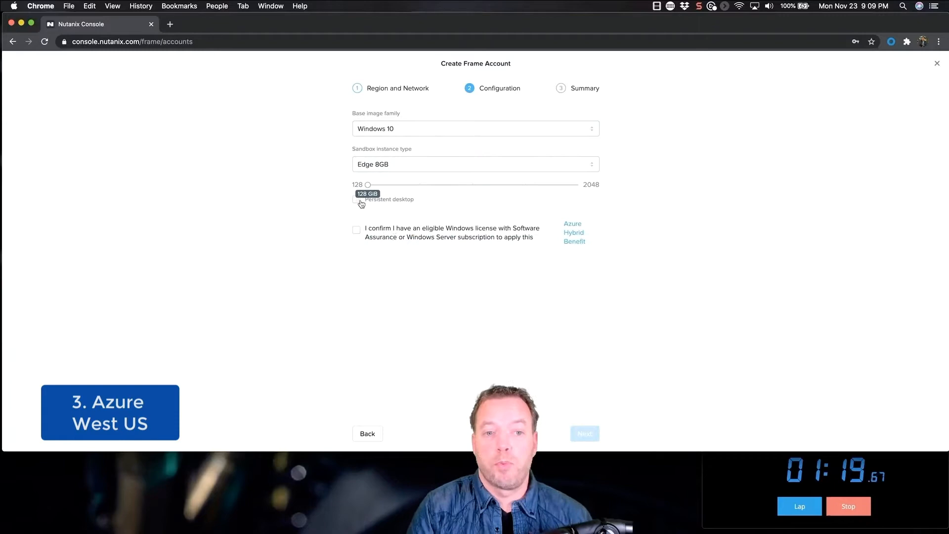
click(584, 434)
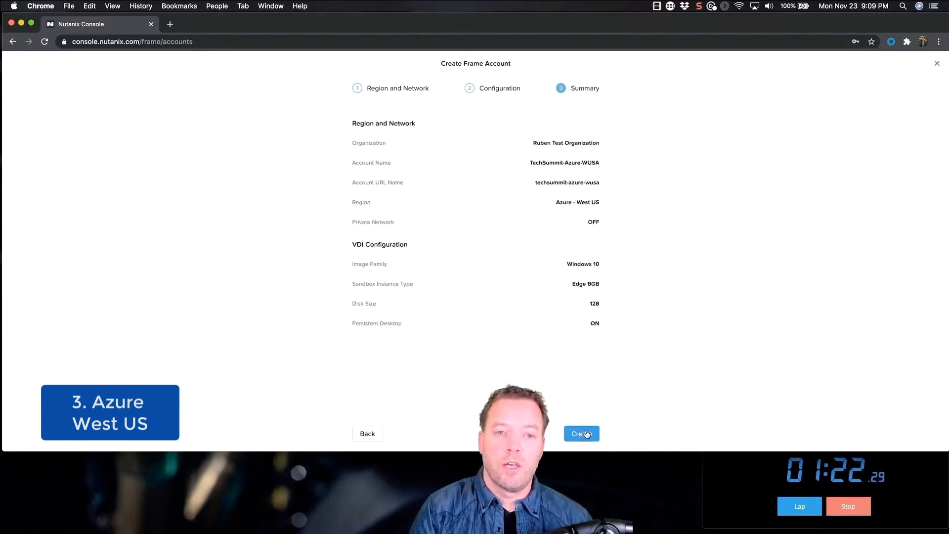
click(580, 433)
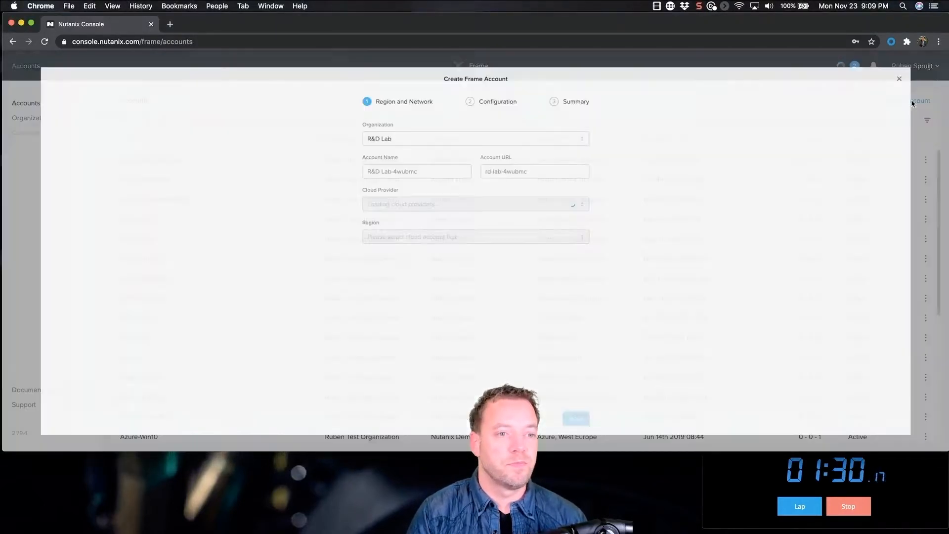
Create TechSummit-GCP-EU-HPC on Google Eemshaven: Windows Server 2019, Pro 240GB (4xT4), 256 GB disk.
click(475, 138)
text(TechSummit-GCP-EU-HPC)
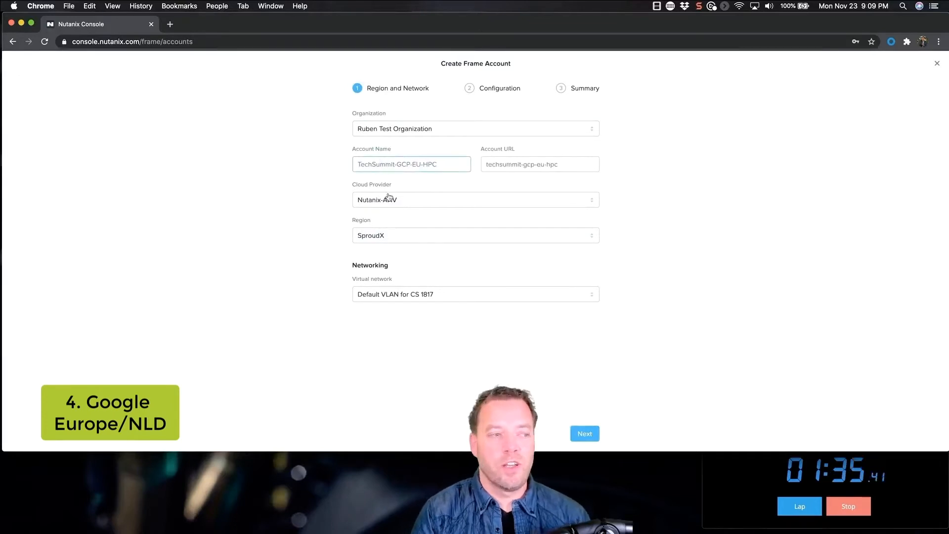
click(475, 199)
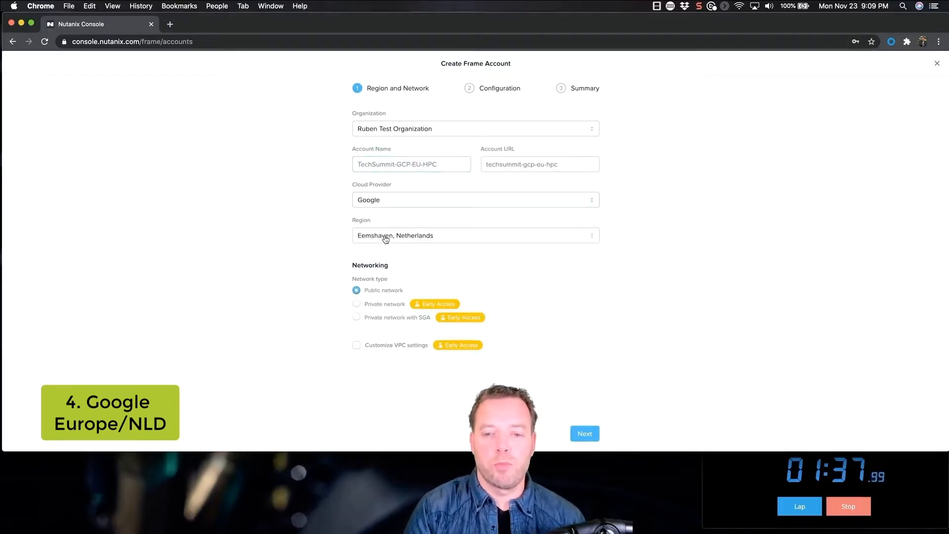
click(583, 434)
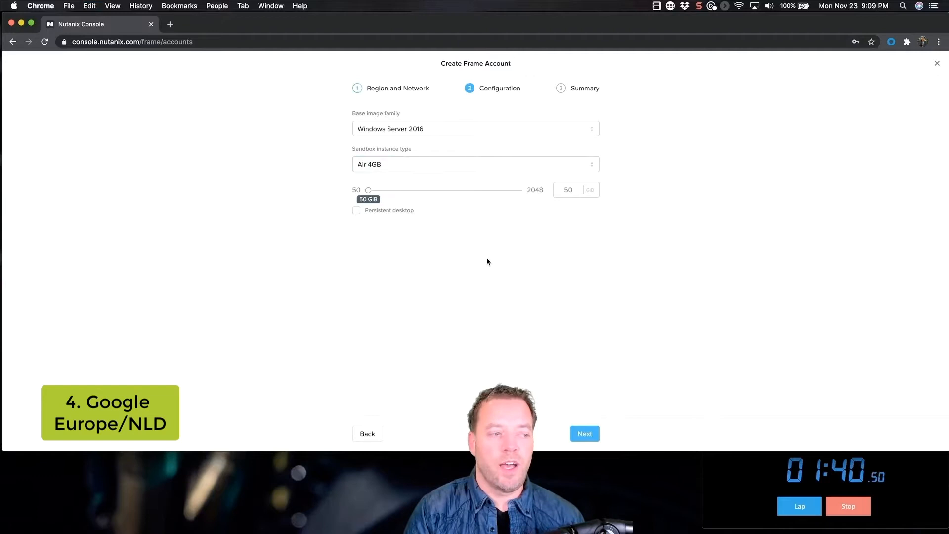
click(475, 165)
text(256)
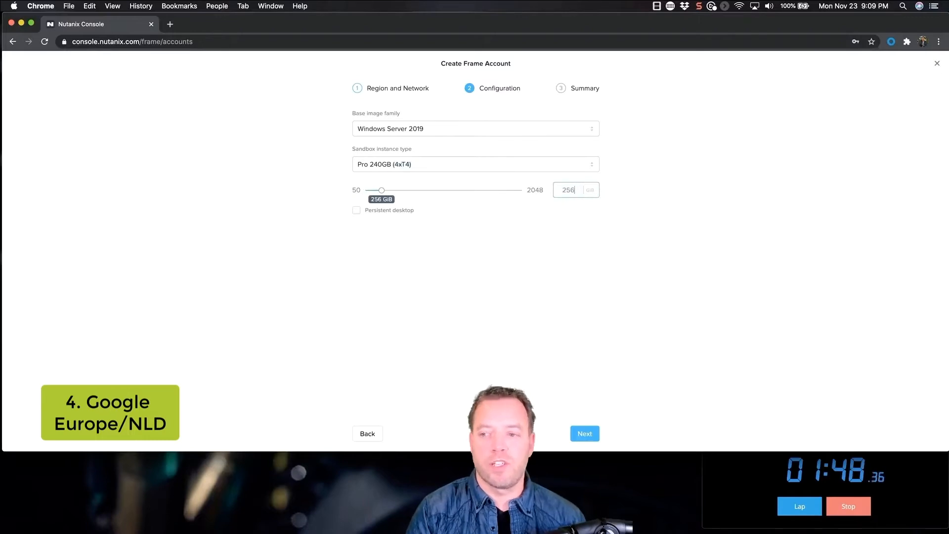
click(583, 434)
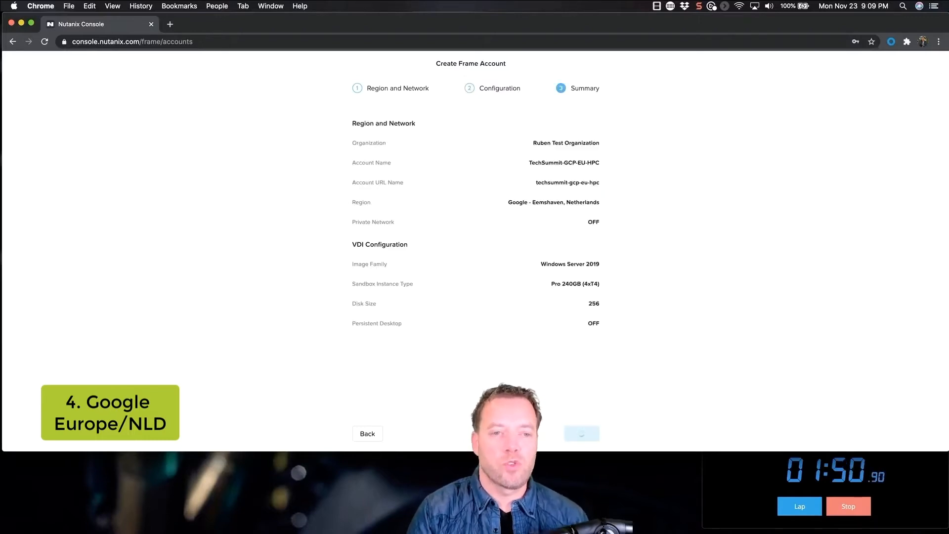
click(581, 434)
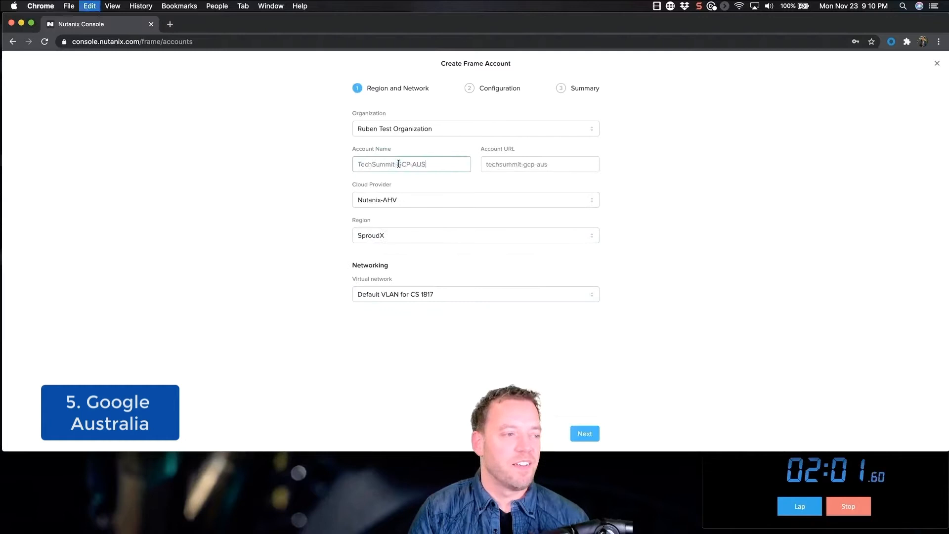
Create TechSummit-GCP-AUS on Google Sydney, Australia with a Pro 16GB (T4) sandbox instance.
click(475, 200)
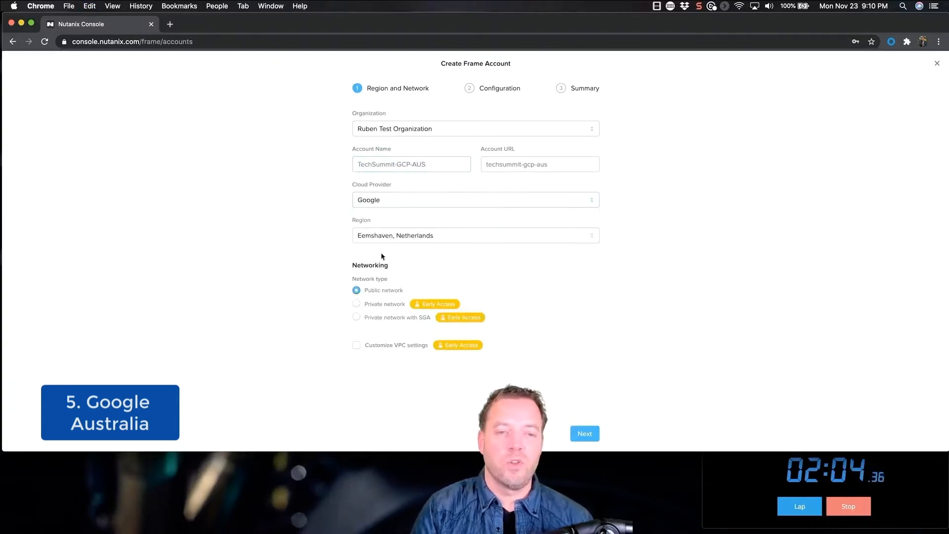
click(475, 236)
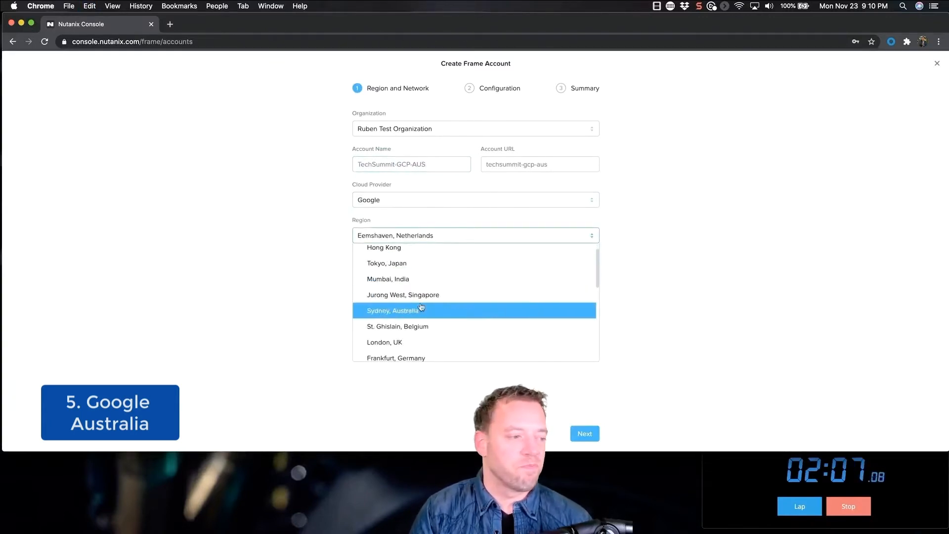
click(392, 311)
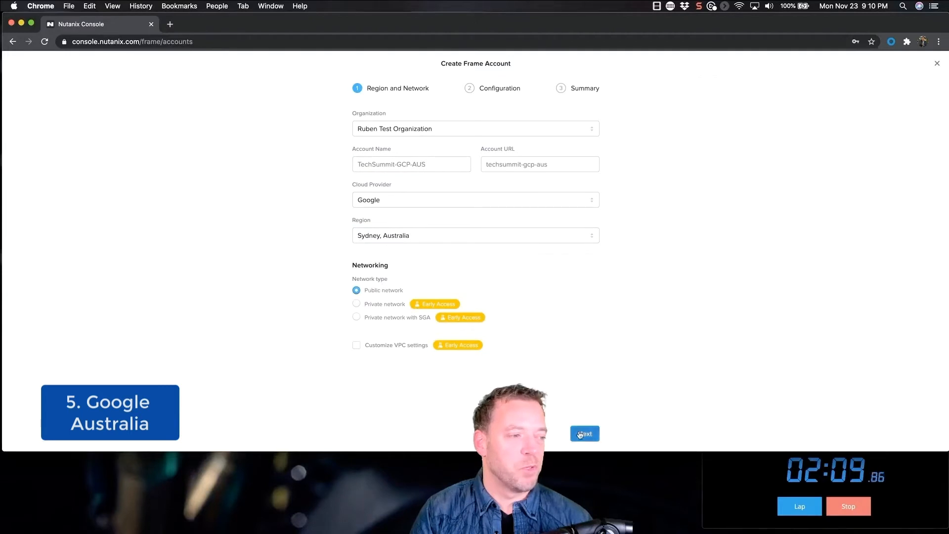
click(584, 433)
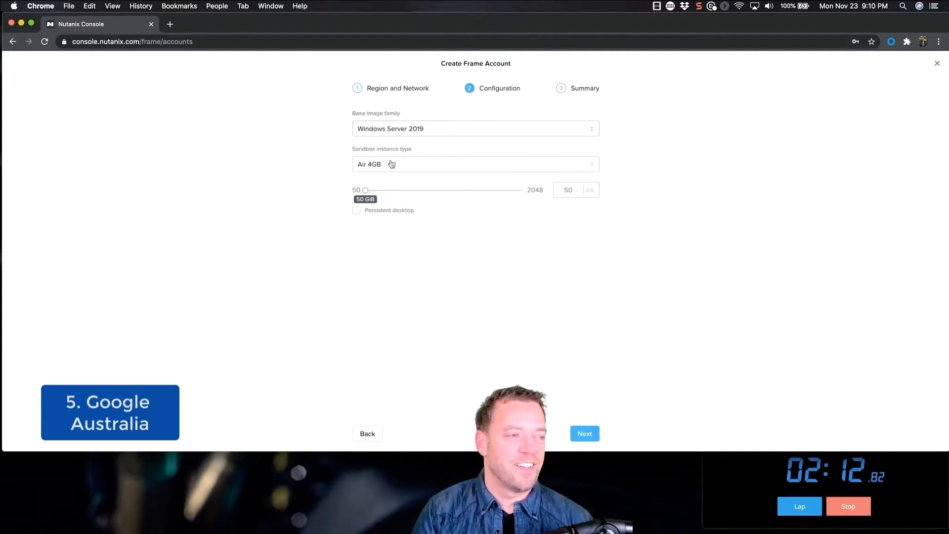
click(474, 164)
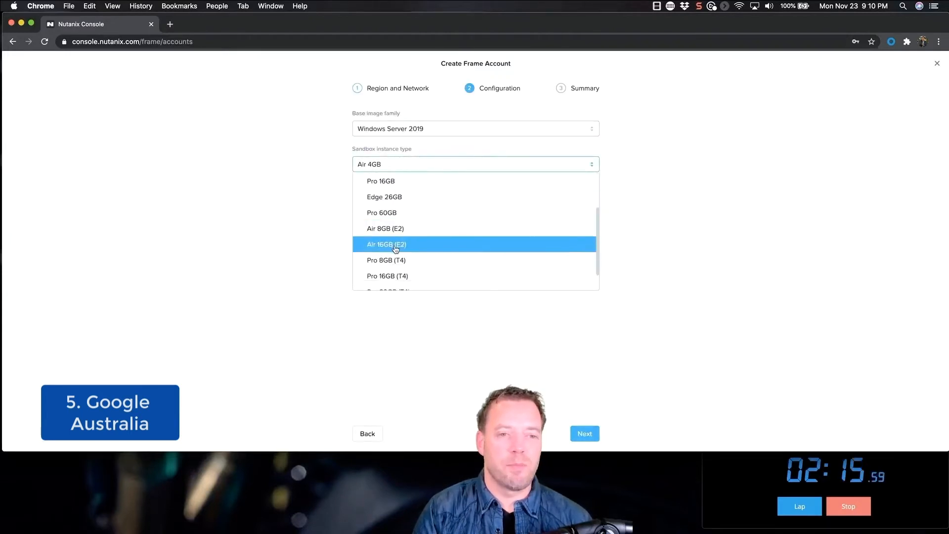
click(386, 275)
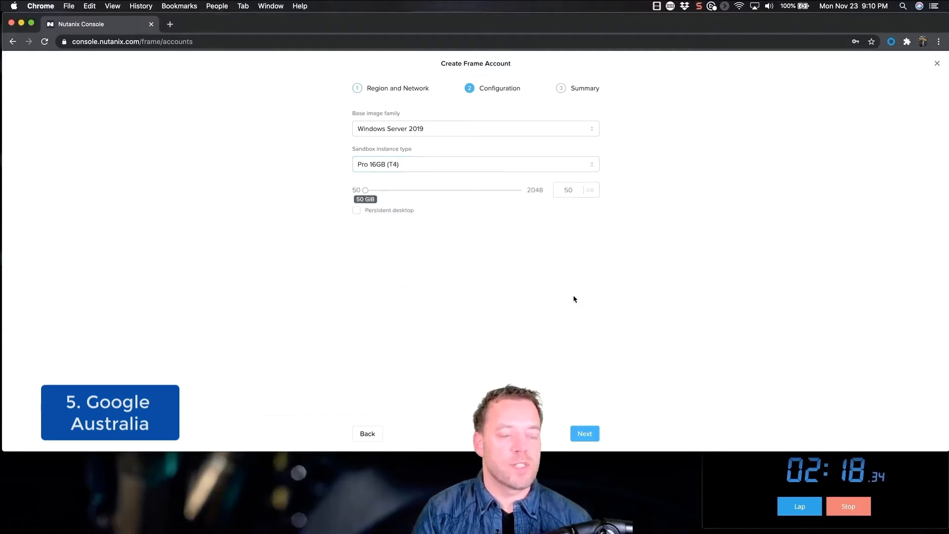
click(585, 434)
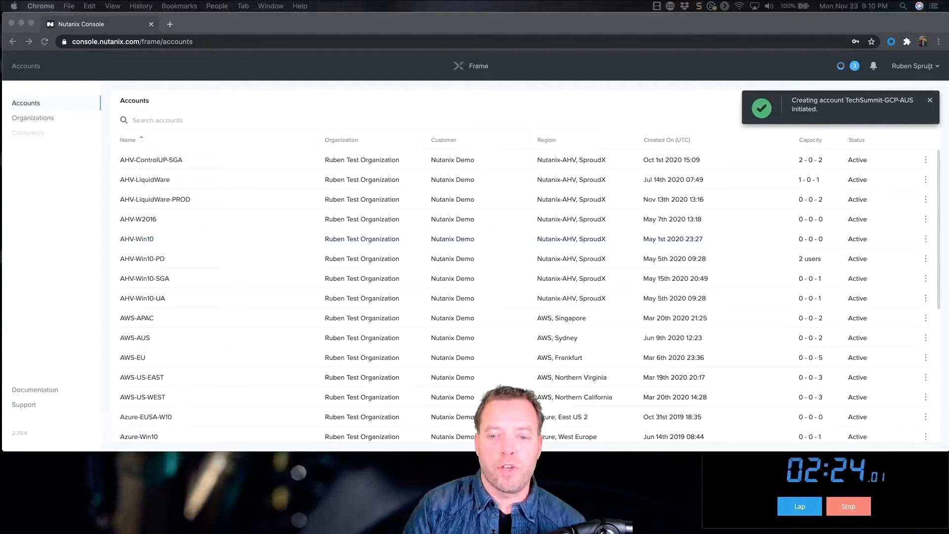
click(906, 100)
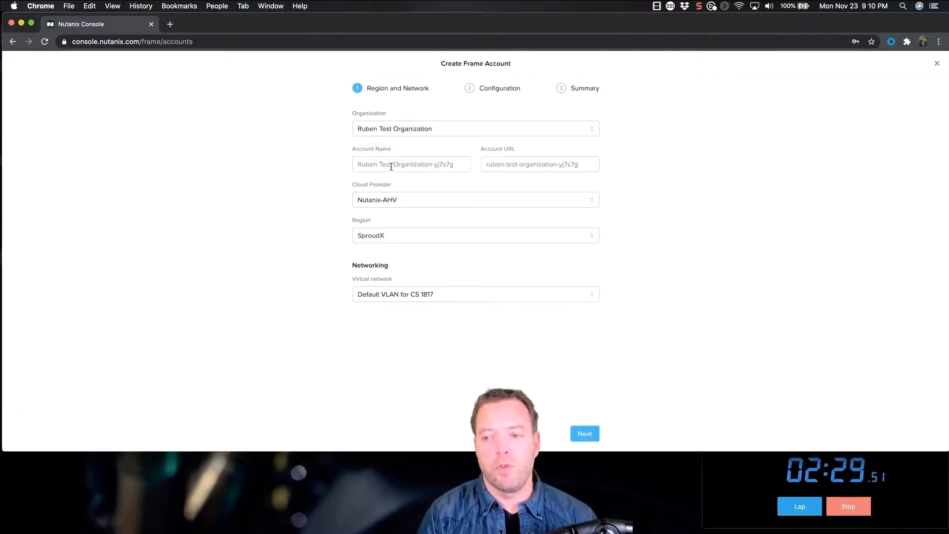
Create TechSummit-AWS-SA on AWS Cape Town with Windows Server 2019 on Pro 16GB (G4).
click(475, 200)
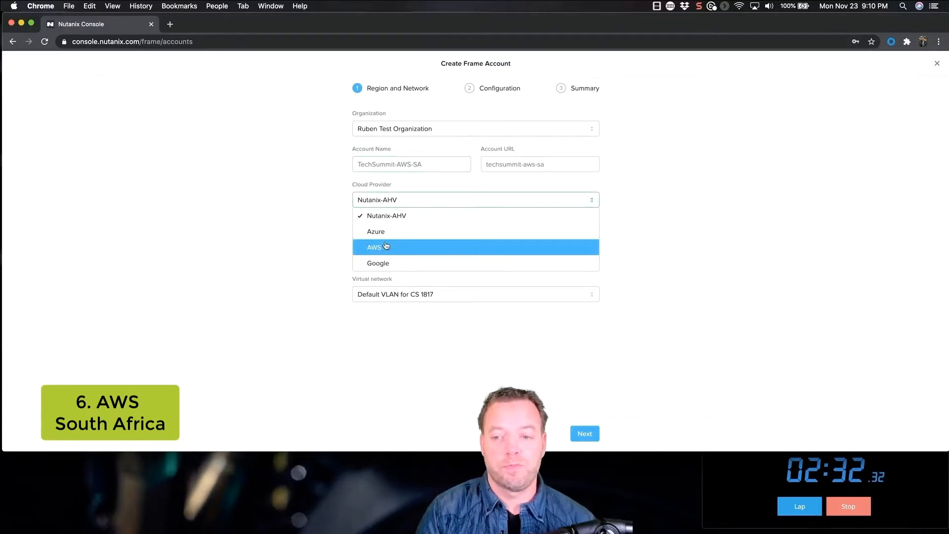
click(373, 247)
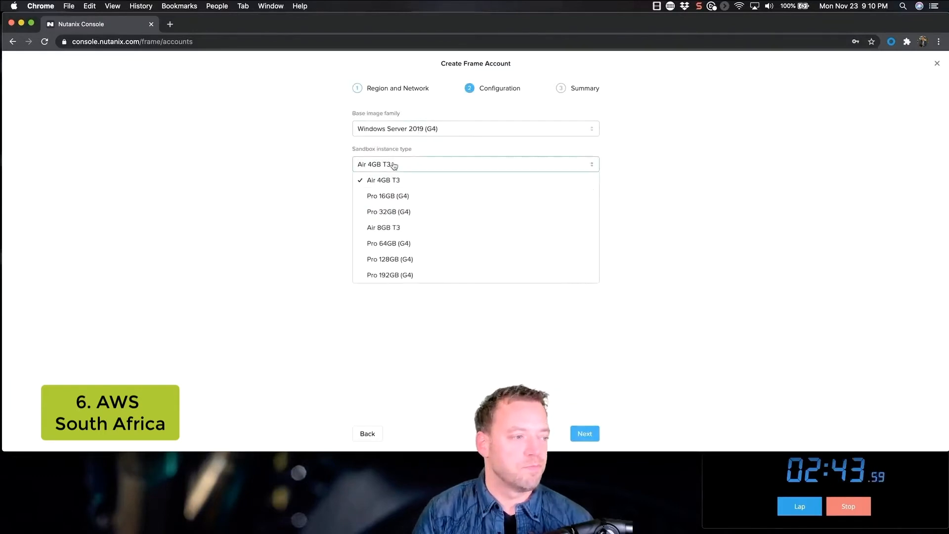
mouse_move(389, 196)
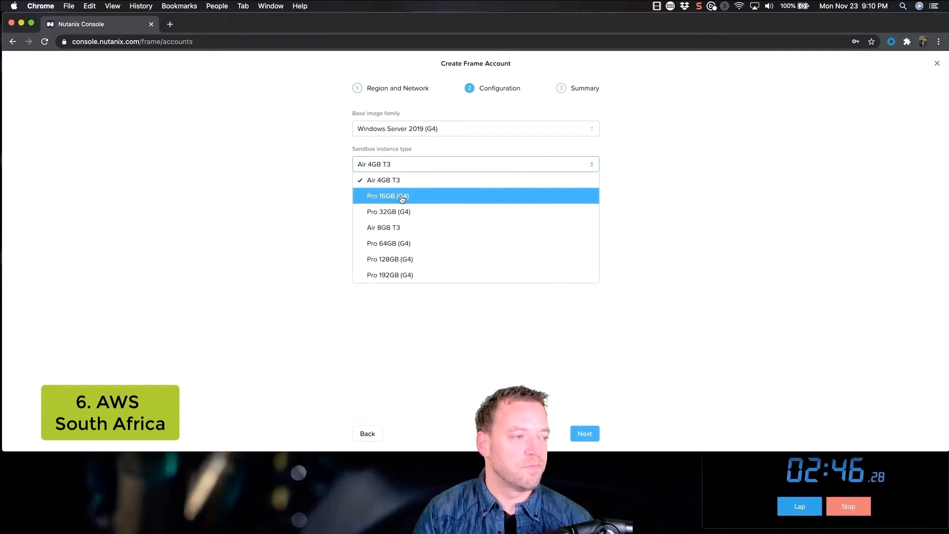
click(387, 195)
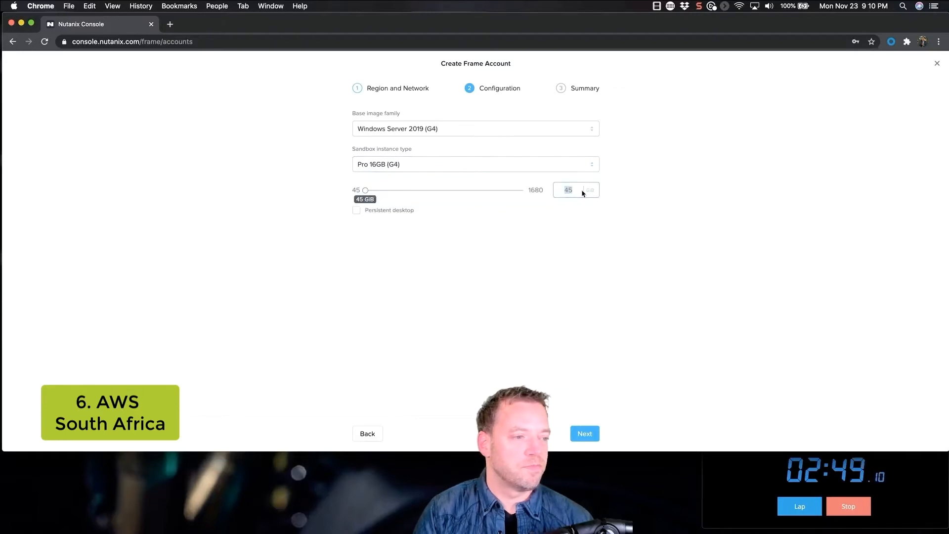
click(583, 433)
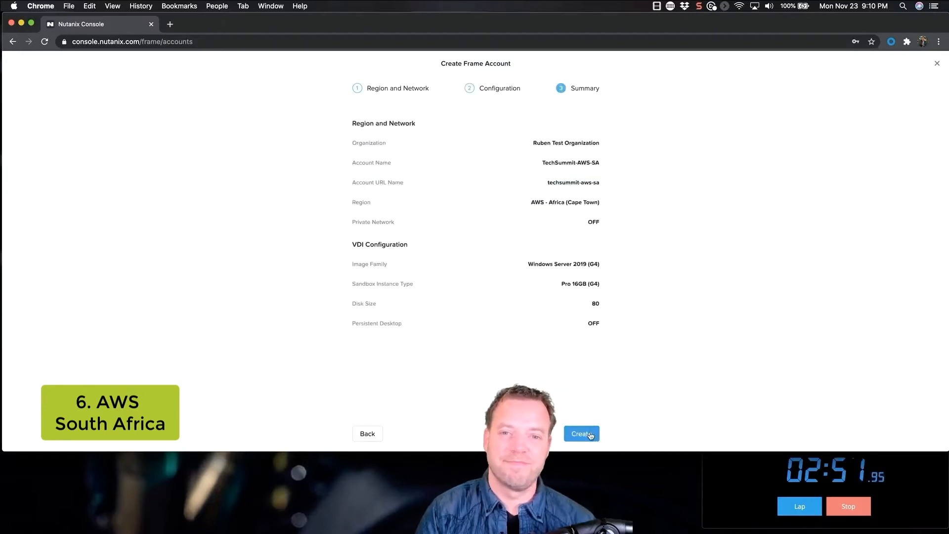
click(581, 433)
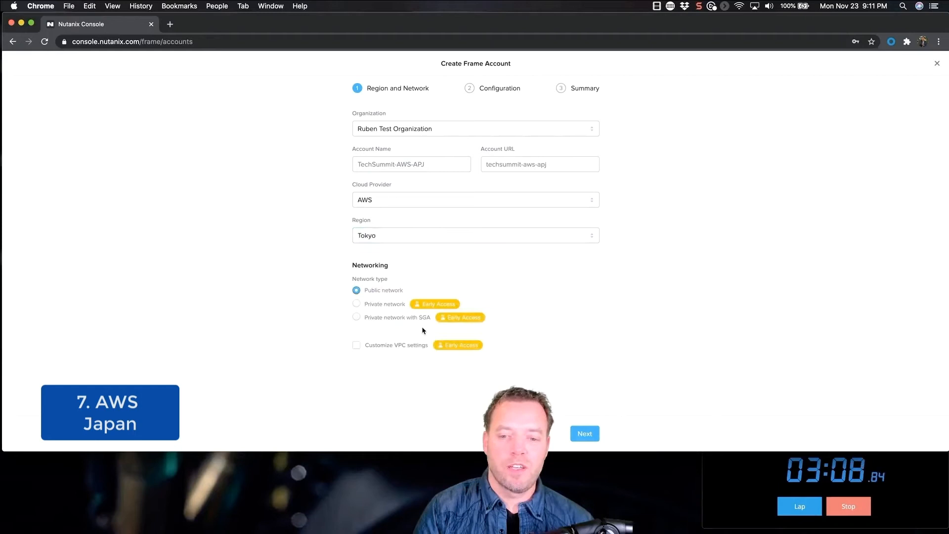
Create TechSummit-AWS-APJ on AWS Tokyo with Ubuntu 18.04 LTS on Pro 16GB (G4), dismissing the toast.
click(584, 433)
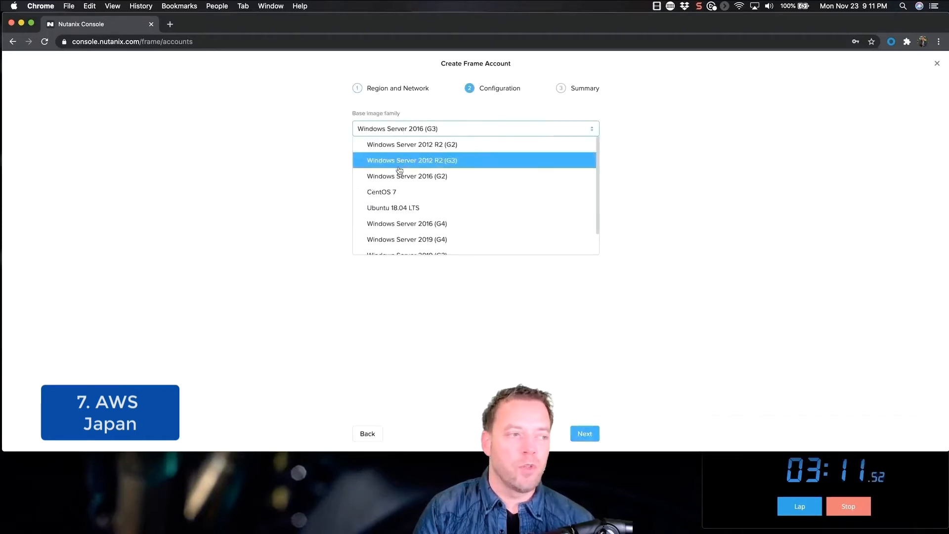
click(393, 207)
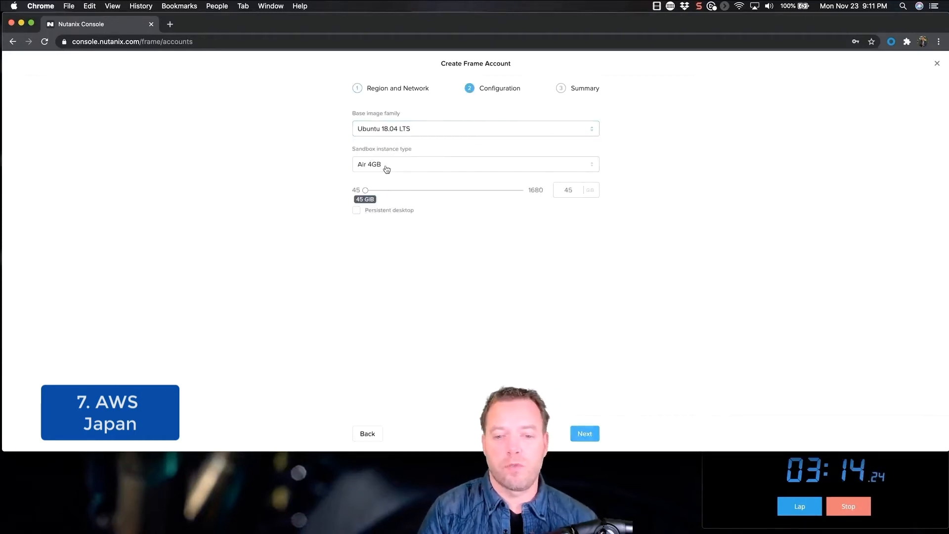
click(475, 164)
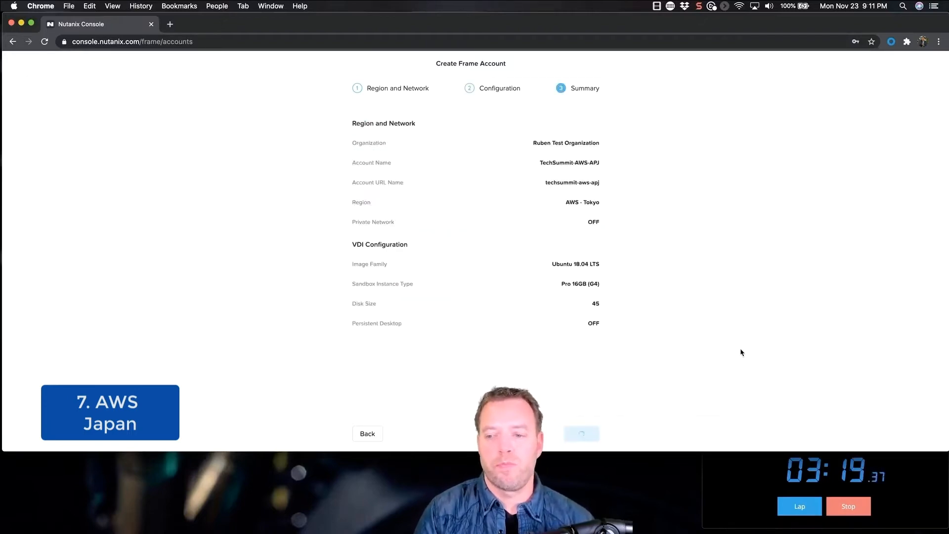
click(582, 434)
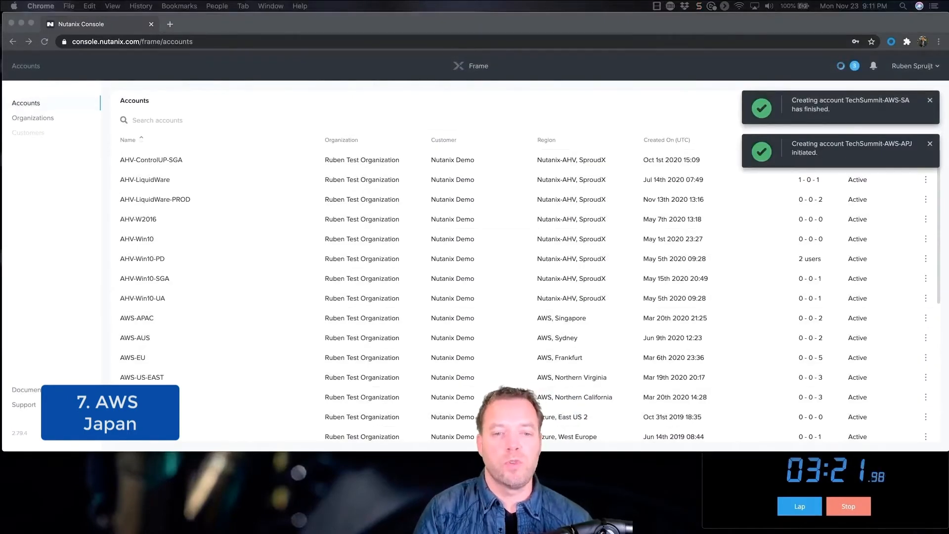
click(930, 100)
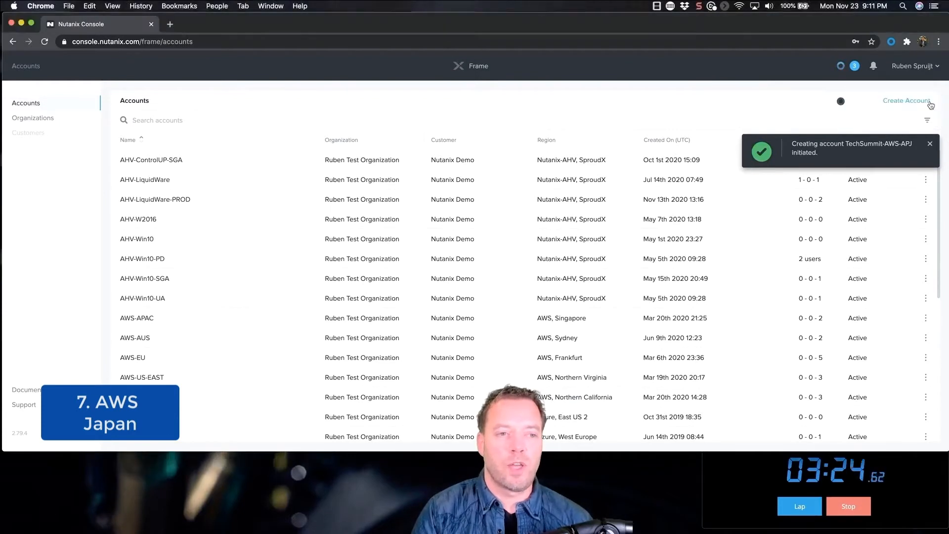
click(906, 101)
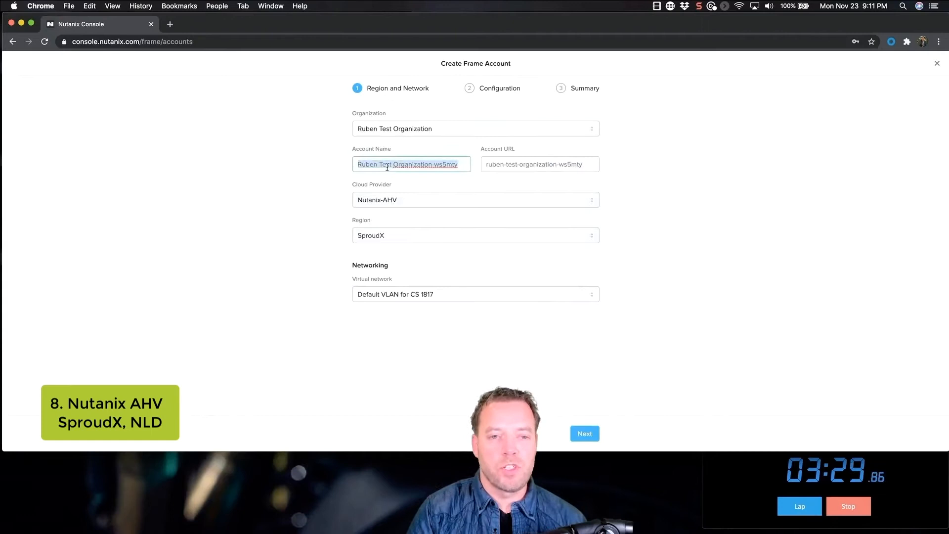
Create TechSummit-AHV-PROD on Nutanix AHV SproudX: Windows 10, Pro 16GB-2Q, 256 GB disk.
text(TechSummit-AHV-PROD)
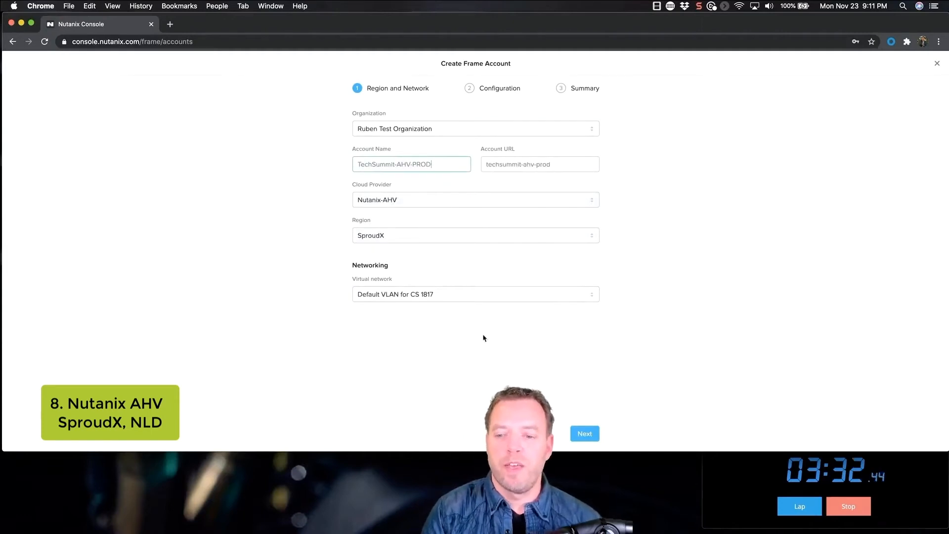
click(584, 434)
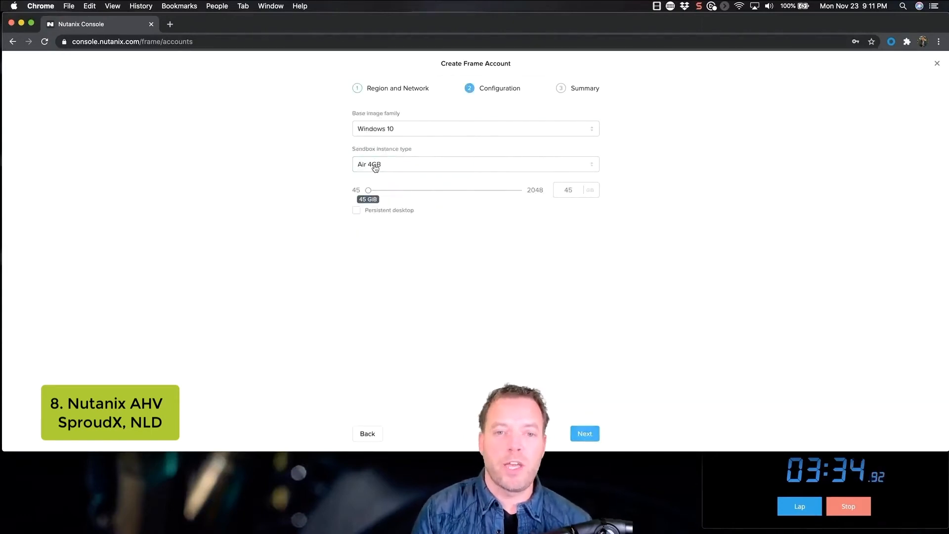
click(475, 164)
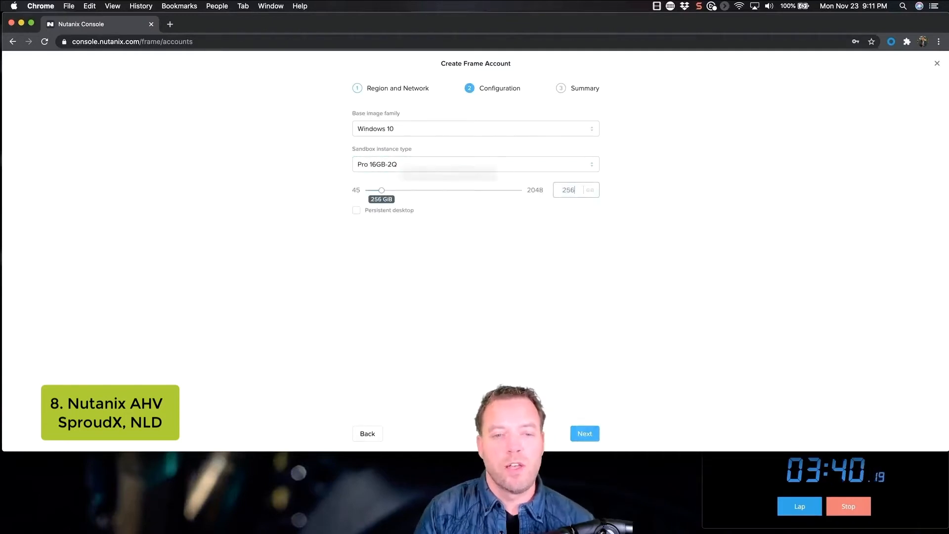
click(584, 433)
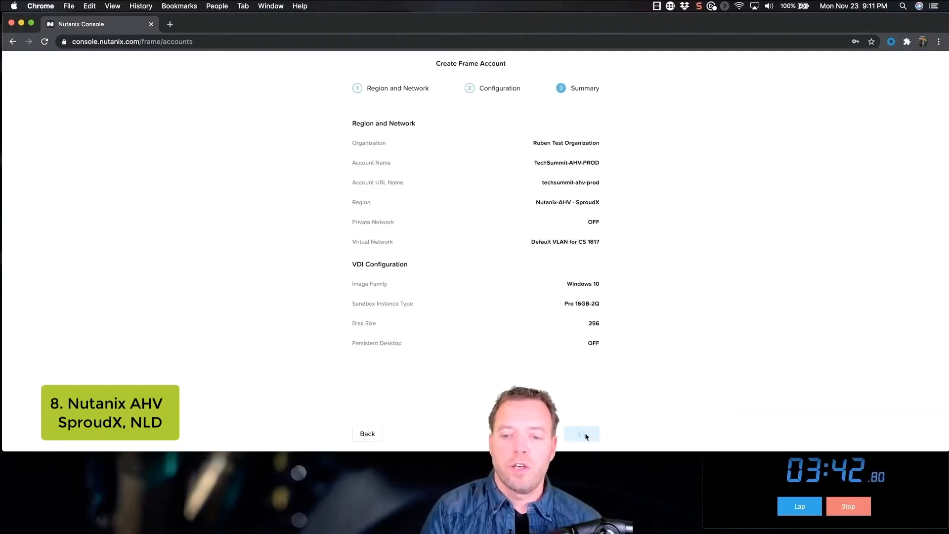
click(581, 434)
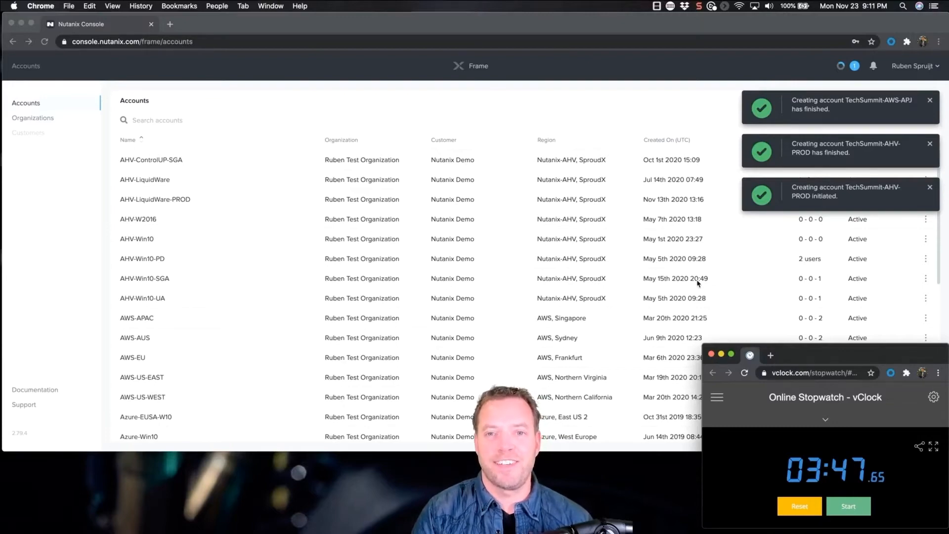
Open the AHV-Win10-UA account's Sandbox to view its installed applications.
click(142, 298)
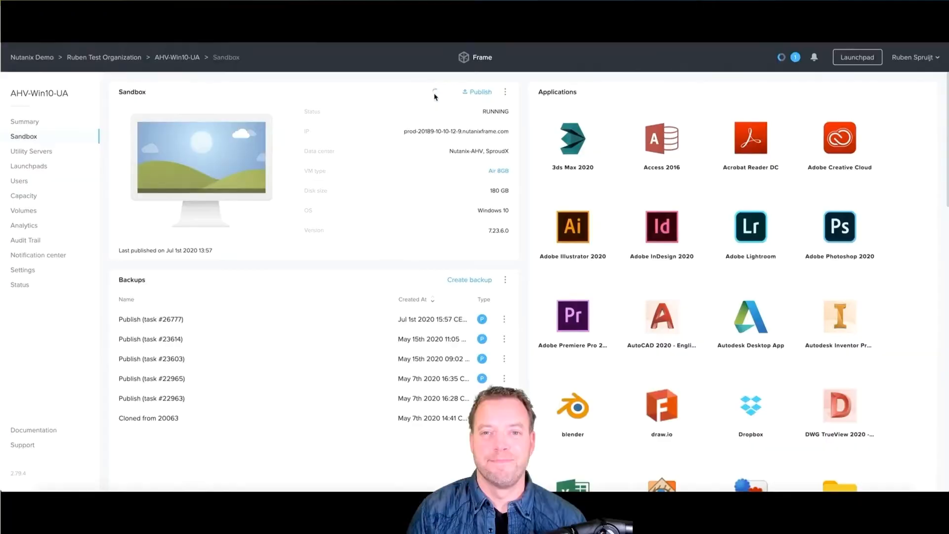
click(22, 256)
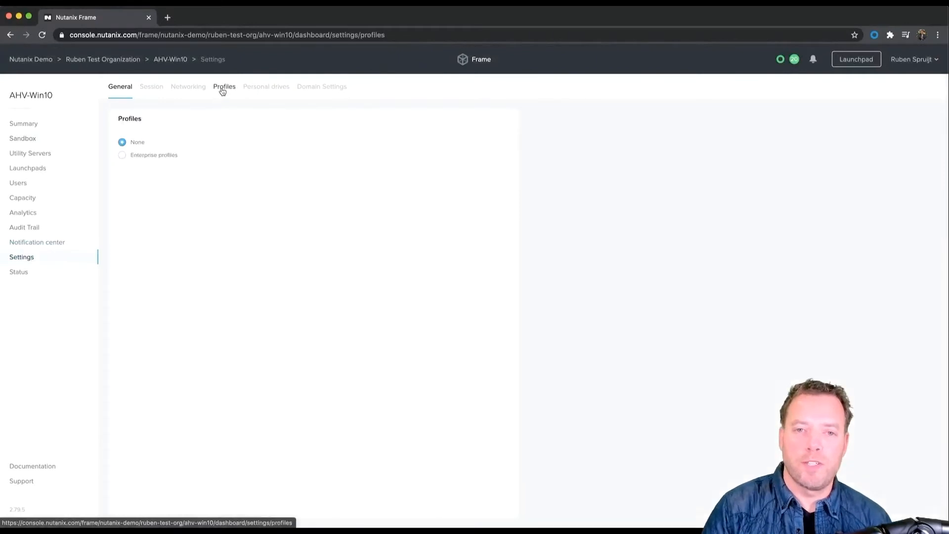
Save enterprise profiles with a 5 GB disk and enable personal drives for all users.
click(122, 154)
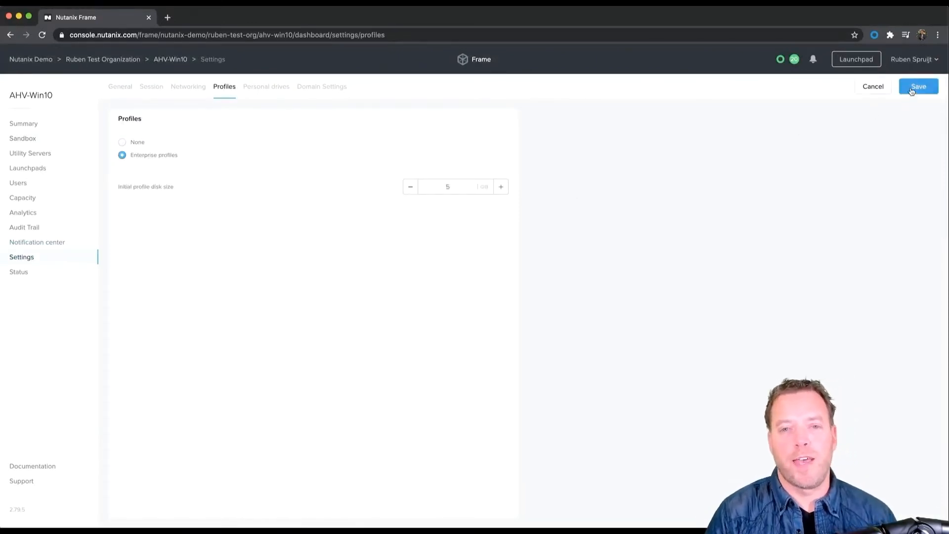
click(917, 86)
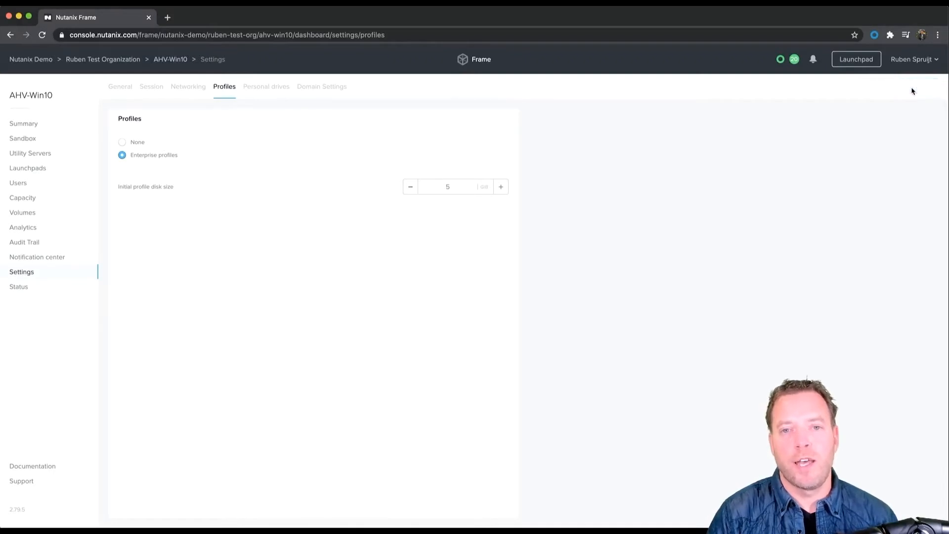
click(266, 86)
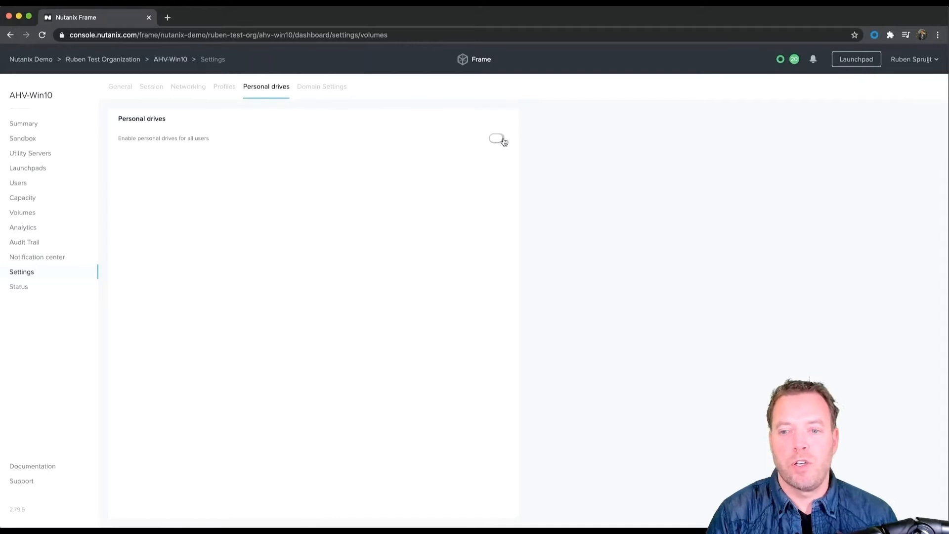
click(496, 138)
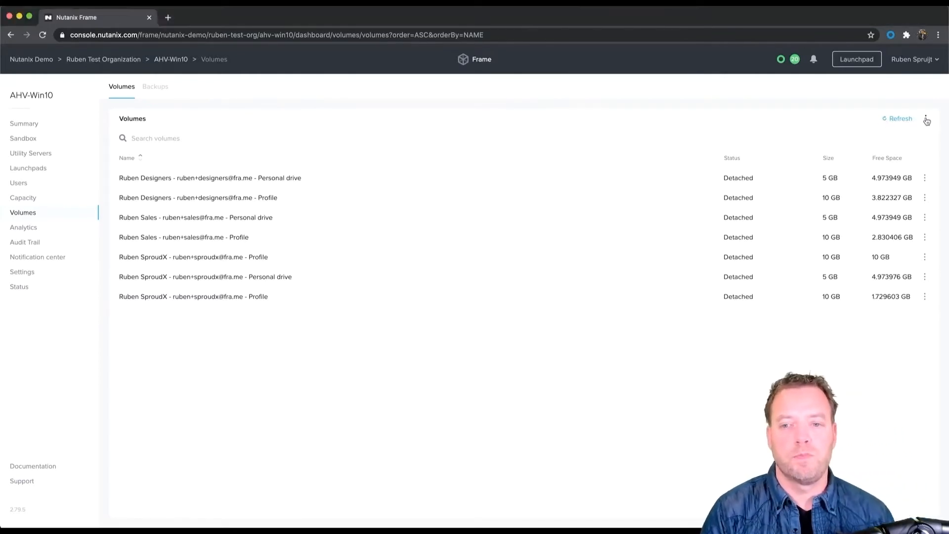
Review the volume autogrow rule (grow by 5 GB below 1 GB free) and cancel without saving.
click(924, 118)
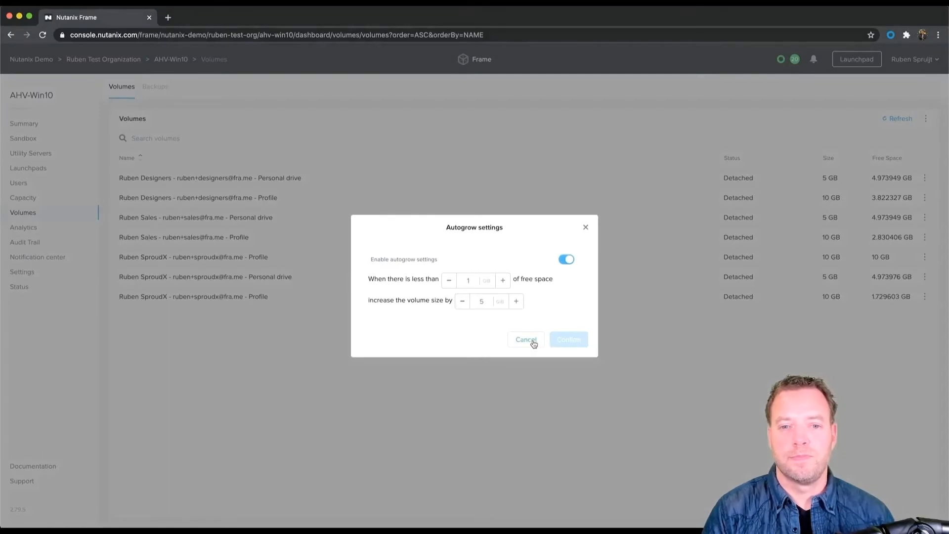
click(525, 339)
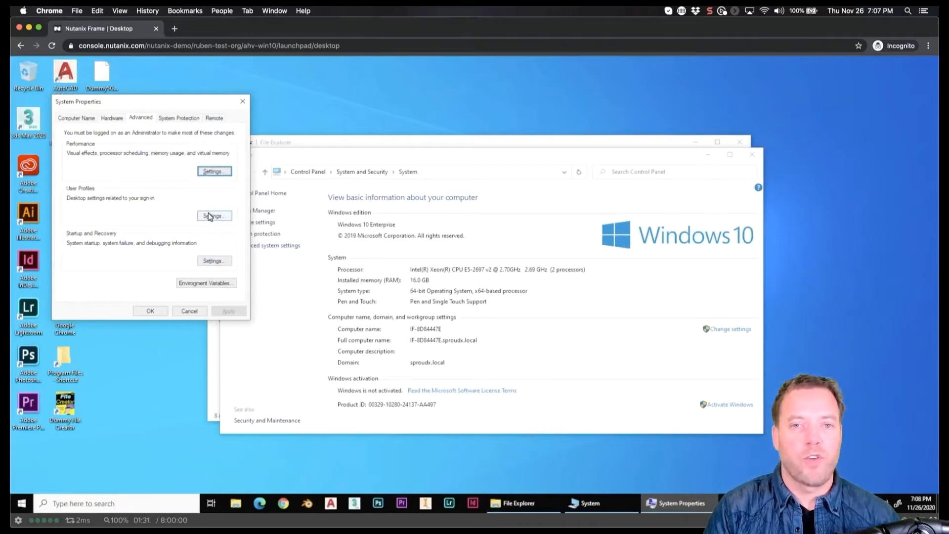
View the user profiles stored on the computer and select the designers profile.
click(213, 216)
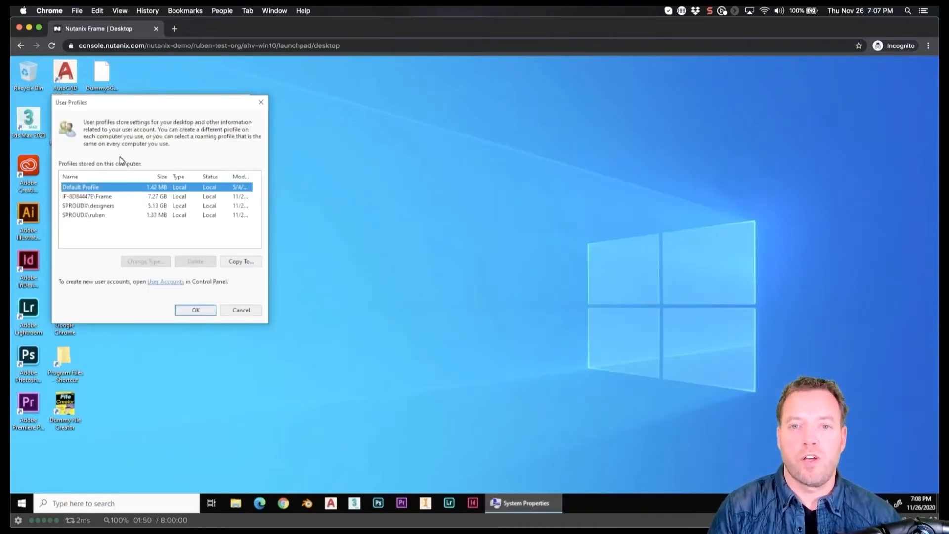
mouse_move(96, 217)
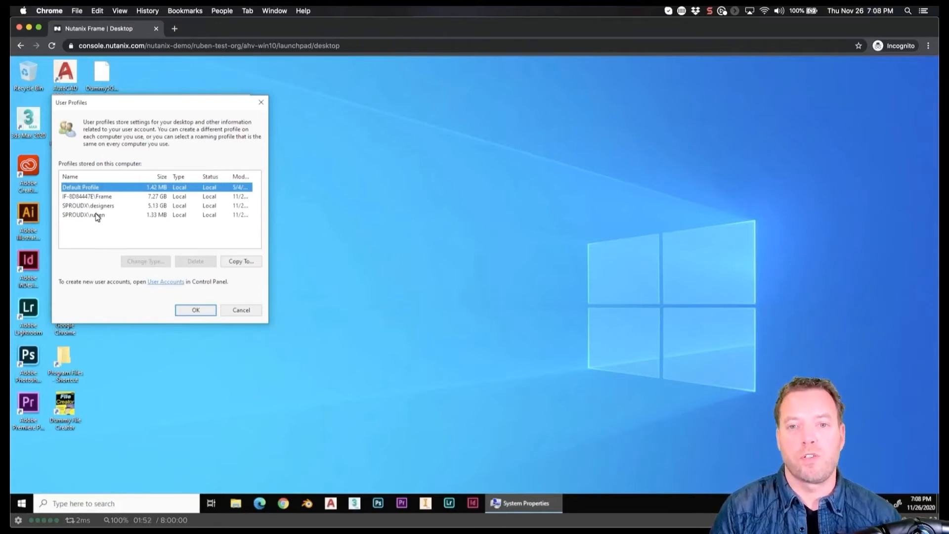
click(88, 205)
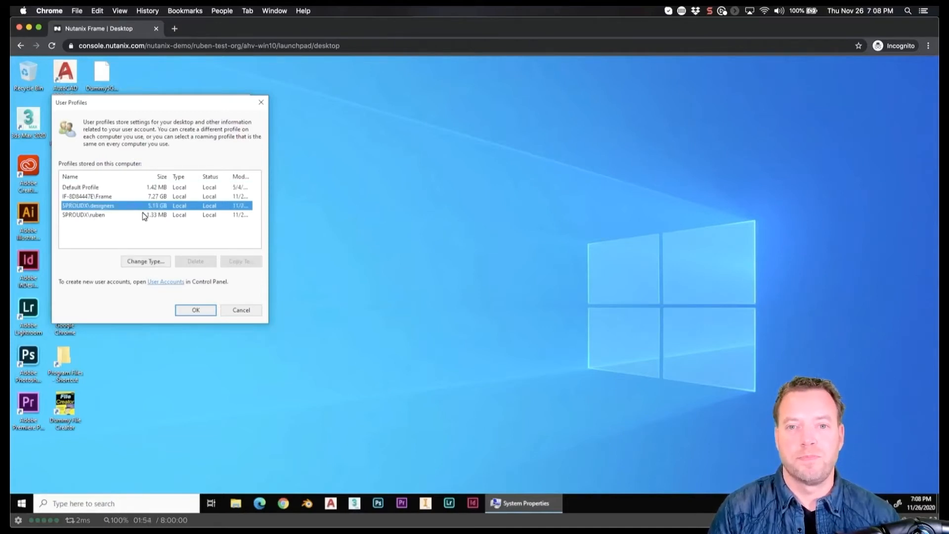
click(196, 309)
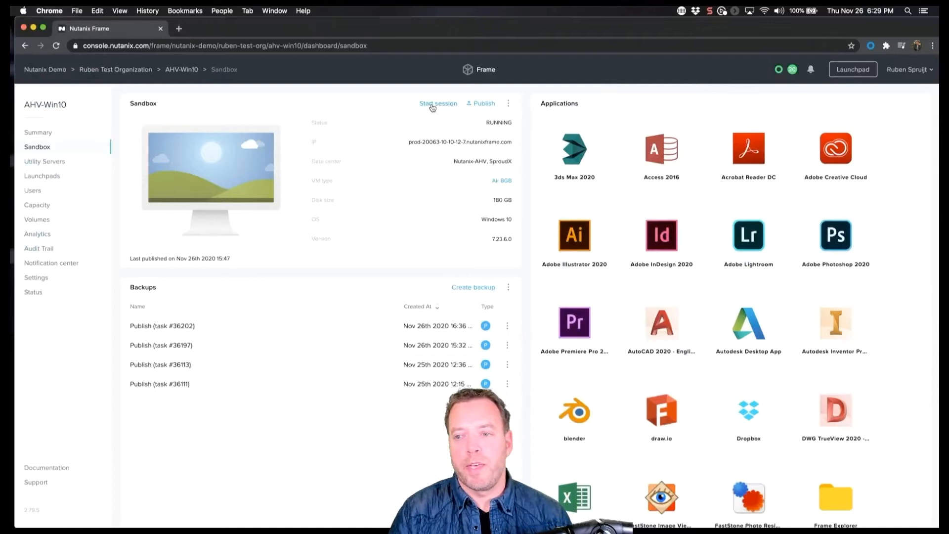
Start a sandbox session and open the Adobe Illustrator hiding rules in FSLogix Apps RuleEditor.
click(438, 103)
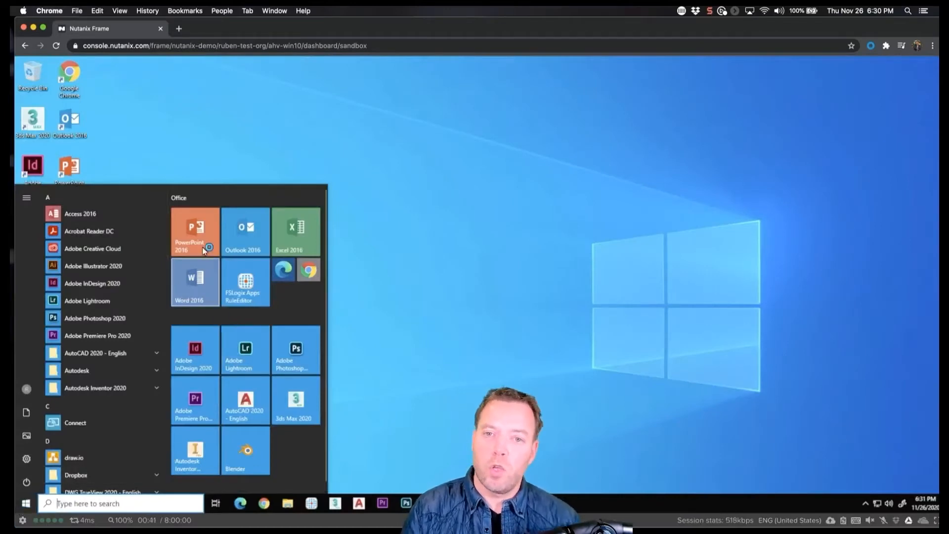
mouse_move(245, 281)
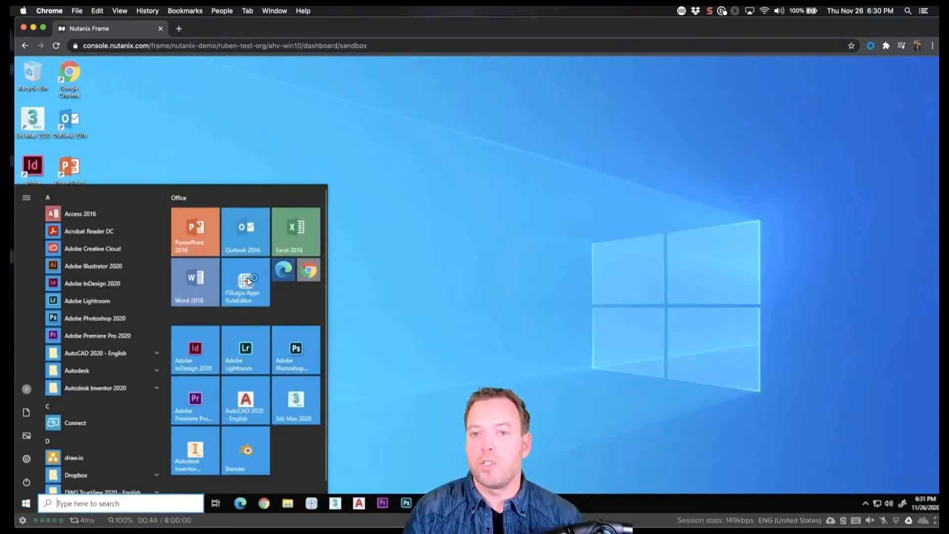
click(446, 364)
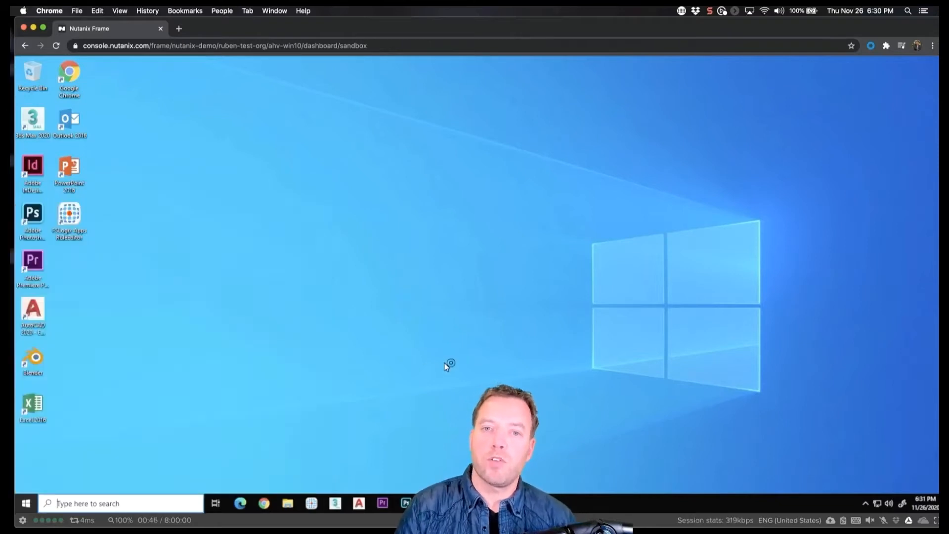
click(287, 503)
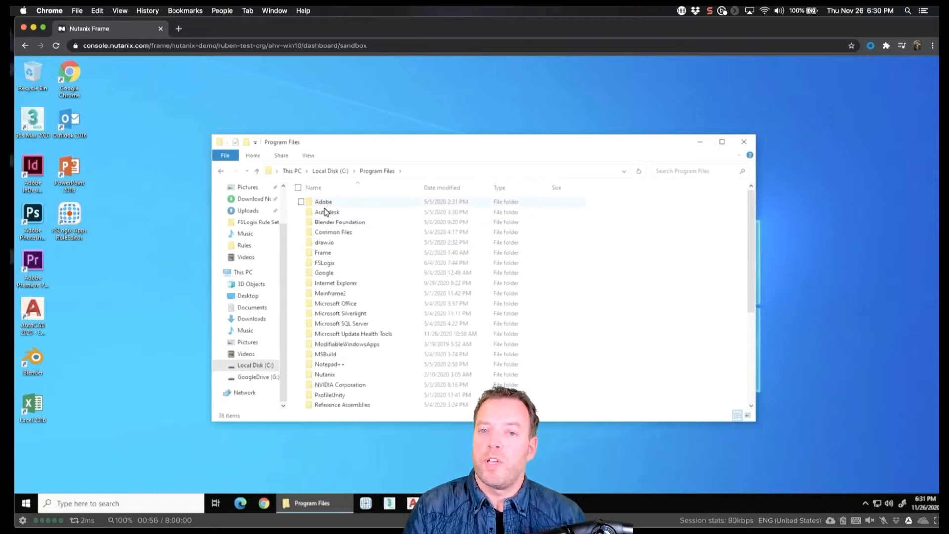
mouse_move(325, 296)
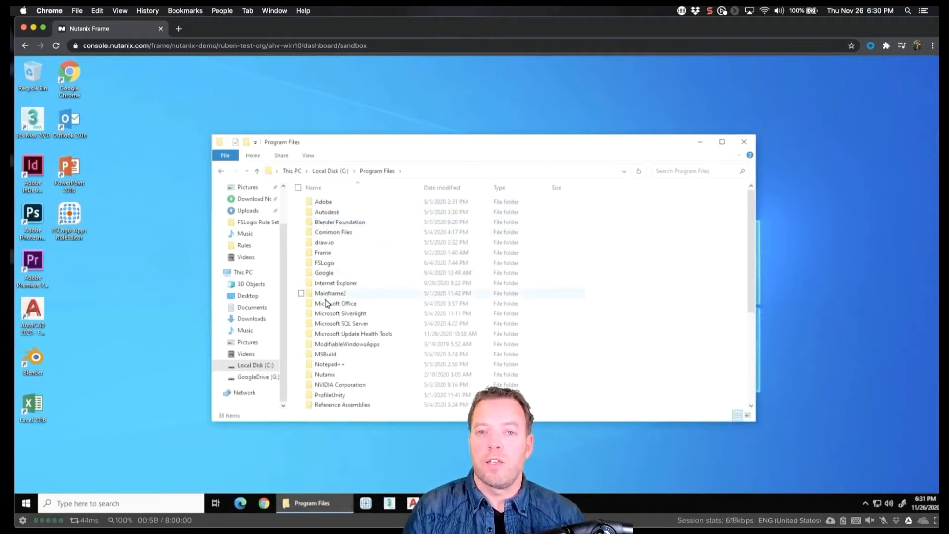
click(745, 142)
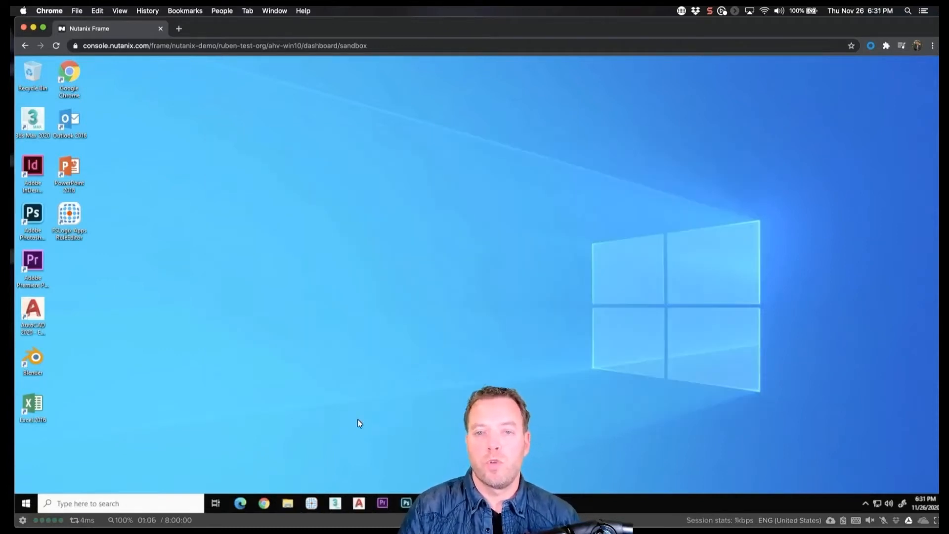
double_click(69, 213)
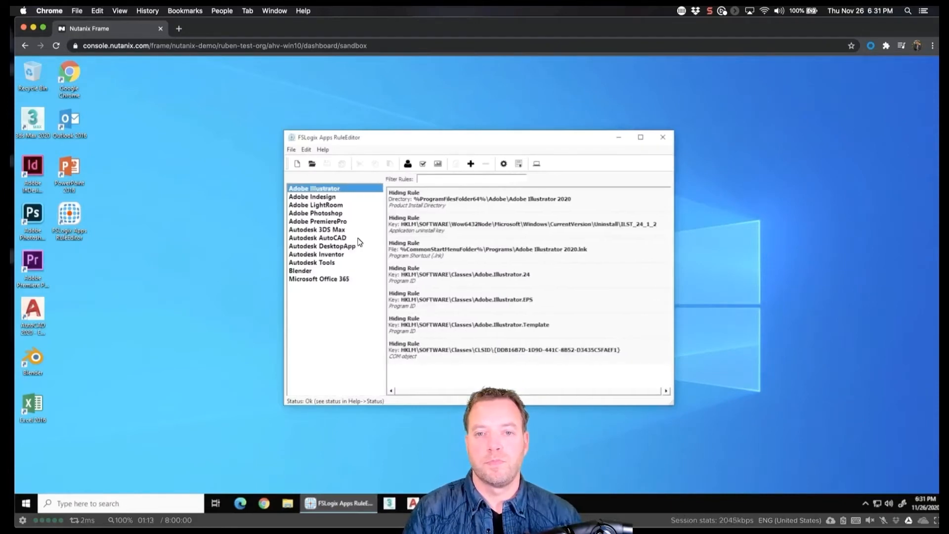
mouse_move(315, 189)
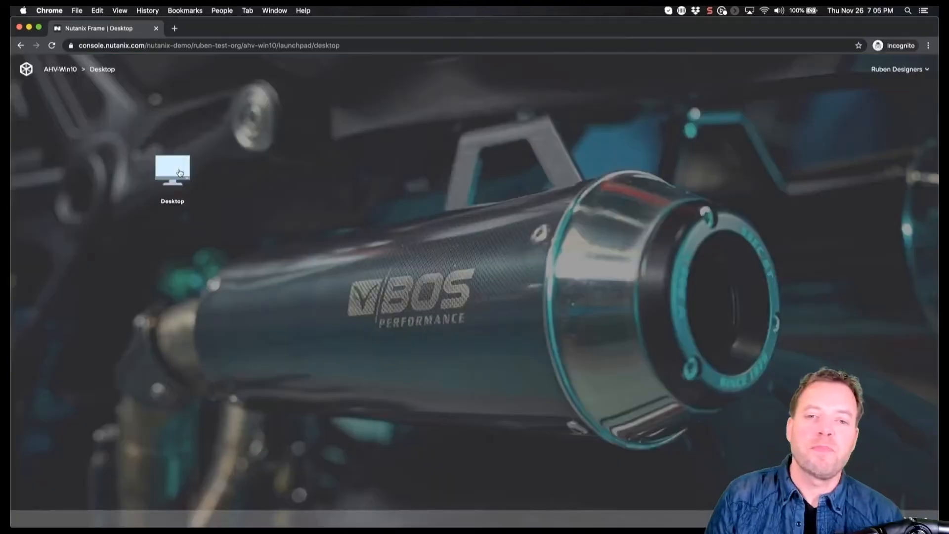
Launch the Desktop app and sign in as designers.
double_click(173, 171)
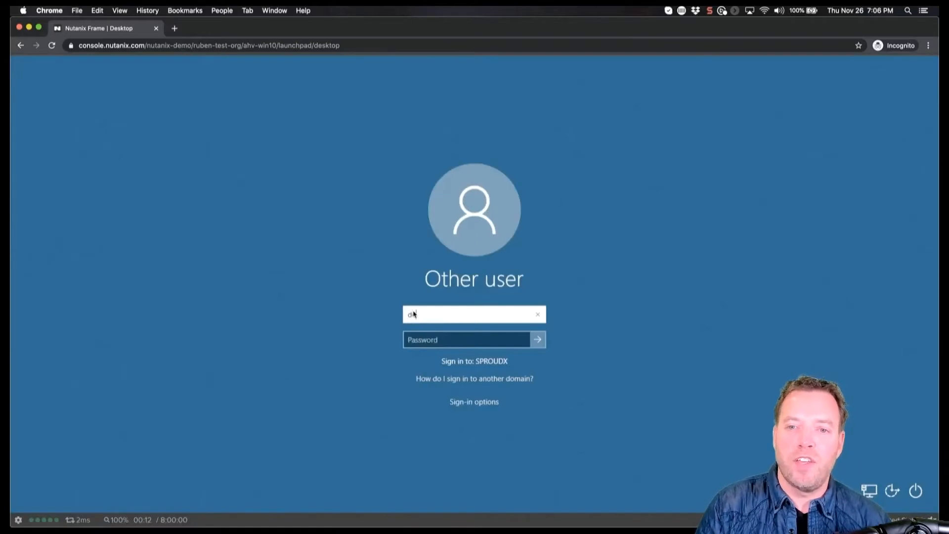
text(esigners)
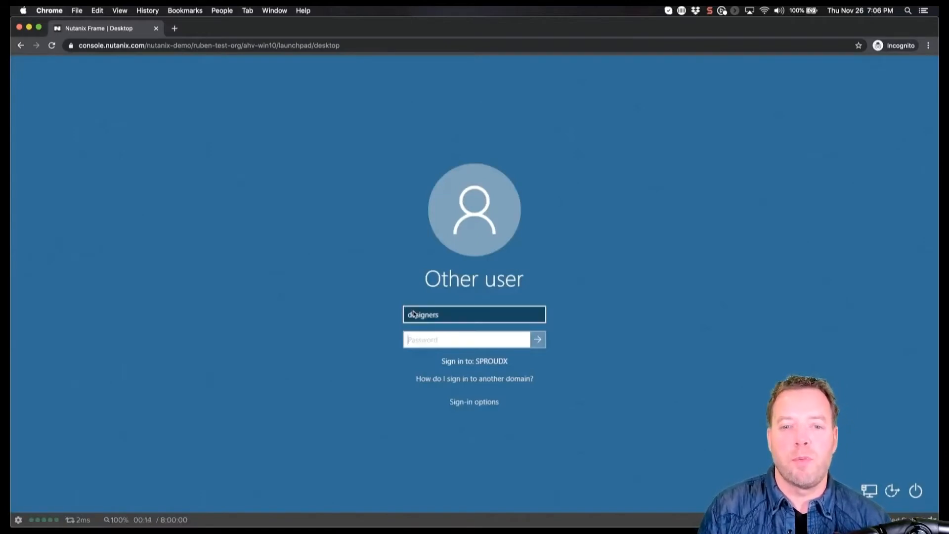
click(536, 339)
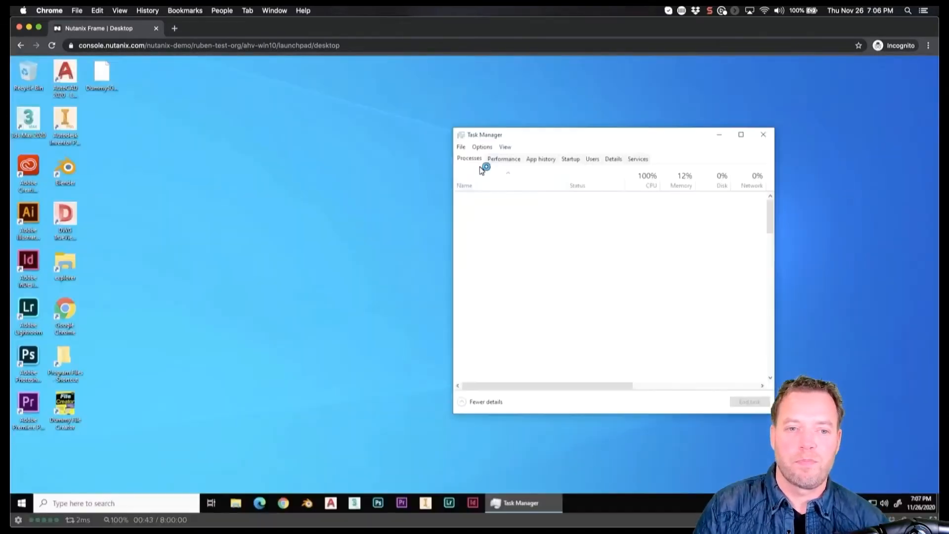
Confirm the NVIDIA GRID T4-2Q GPU in Task Manager and browse Program Files.
click(504, 158)
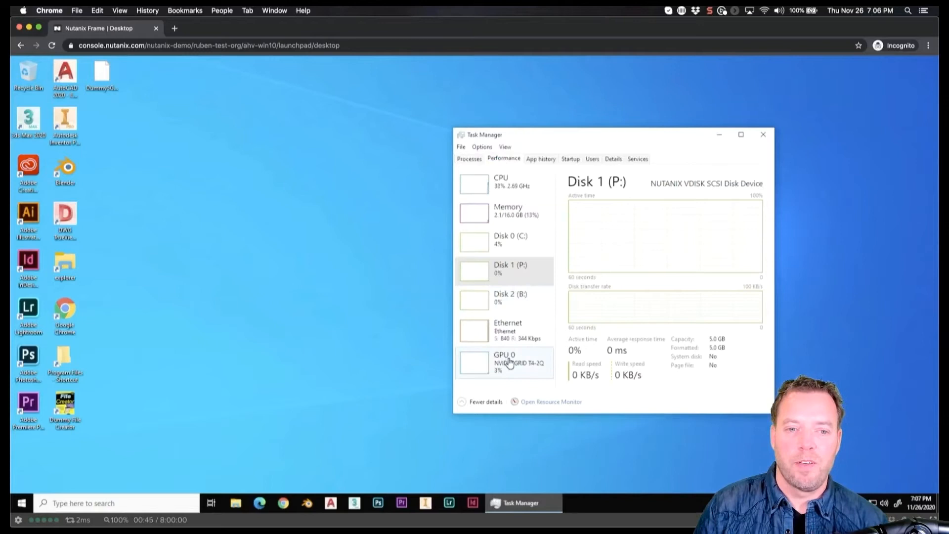
click(504, 362)
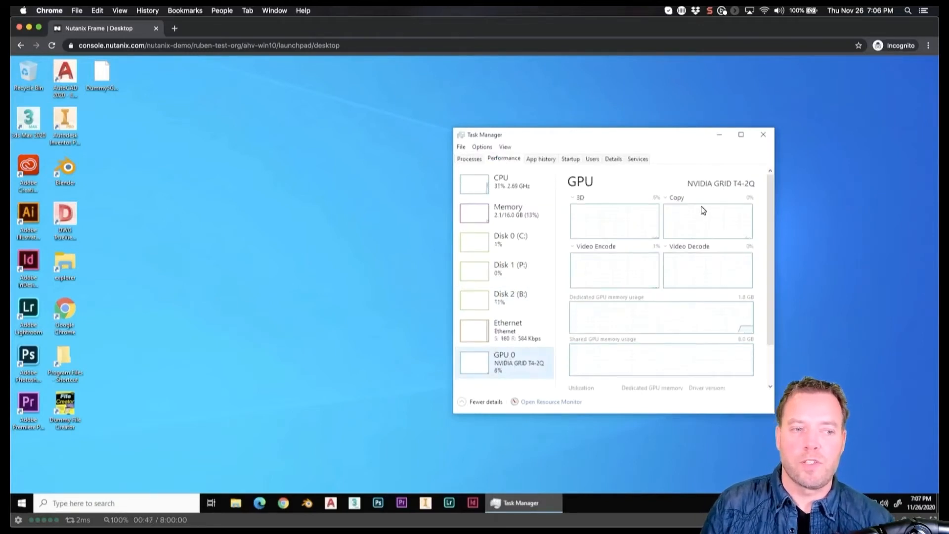
click(763, 135)
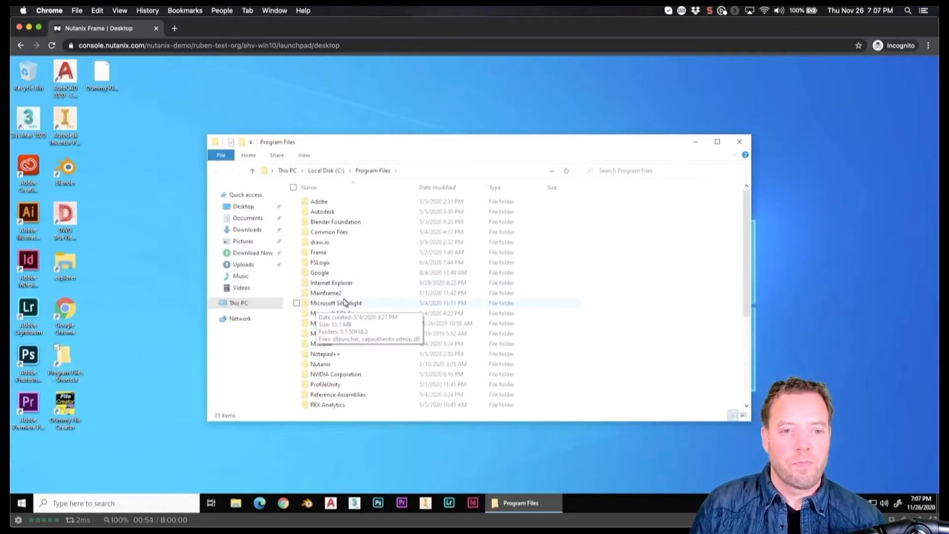
mouse_move(211, 162)
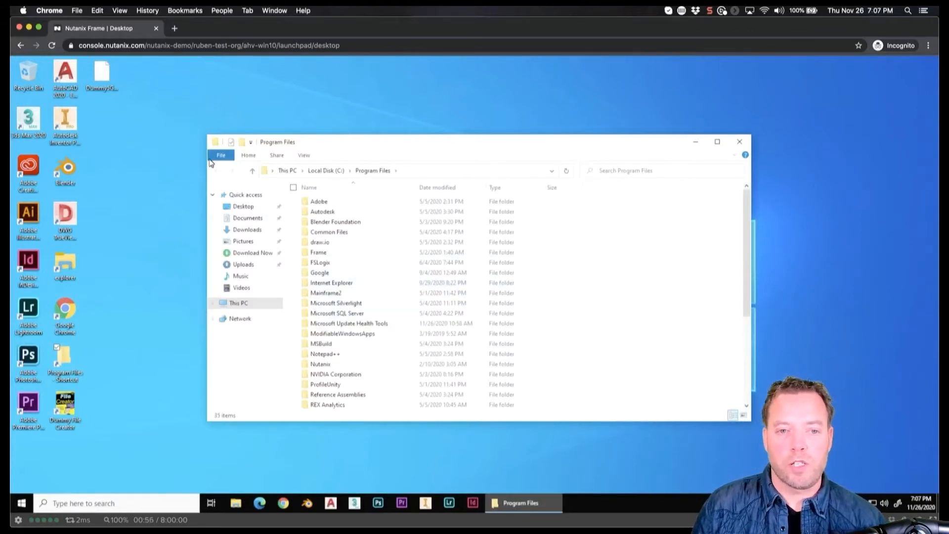
click(739, 142)
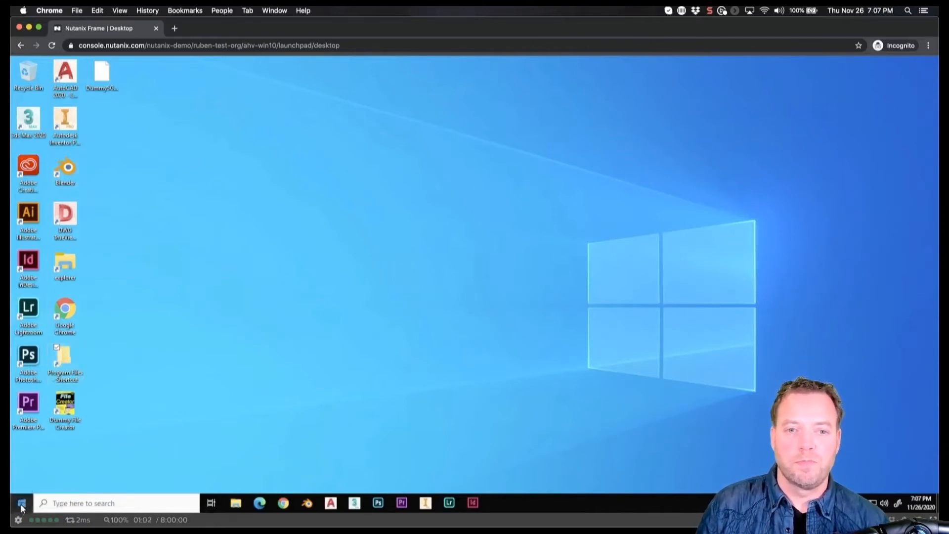
click(22, 503)
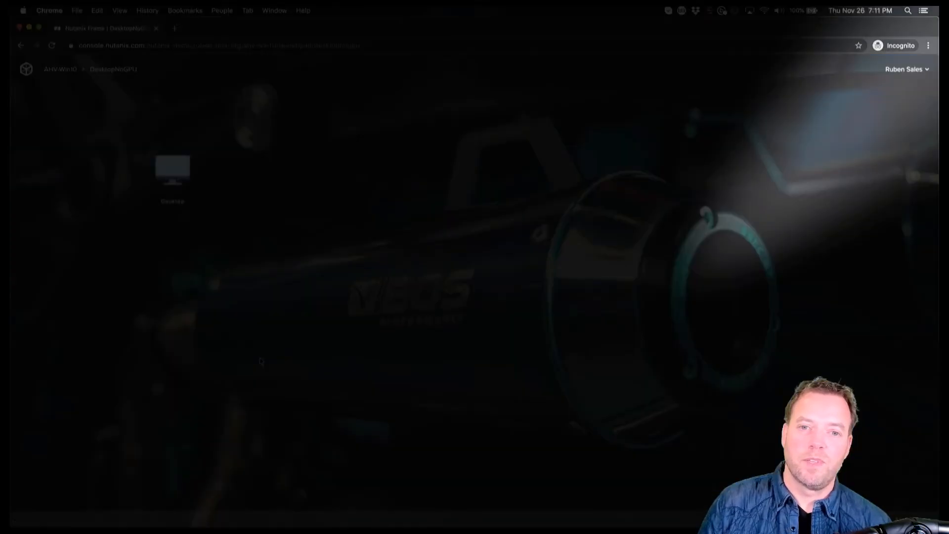
Launch DesktopNoGPU as sales, check its 8 GB memory, and close Task Manager.
click(172, 172)
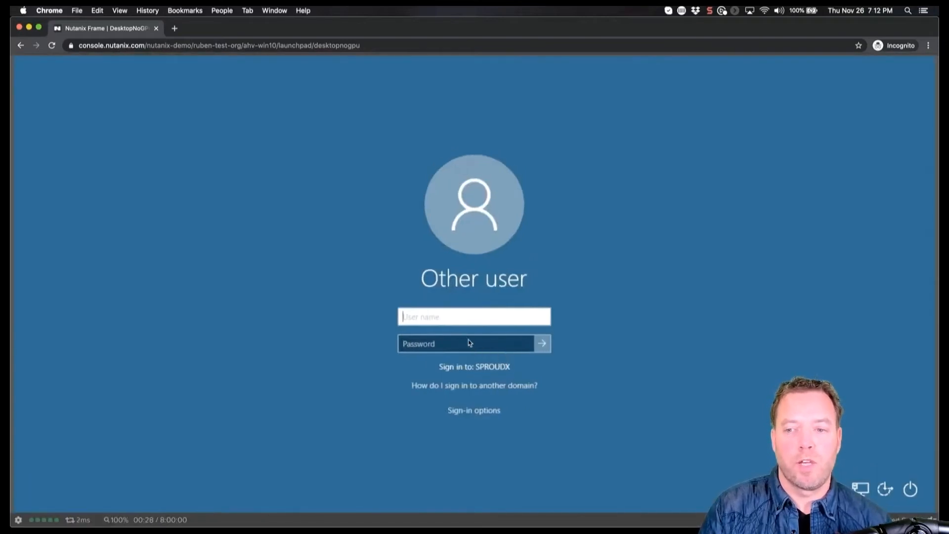
text(sales)
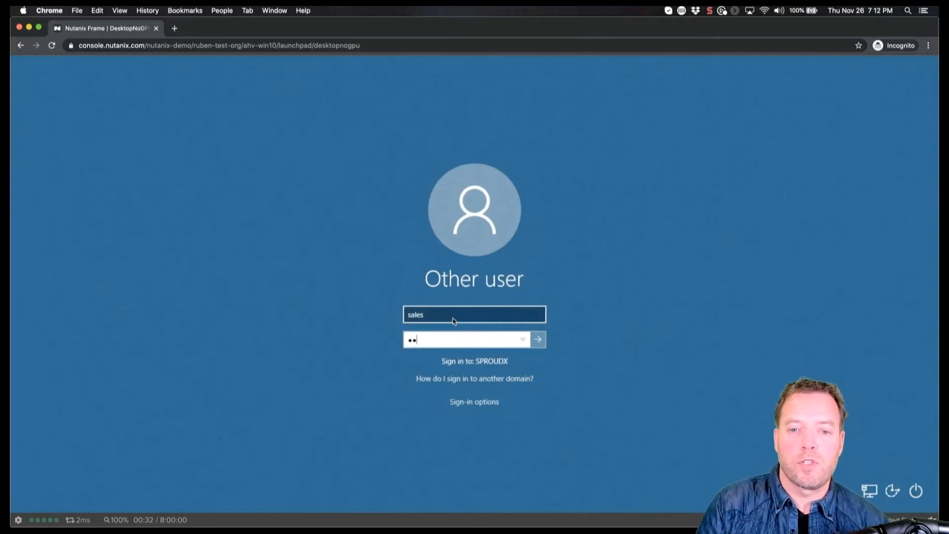
click(537, 339)
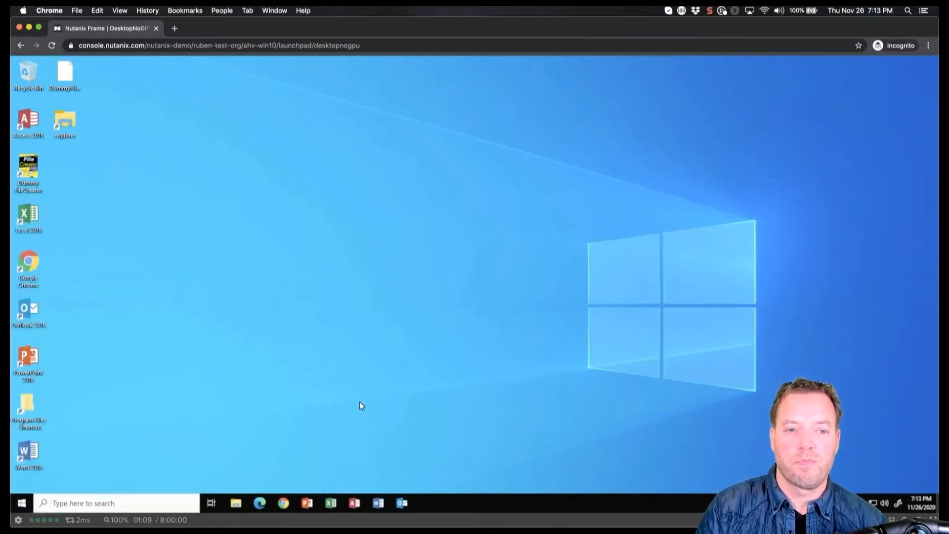
mouse_move(39, 416)
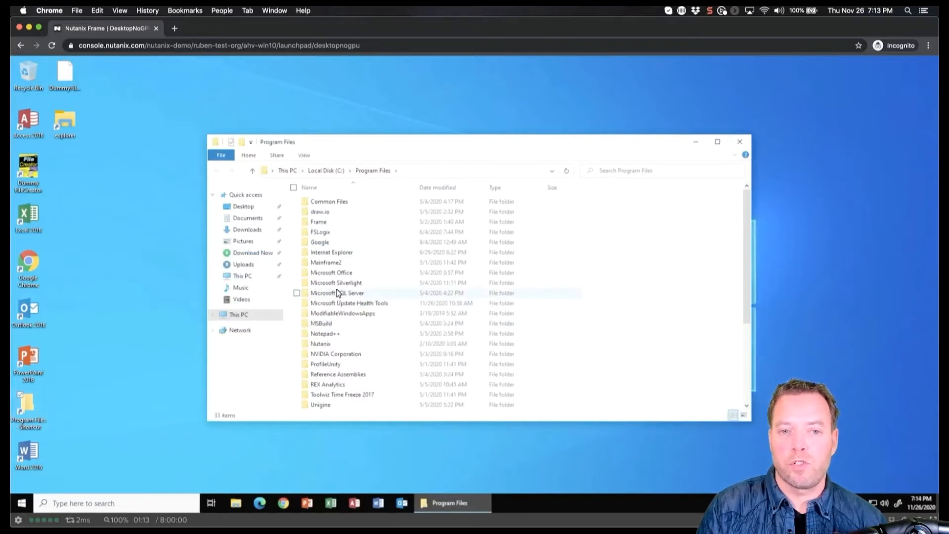
mouse_move(702, 147)
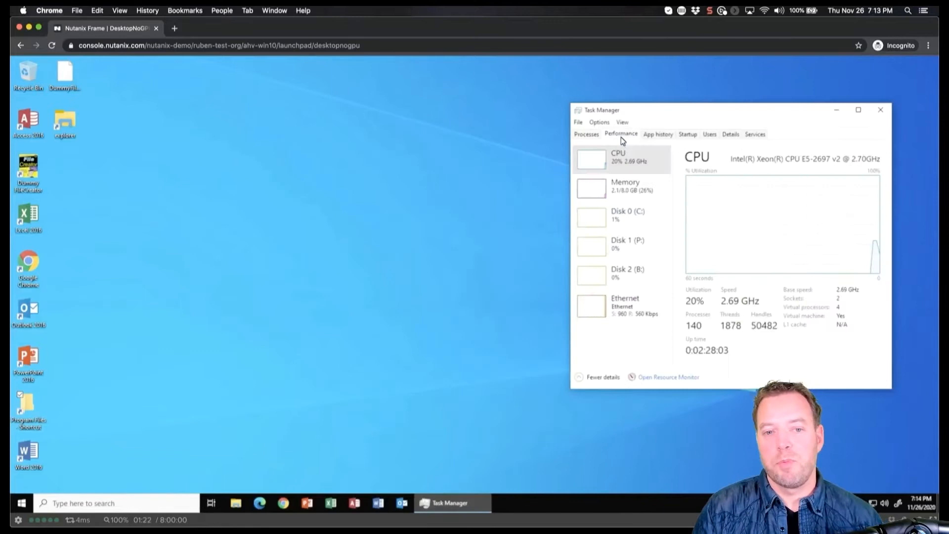
mouse_move(635, 358)
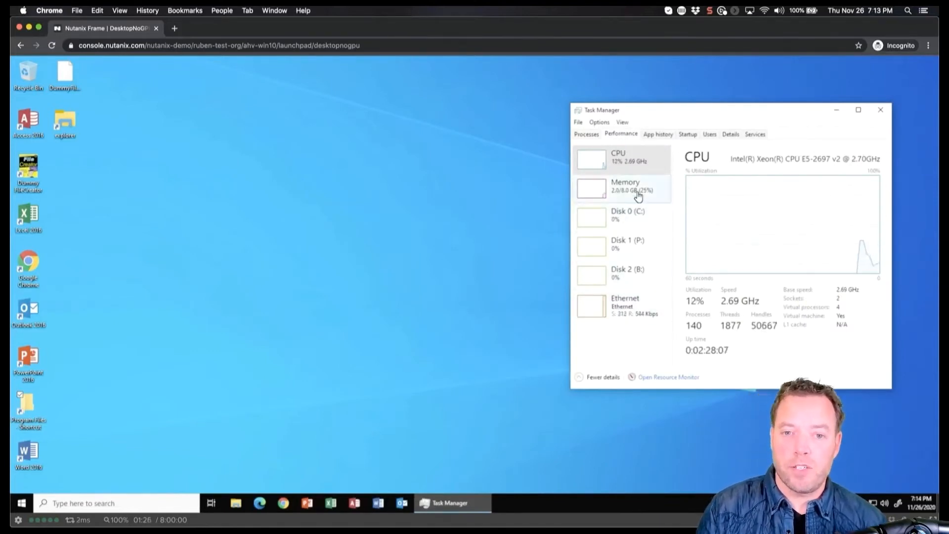
click(626, 186)
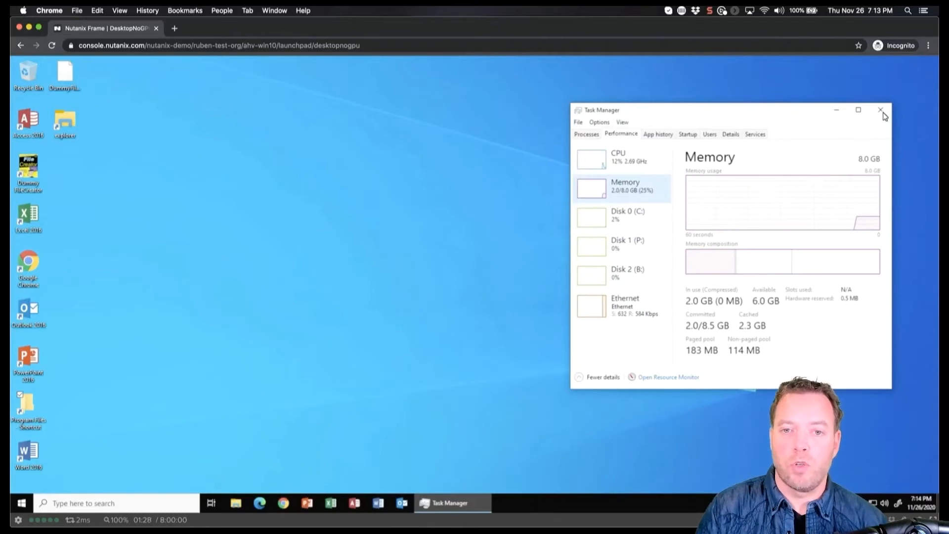
click(880, 110)
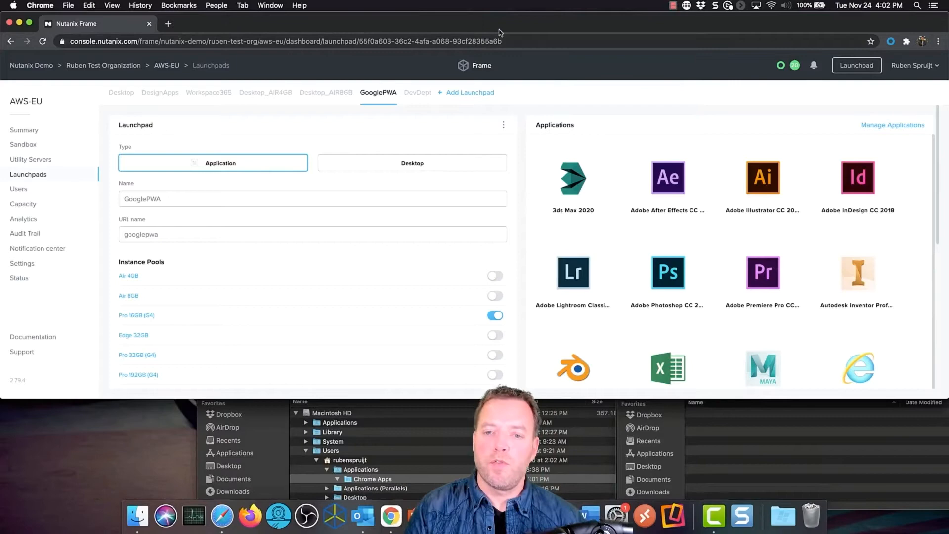
Open GooglePWA's Advanced Integrations and switch the identity provider to SAML2.
click(504, 124)
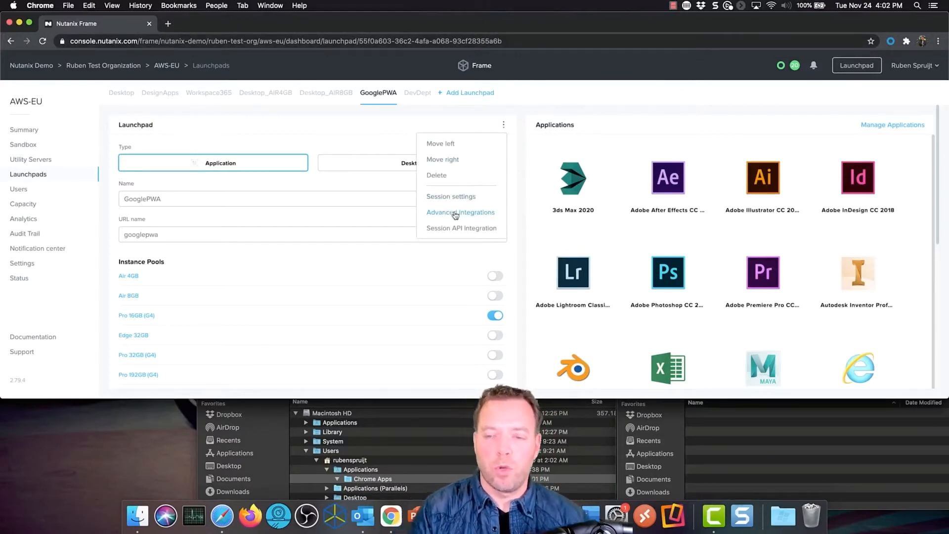
click(460, 212)
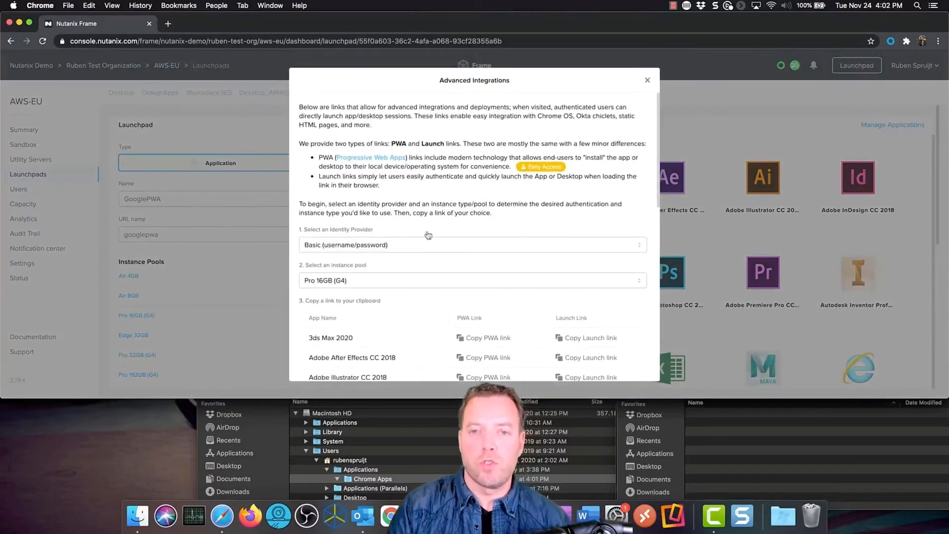
click(471, 245)
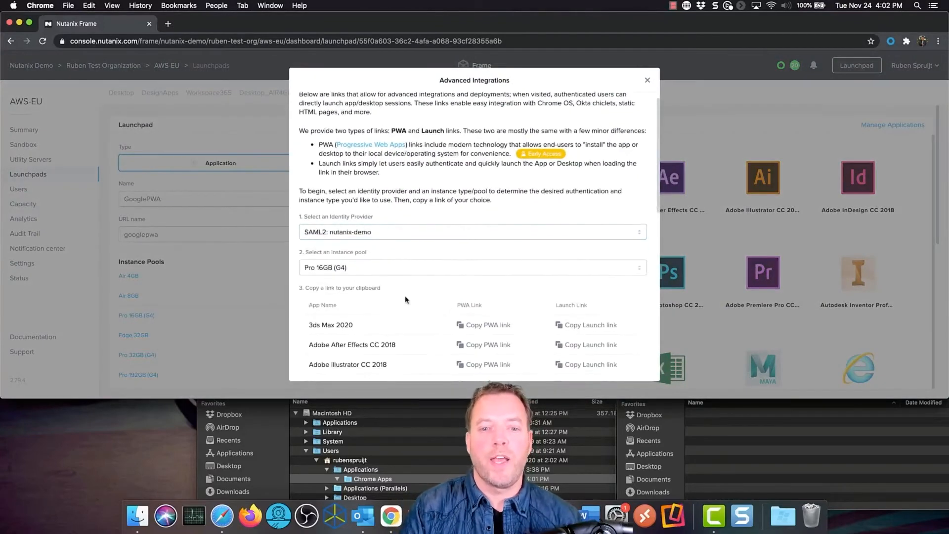
Copy Photoshop's PWA link for installing it as an app.
scroll(down, 3)
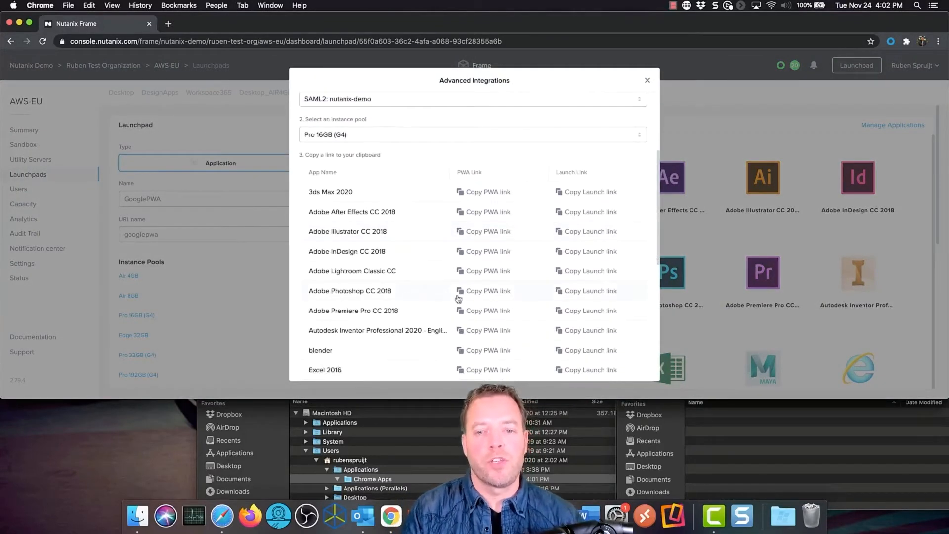
click(487, 291)
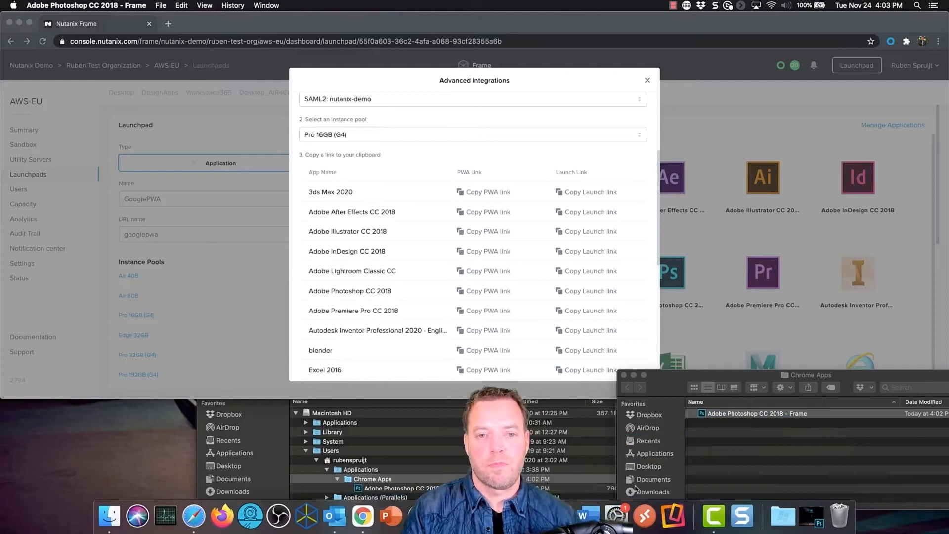
mouse_move(375, 186)
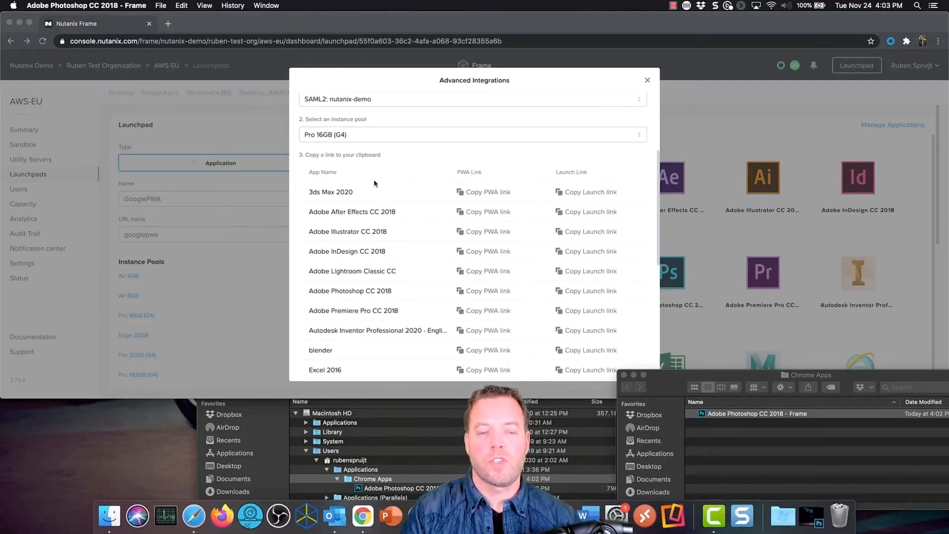
scroll(down, 3)
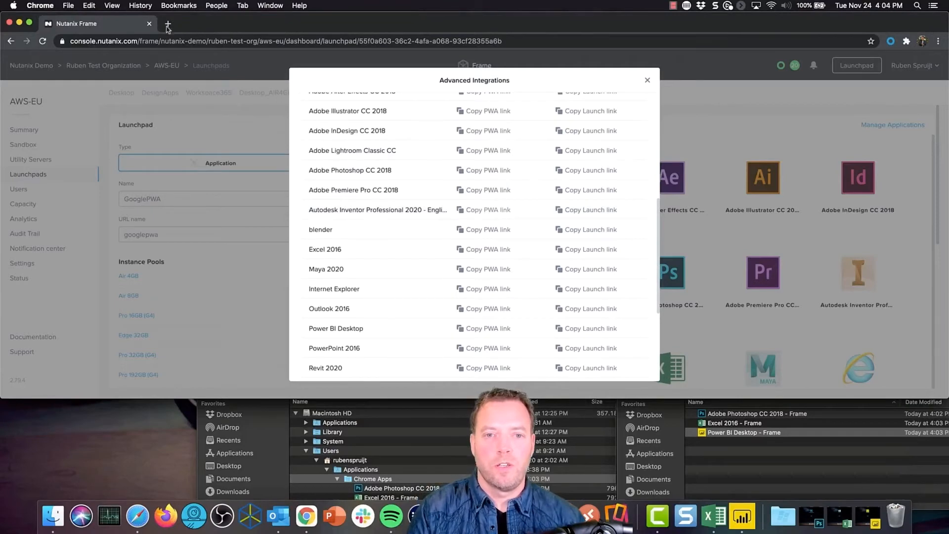
click(167, 24)
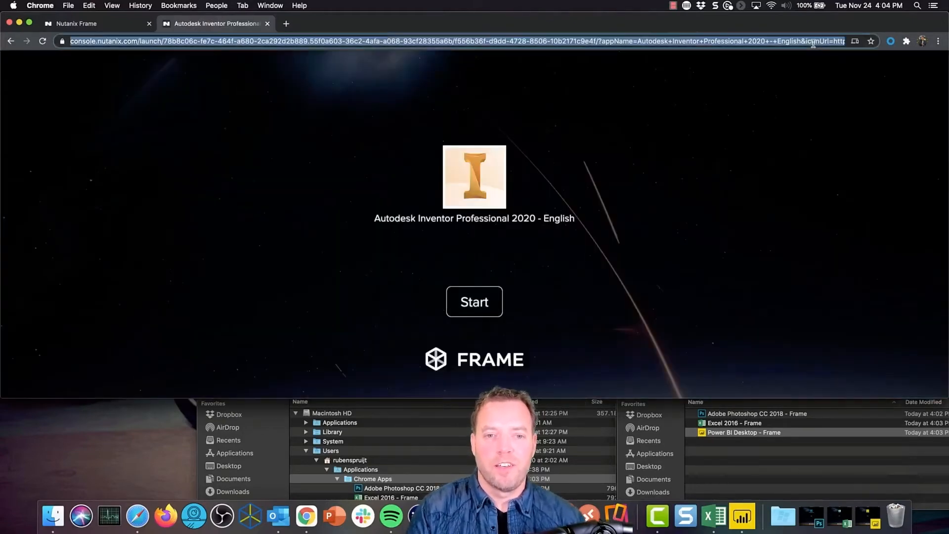
Install the Inventor launch page as an app, open Jet Engine Model, then leave.
click(474, 302)
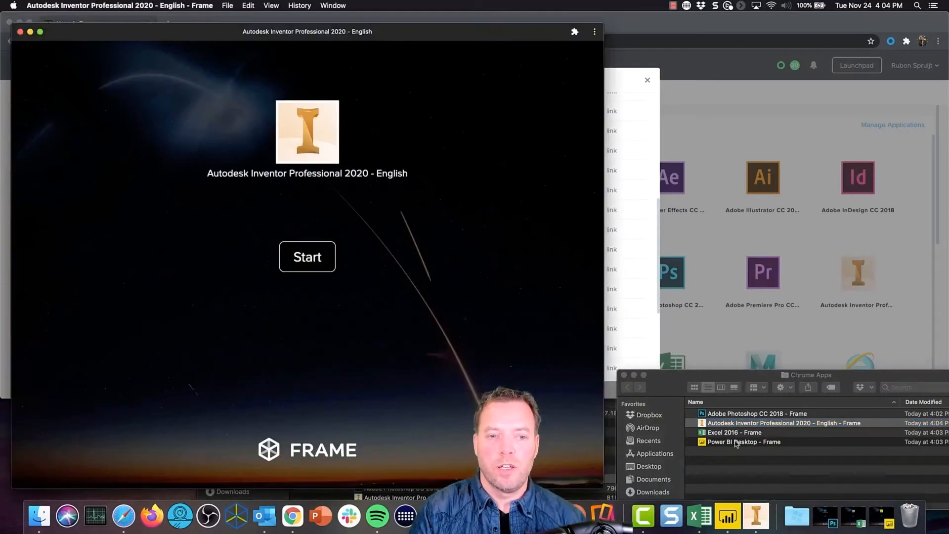
mouse_move(40, 40)
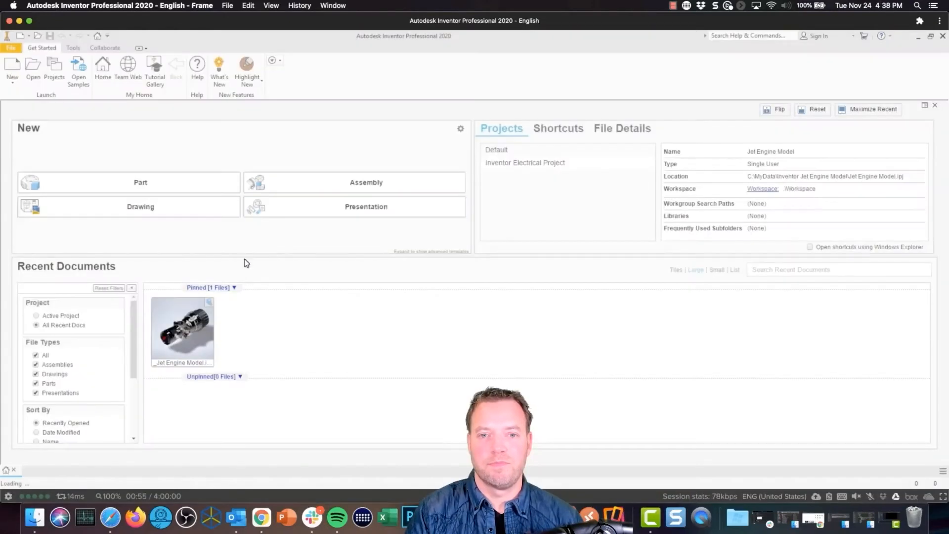
double_click(181, 327)
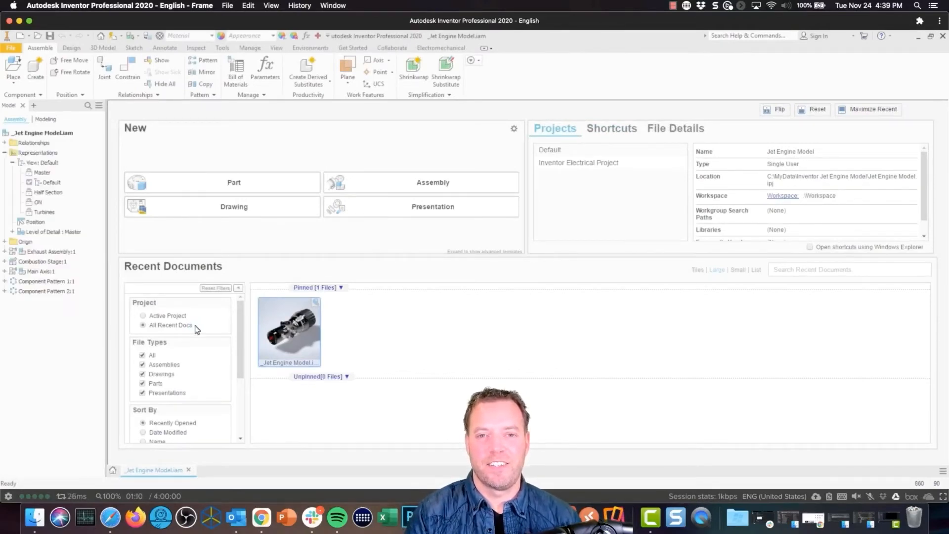
double_click(289, 329)
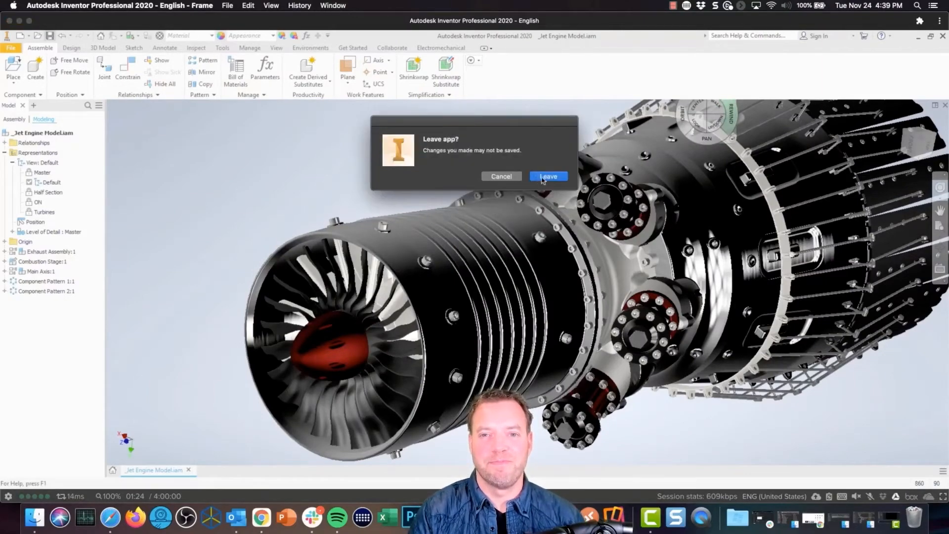
click(547, 176)
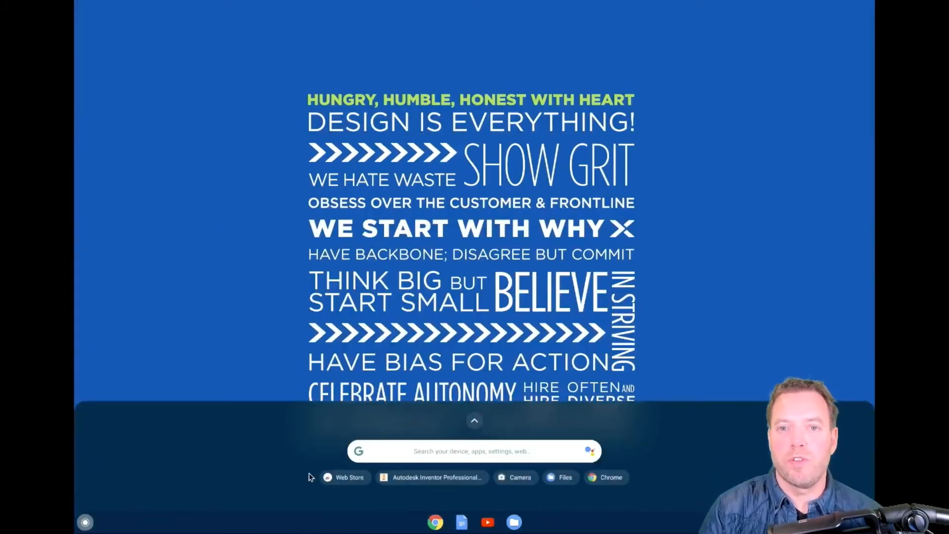
Pin Inventor to the shelf and launch Photoshop maximized, dismissing the scale warning.
right_click(372, 429)
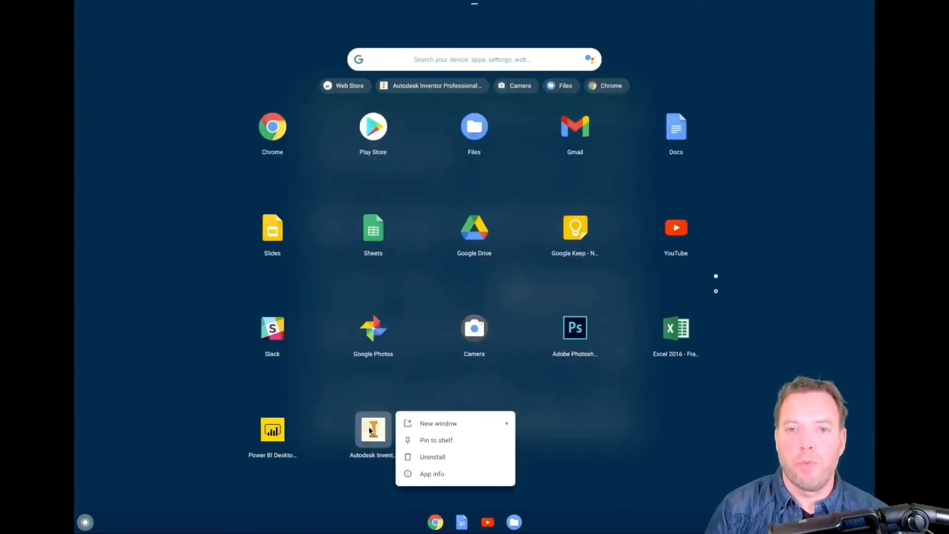
click(435, 440)
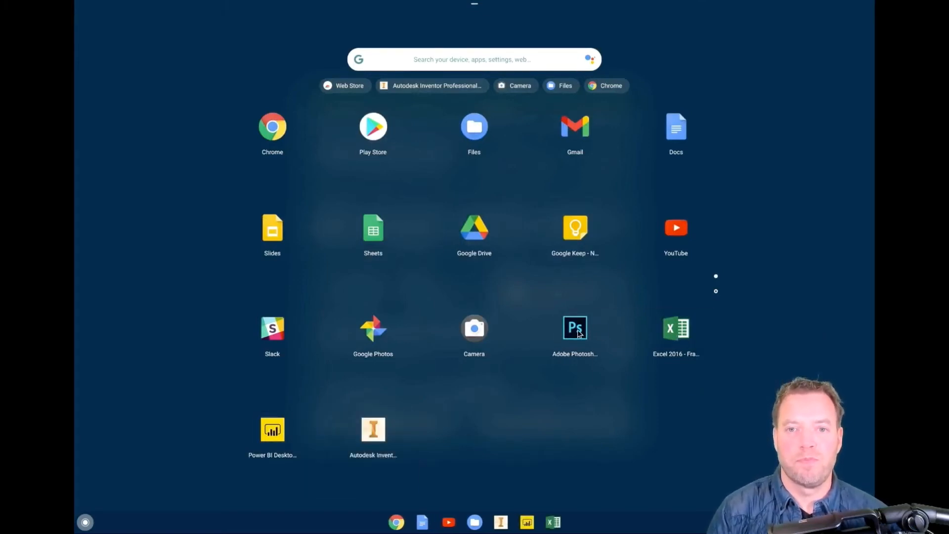
click(575, 327)
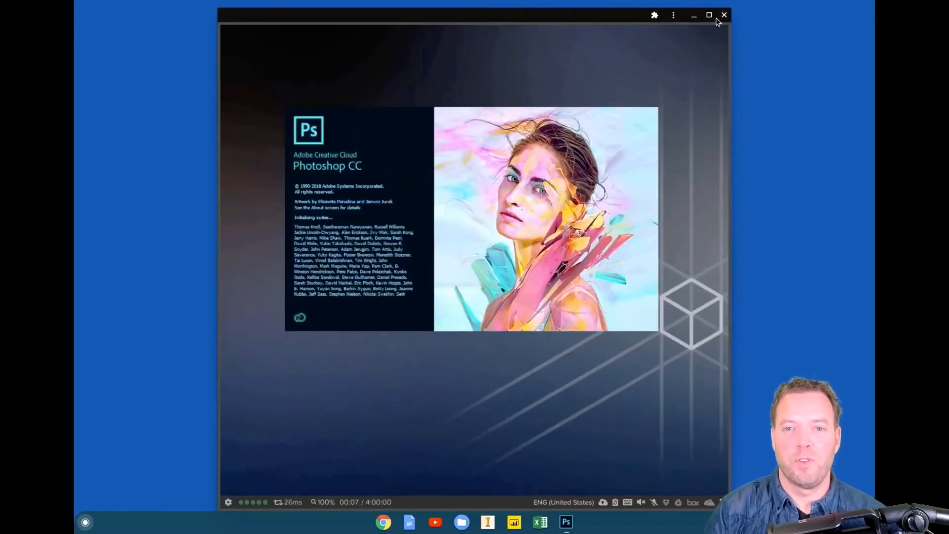
click(709, 16)
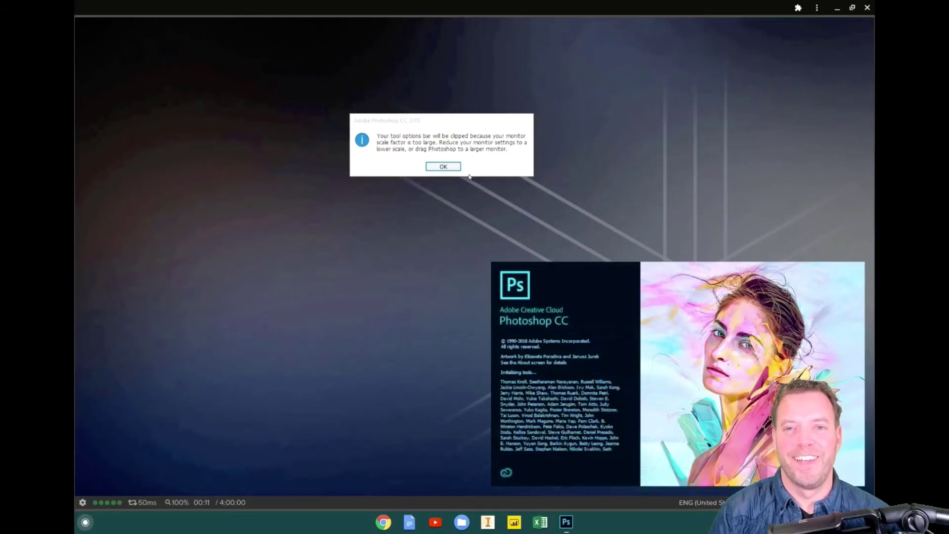
click(443, 167)
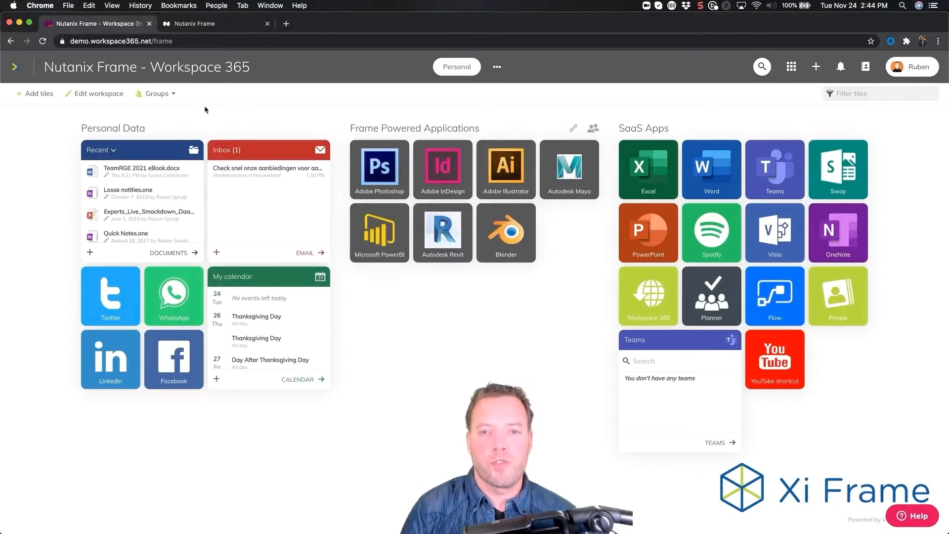
mouse_move(565, 228)
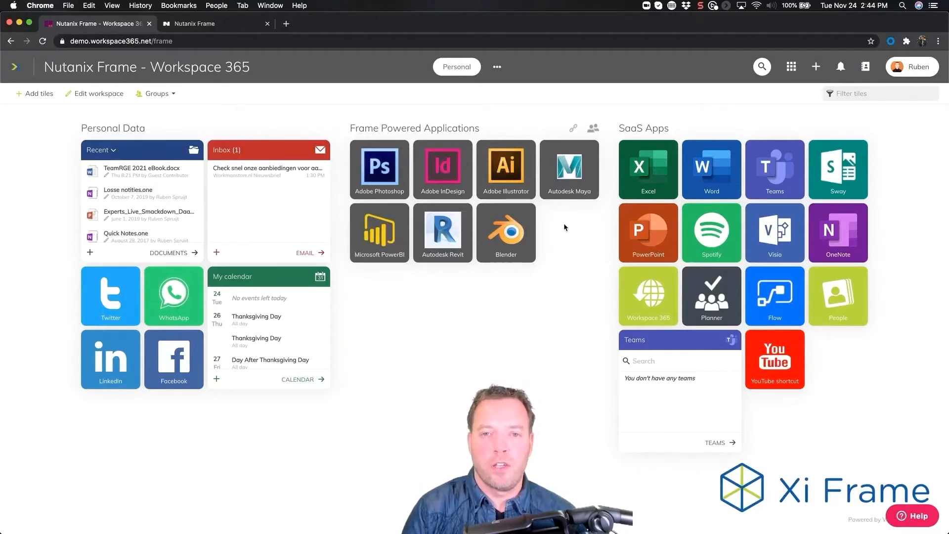
Switch to the Frame console tab showing the Workspace365 launchpad's applications.
click(212, 24)
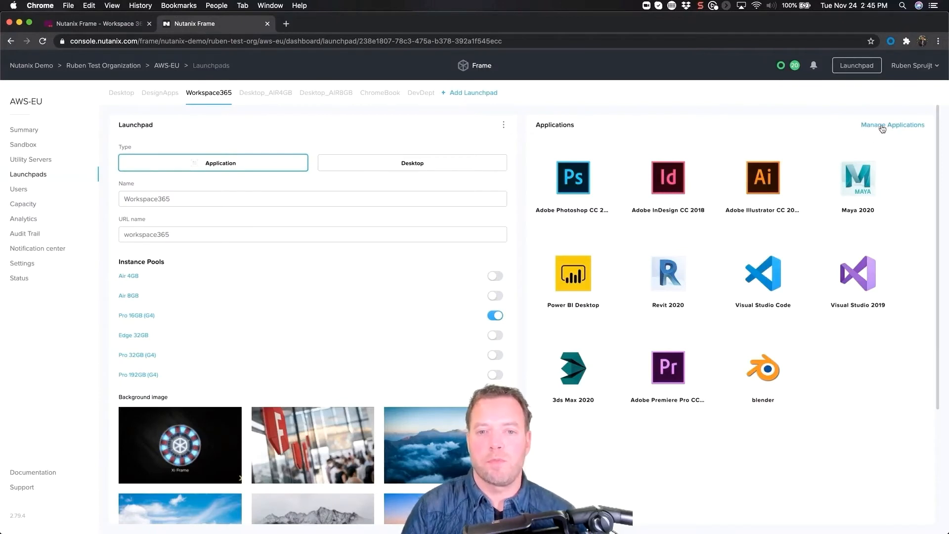
Open the Workspace365 launchpad's Advanced Integrations and select the SAML2 identity provider.
click(892, 124)
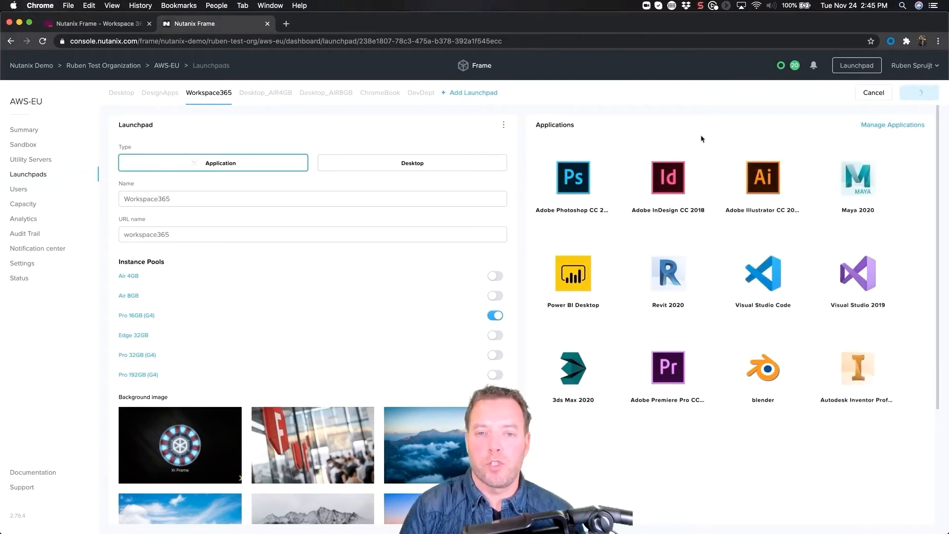
click(504, 124)
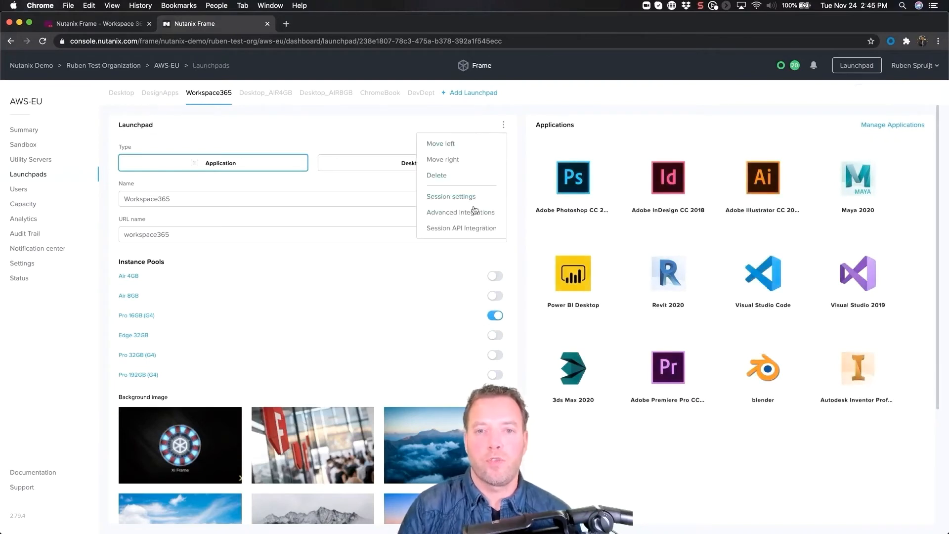
click(461, 212)
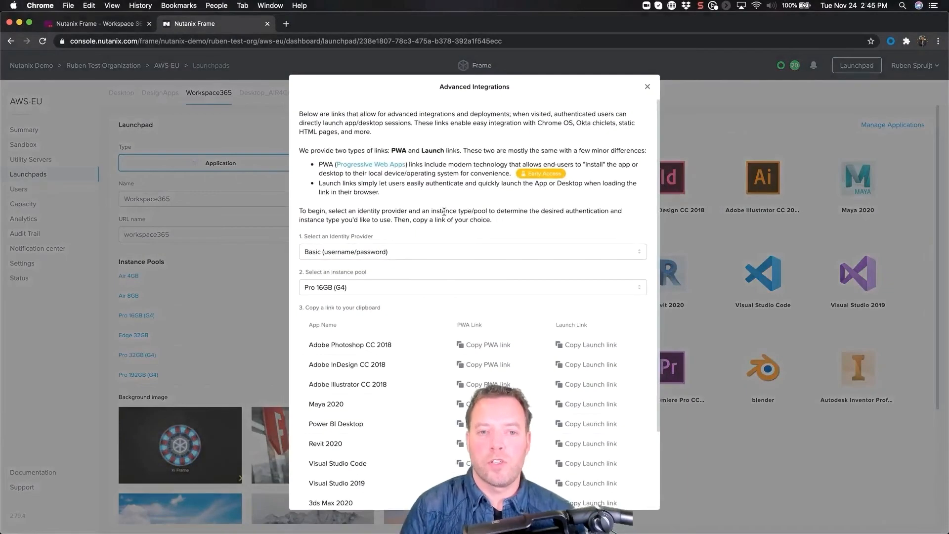
click(472, 251)
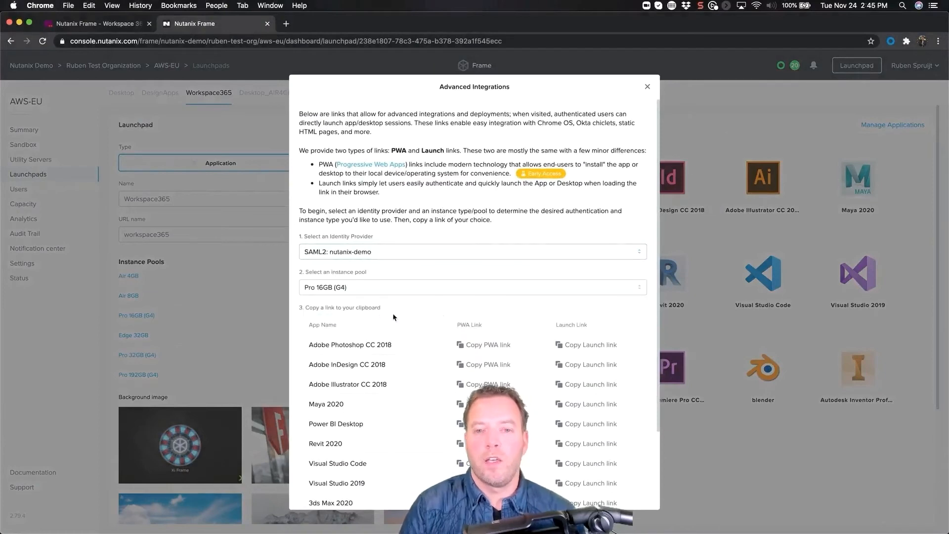
scroll(down, 3)
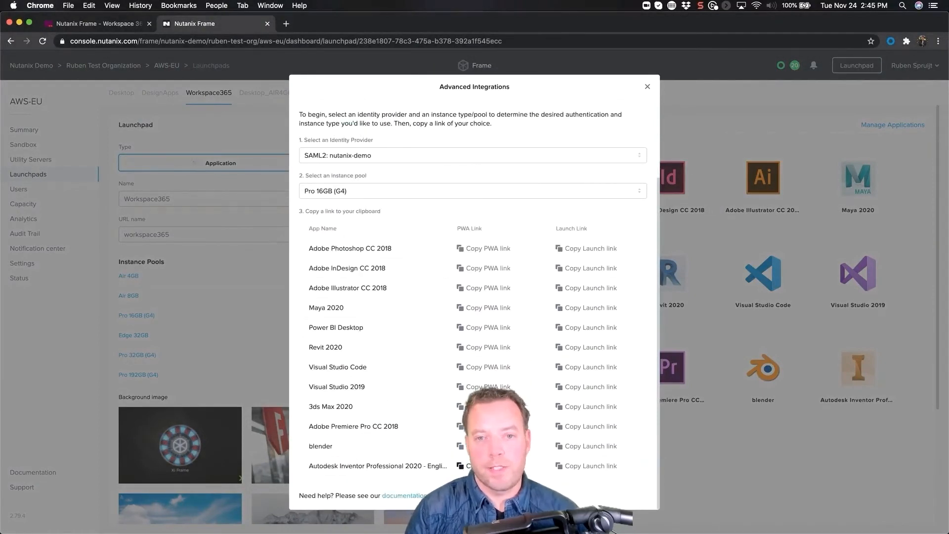
click(591, 466)
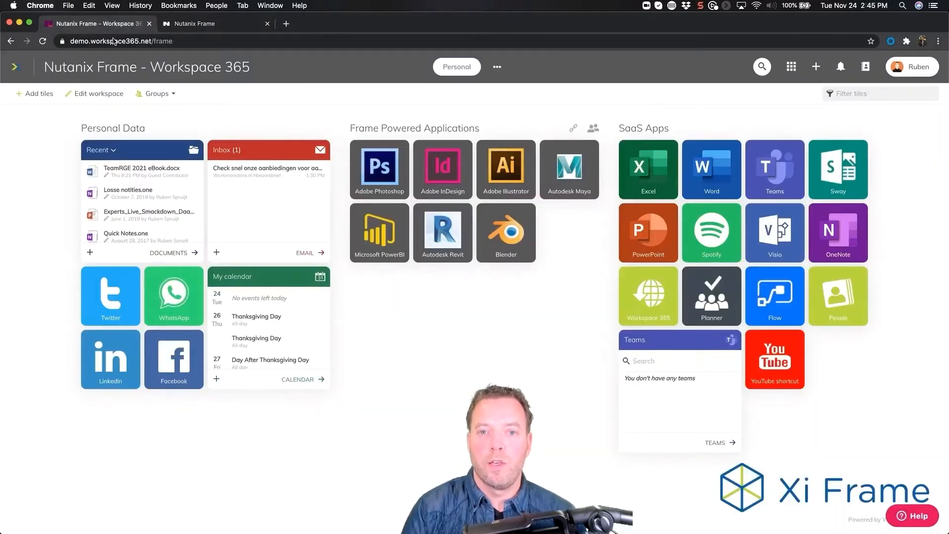
Create an 'Autodesk Inventor' shortcut tile with the orange Inventor icon and add it to the workspace.
click(95, 93)
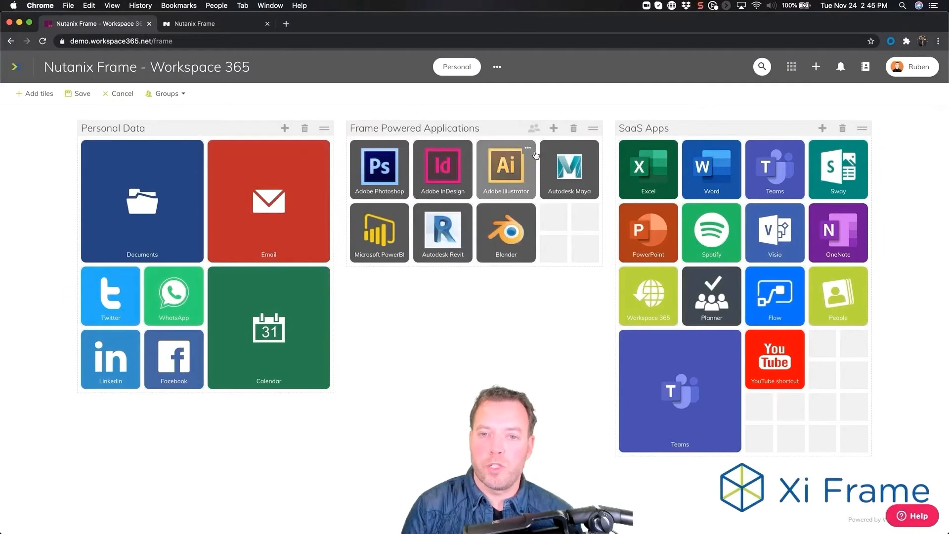
click(35, 93)
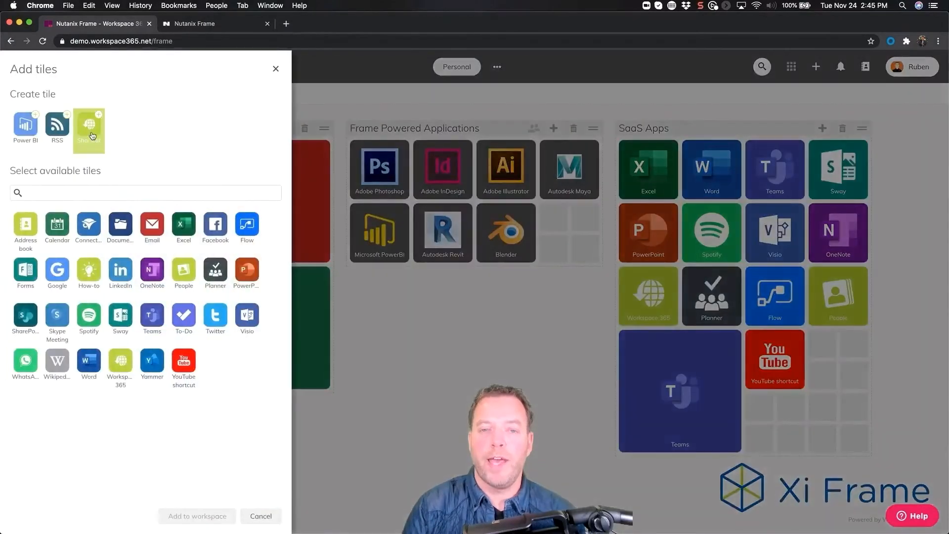
click(89, 127)
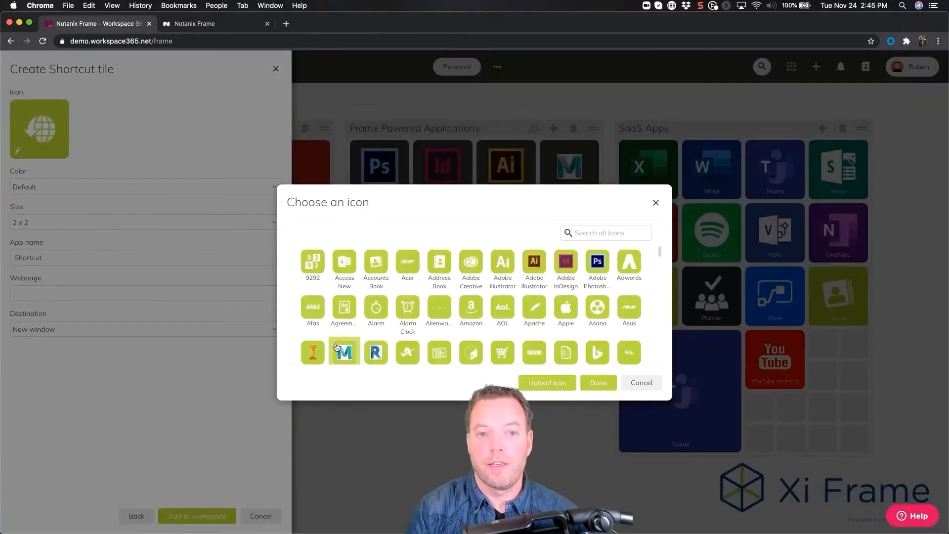
click(312, 352)
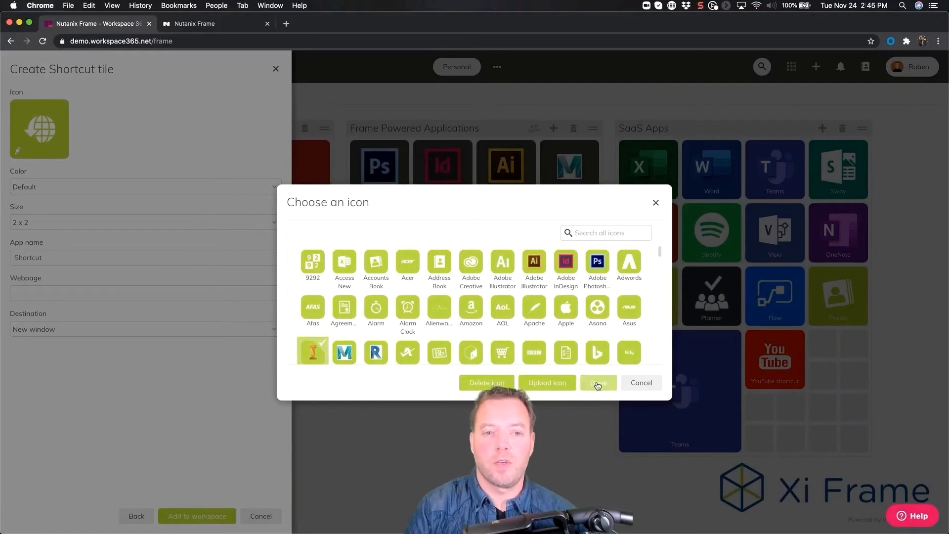
click(598, 383)
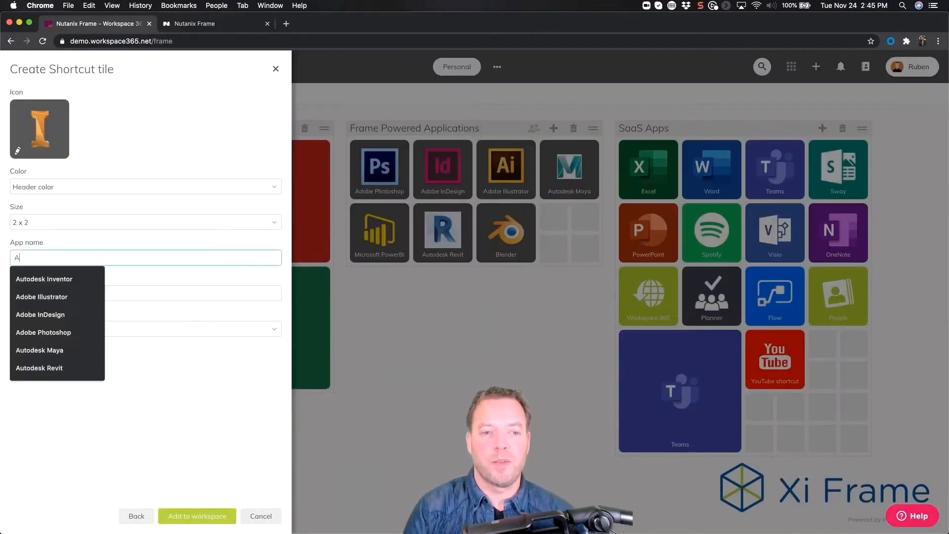
text(Autodesk)
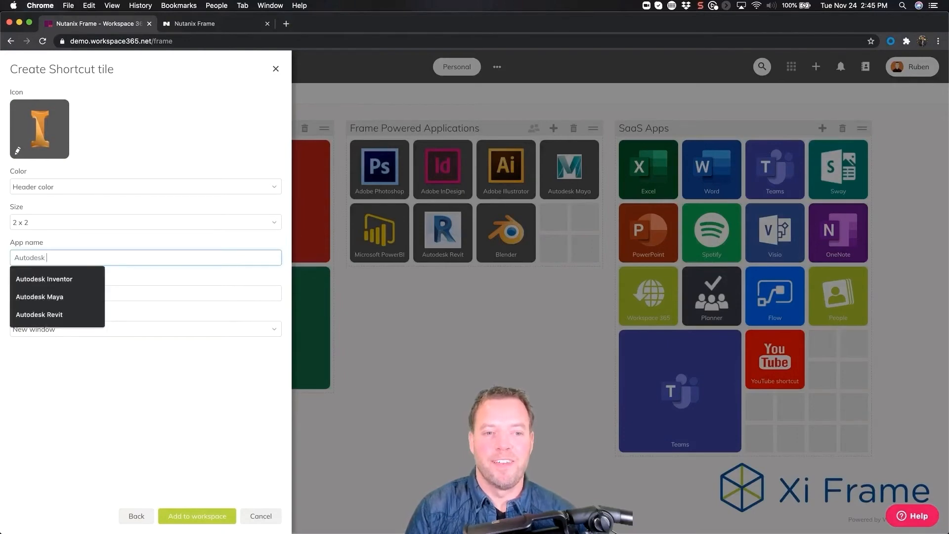
click(44, 279)
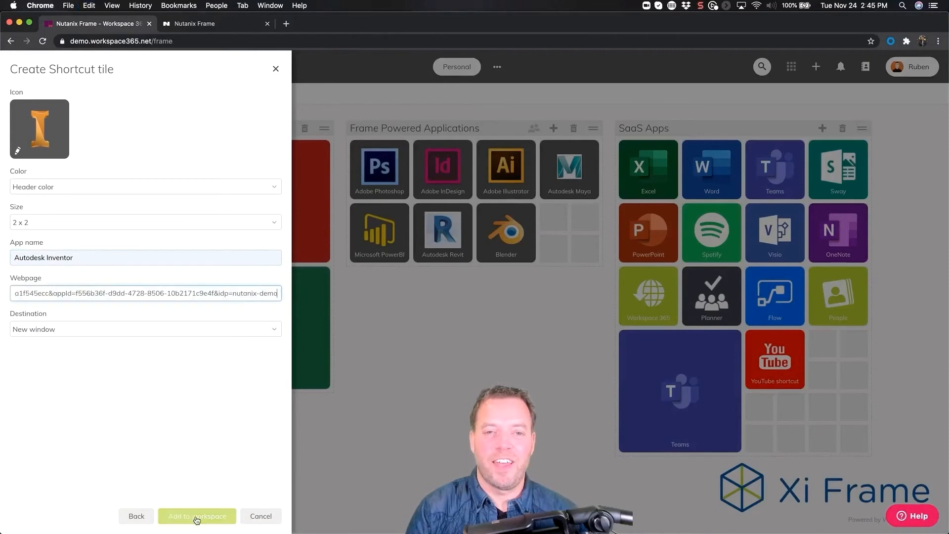
click(197, 516)
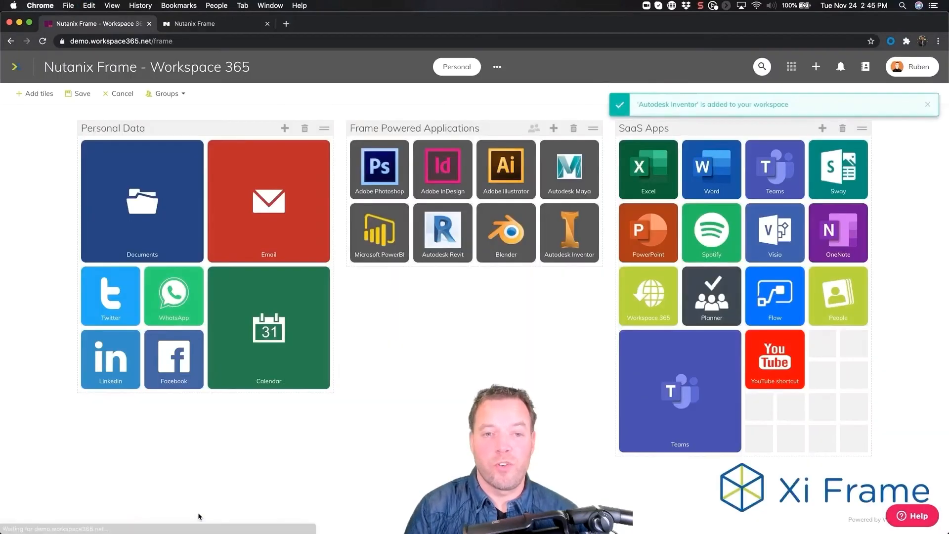
mouse_move(358, 122)
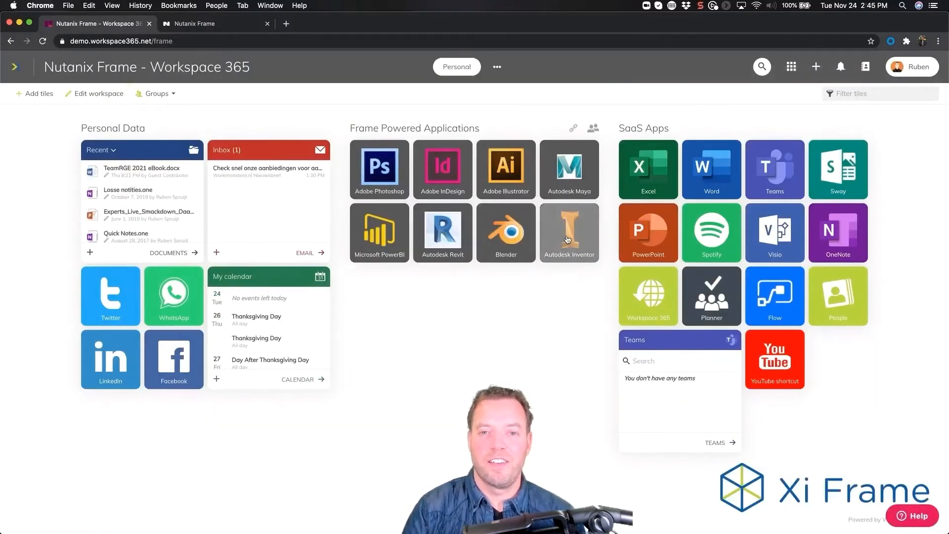
Launch Autodesk Inventor from its new tile and open the pinned Jet Engine Model.
click(568, 233)
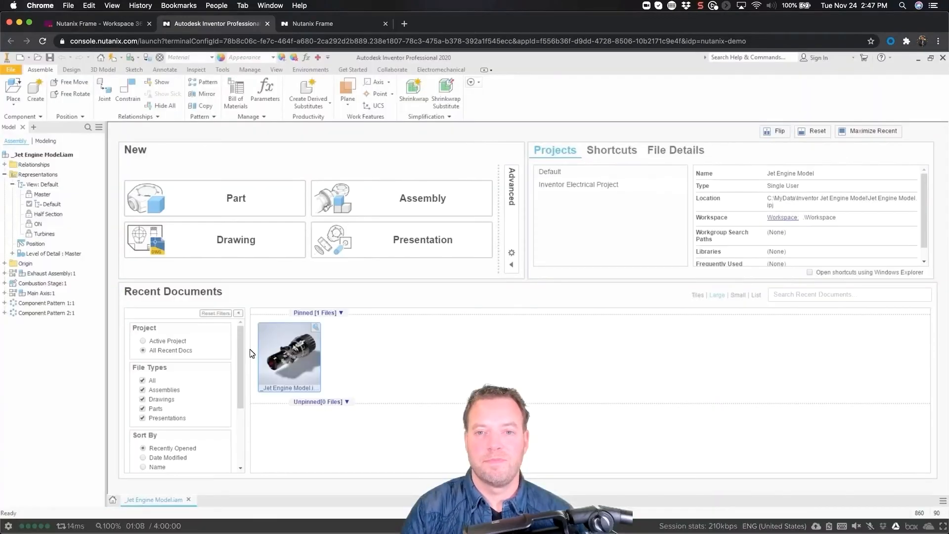
double_click(288, 356)
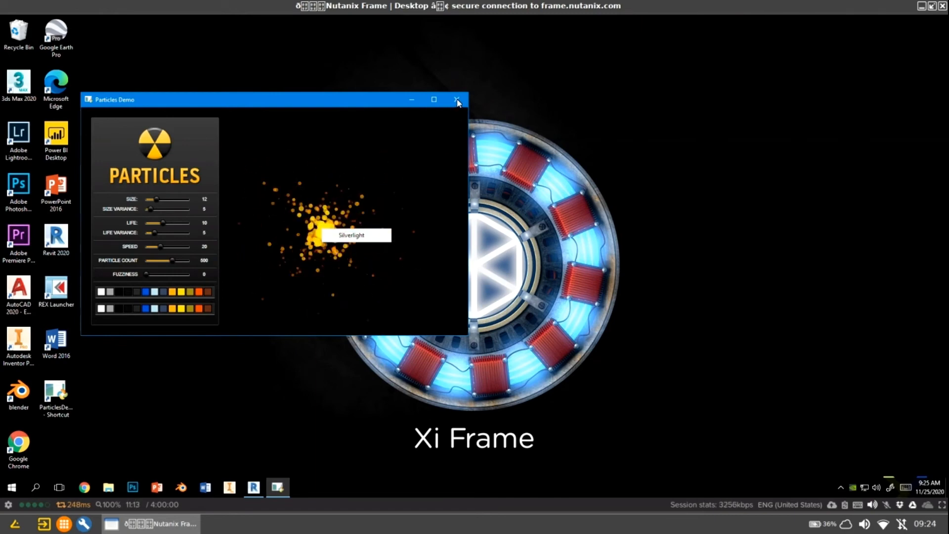
Close the Particles demo, view a scatter-chart store bubble in Power BI Desktop, then close Power BI.
click(456, 100)
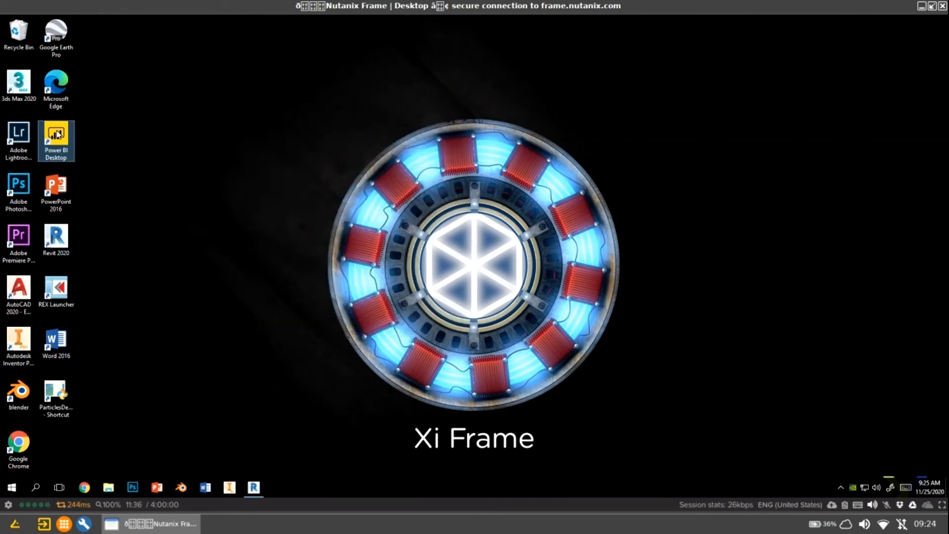
double_click(55, 140)
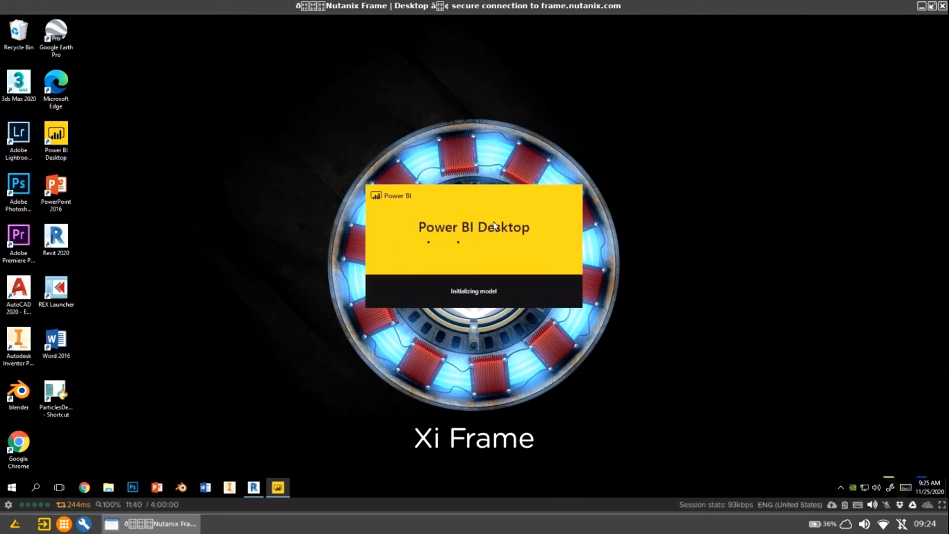
mouse_move(535, 278)
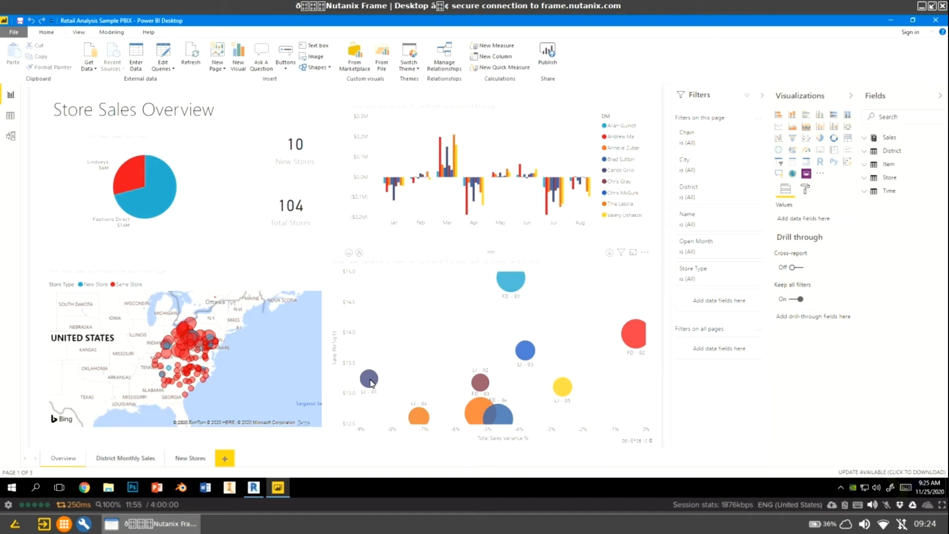
click(491, 348)
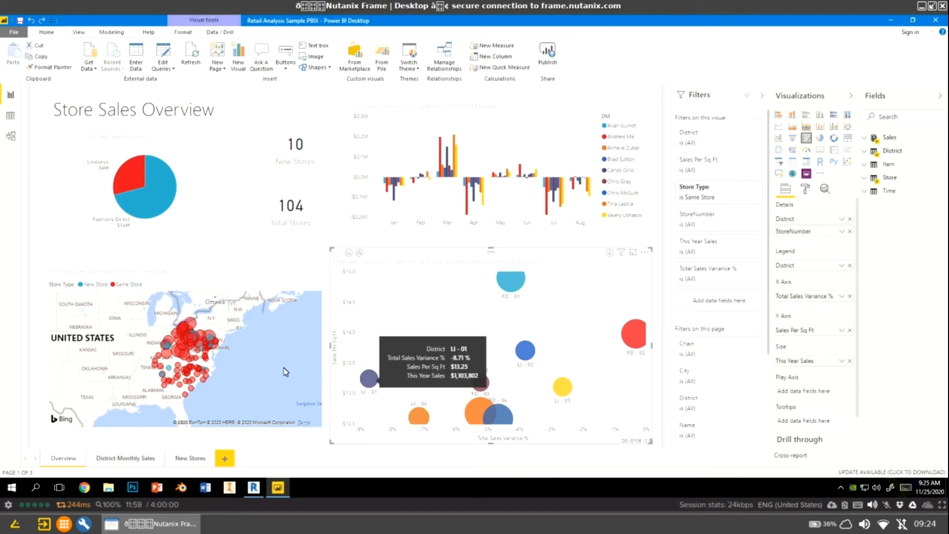
mouse_move(216, 358)
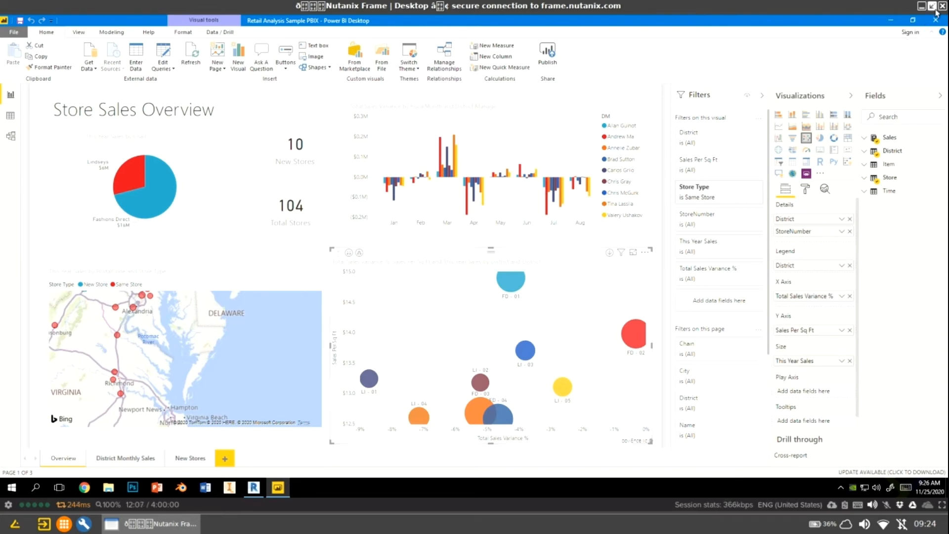
click(254, 488)
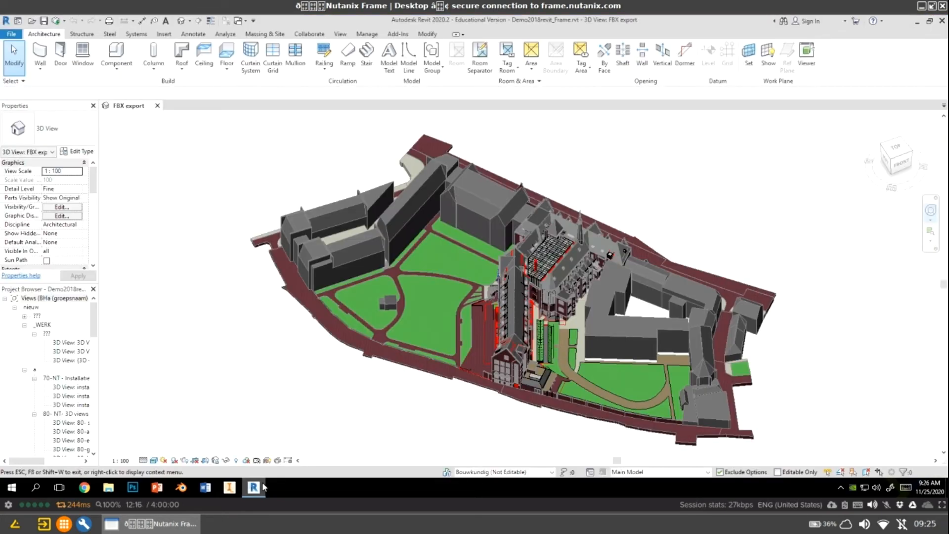
Bring the Revit 2020 FBX export 3D campus view to the front from the taskbar.
click(475, 426)
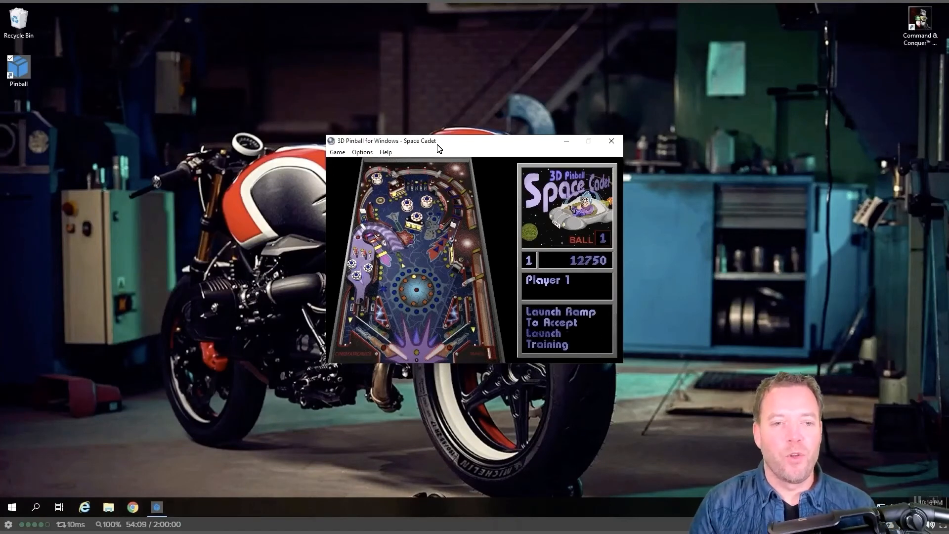
Close the 3D Pinball Space Cadet window.
click(611, 140)
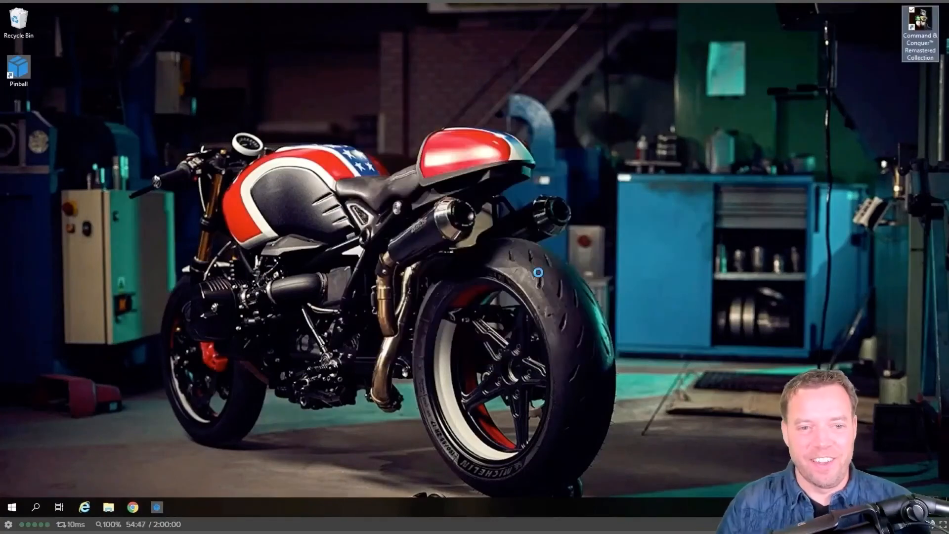
Launch Command & Conquer Remastered, play a Red Alert mission, quit it and exit the game.
double_click(919, 24)
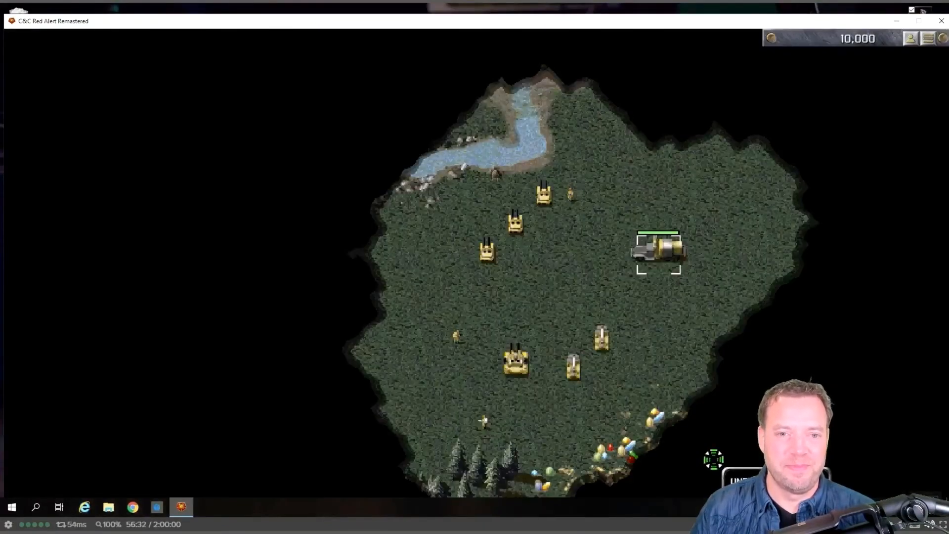
mouse_move(657, 251)
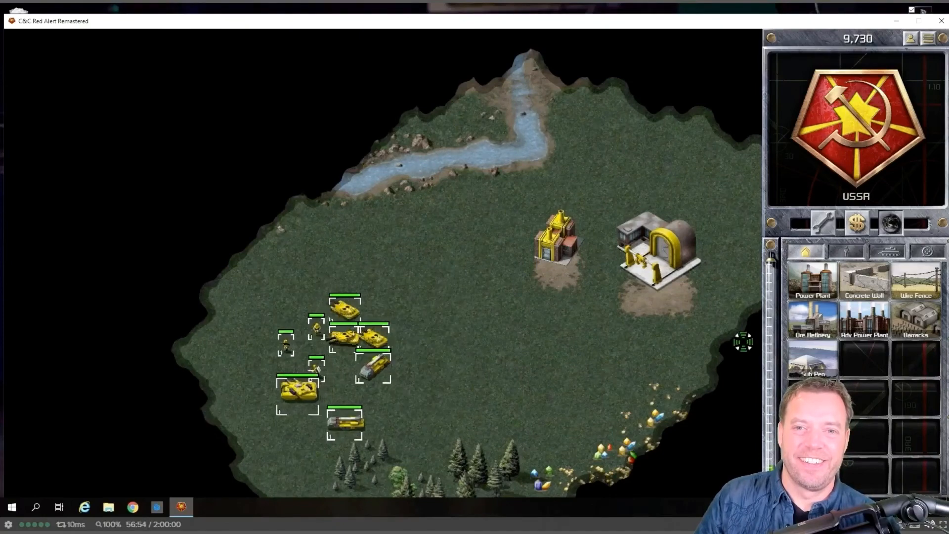
key(Escape)
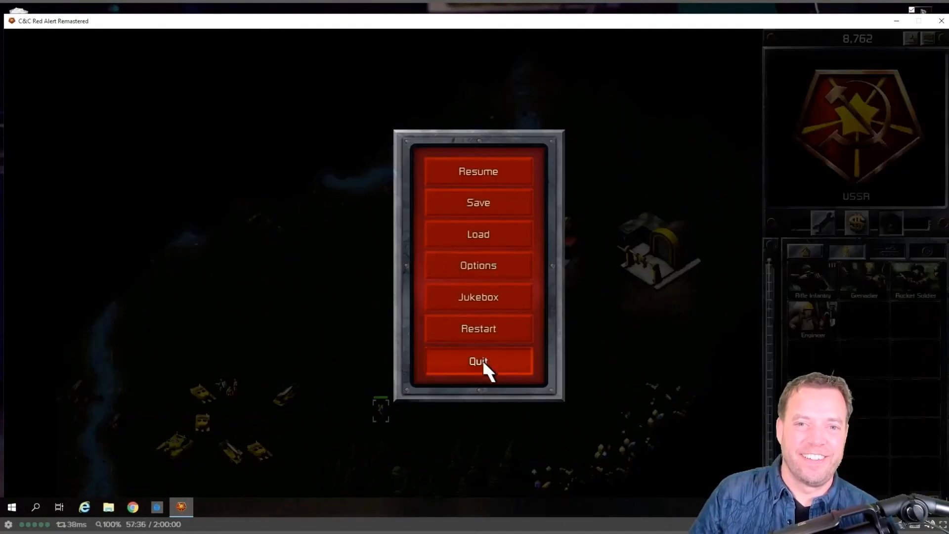
click(478, 361)
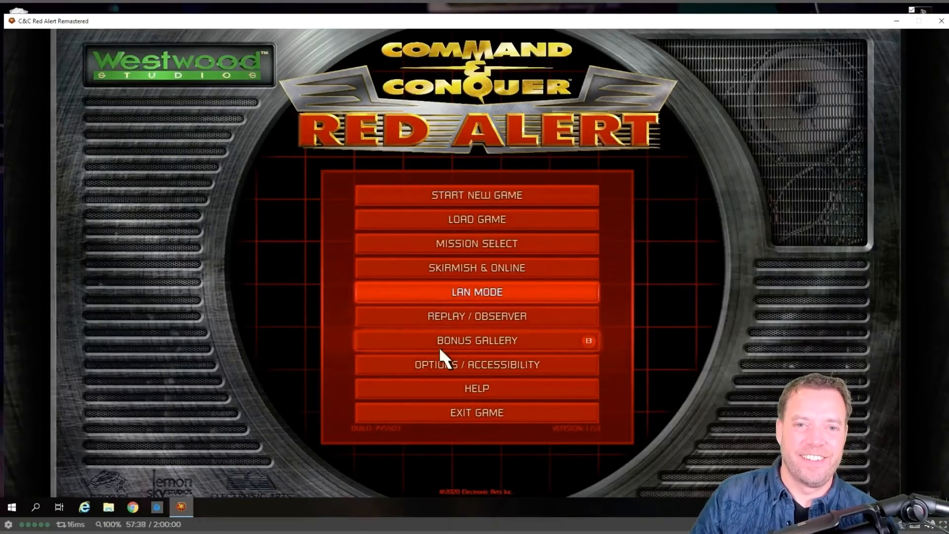
mouse_move(477, 412)
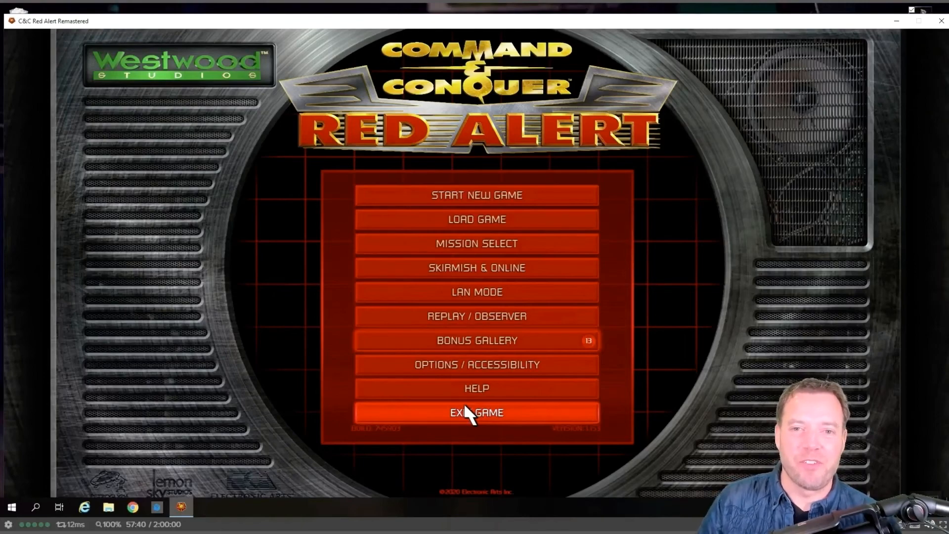
click(476, 412)
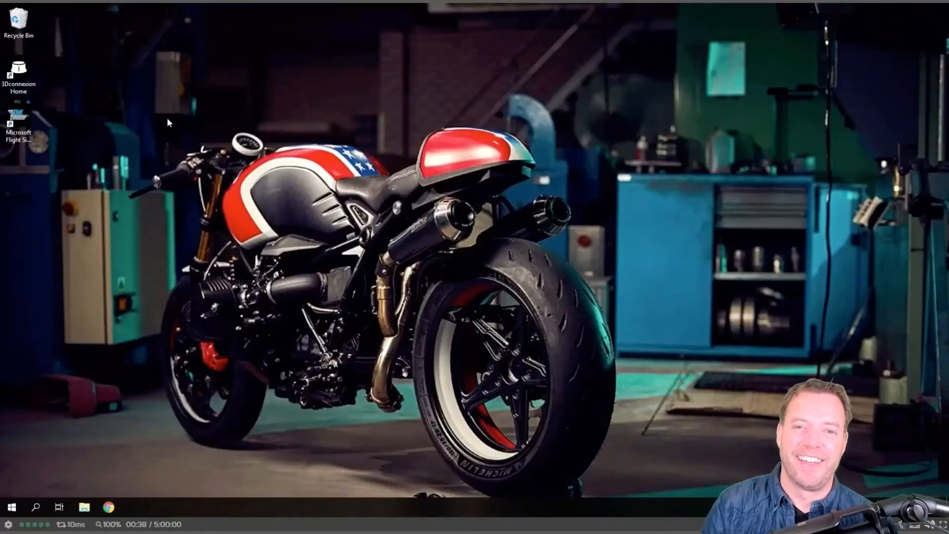
Start Microsoft Flight Simulator from its desktop shortcut.
double_click(19, 121)
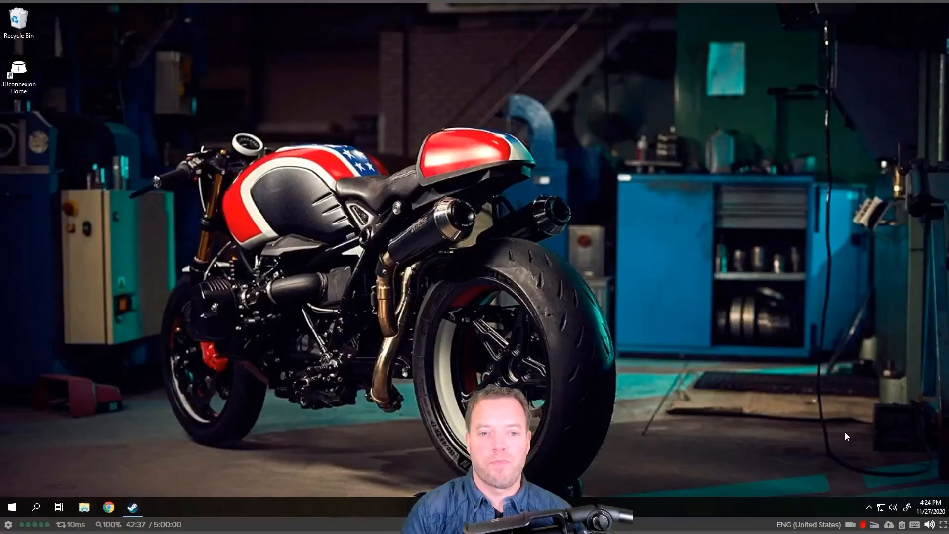
Show the session's USB devices, including Thrustmaster controllers and a 3Dconnexion SpacePilot.
click(850, 525)
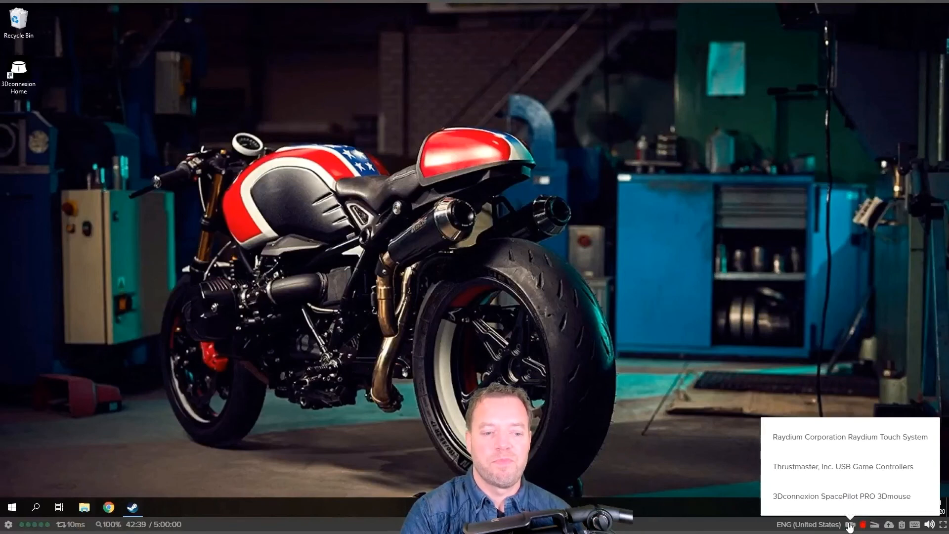